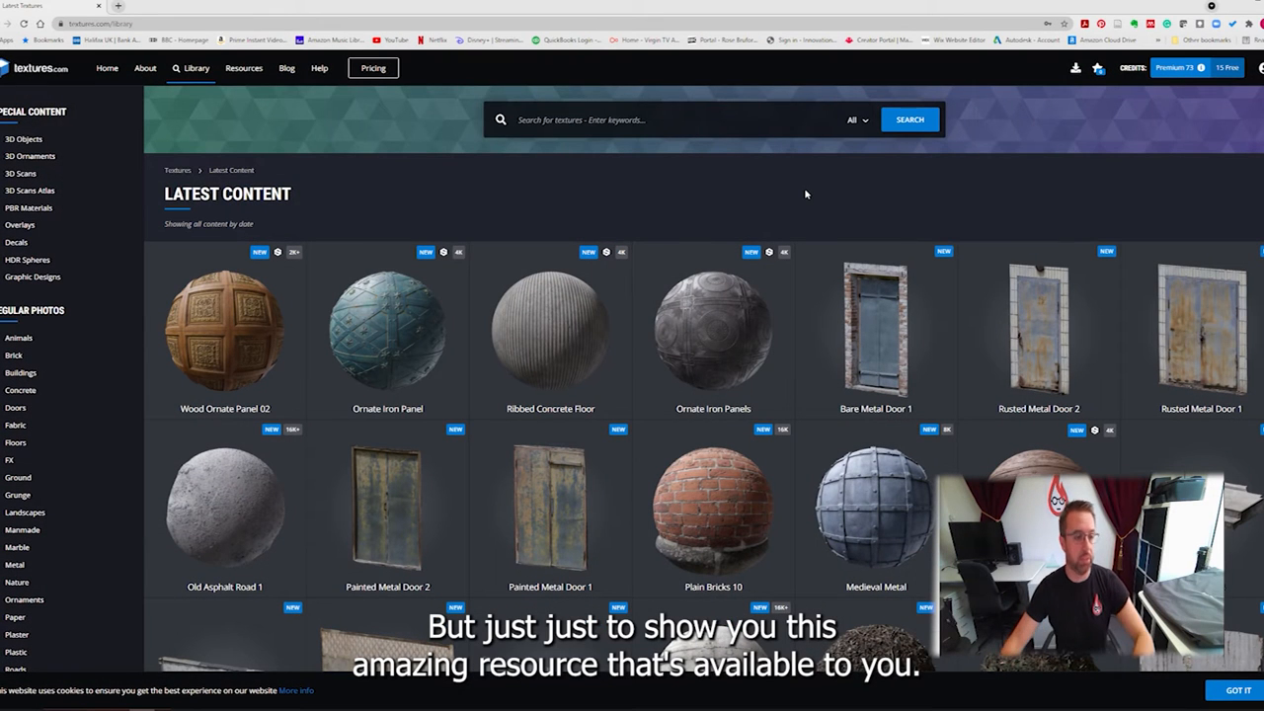
{"action": "mouse_move", "coordinate": [886, 213]}
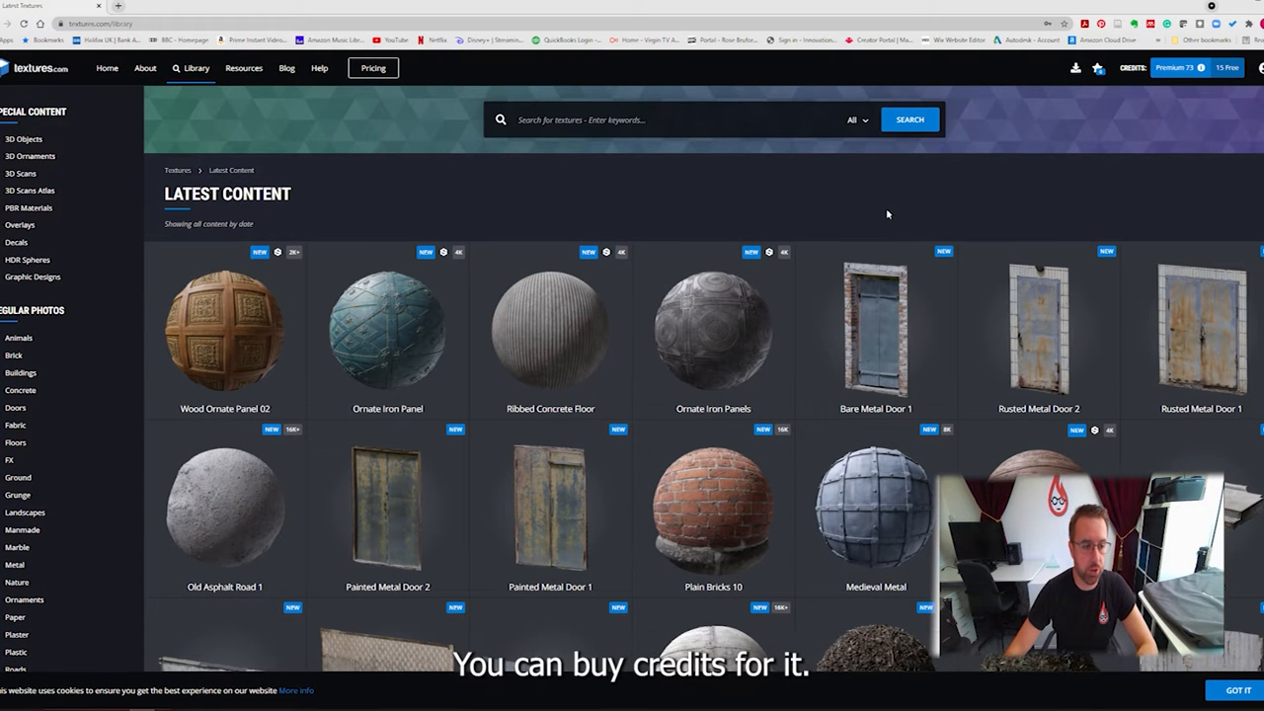
{"action": "mouse_move", "coordinate": [900, 204]}
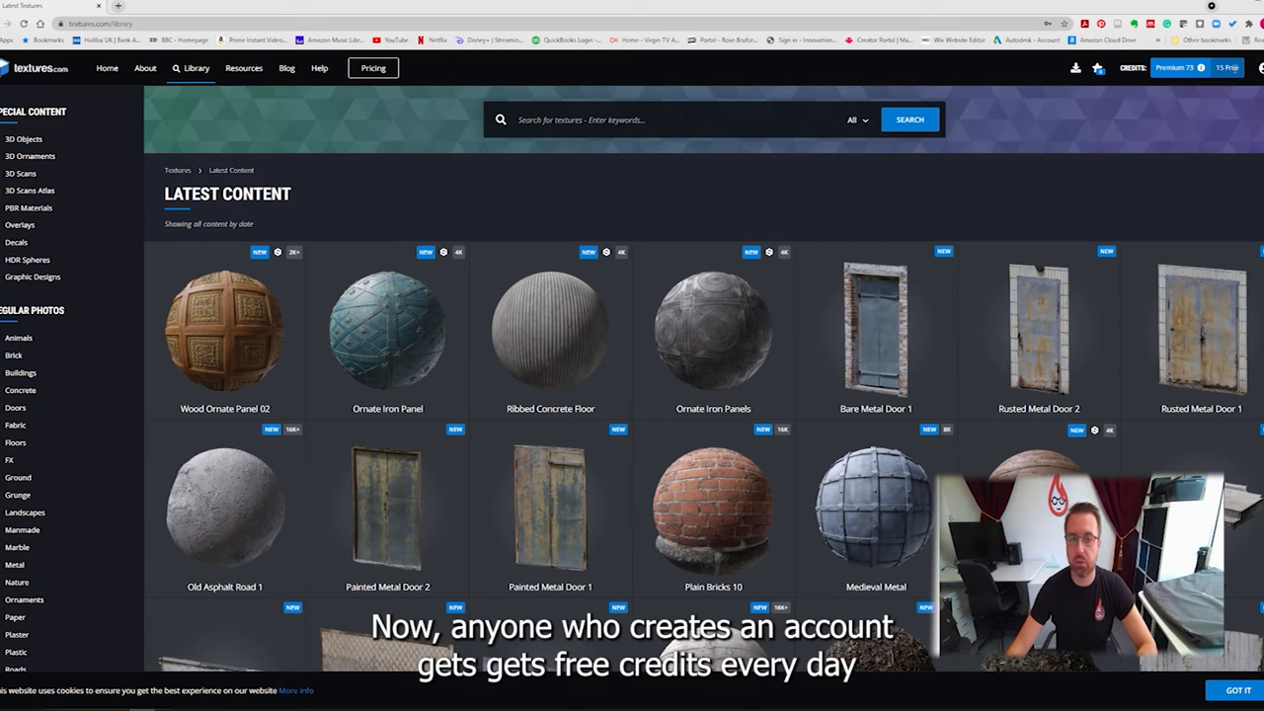
{"action": "mouse_move", "coordinate": [1178, 203]}
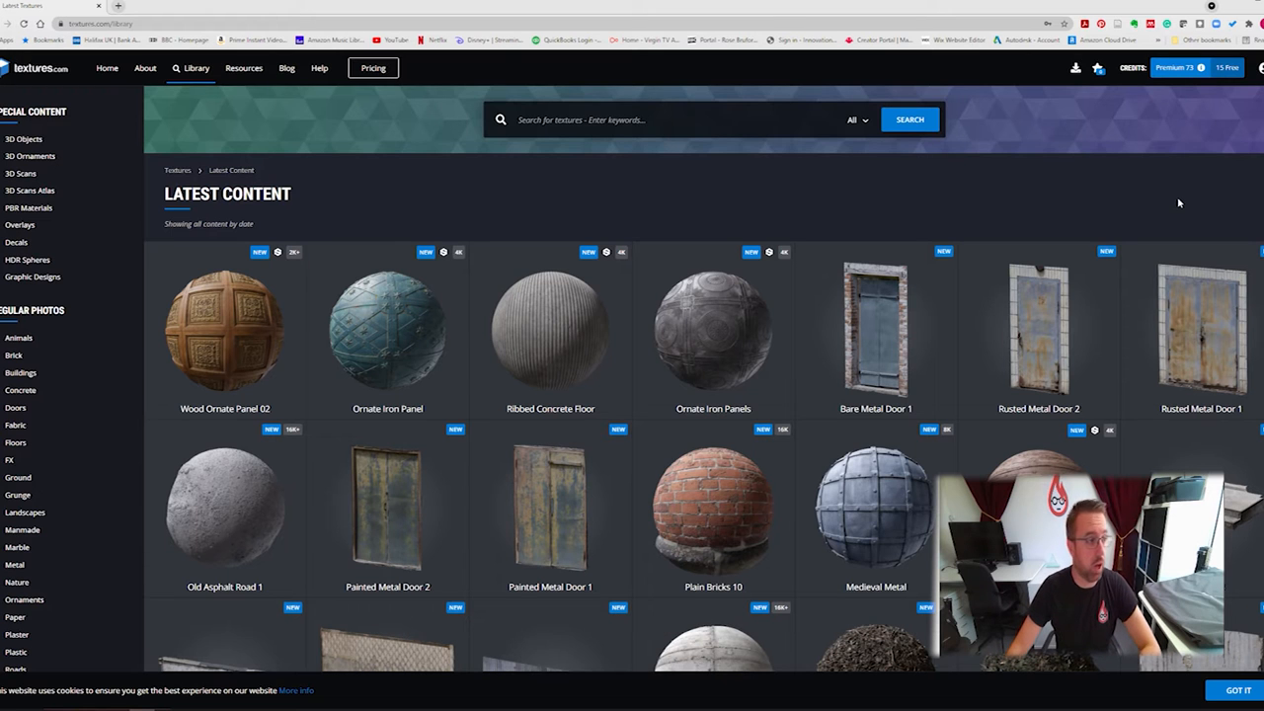
{"action": "mouse_move", "coordinate": [1163, 187]}
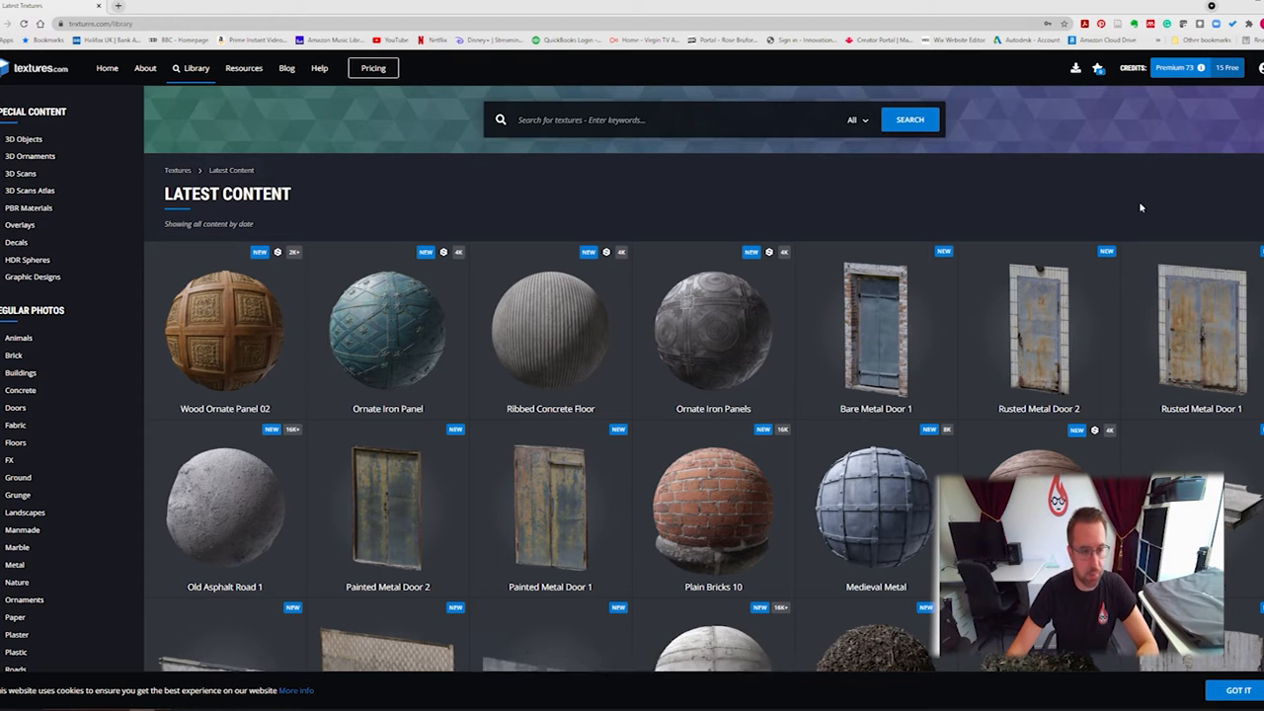
{"action": "mouse_move", "coordinate": [1132, 190]}
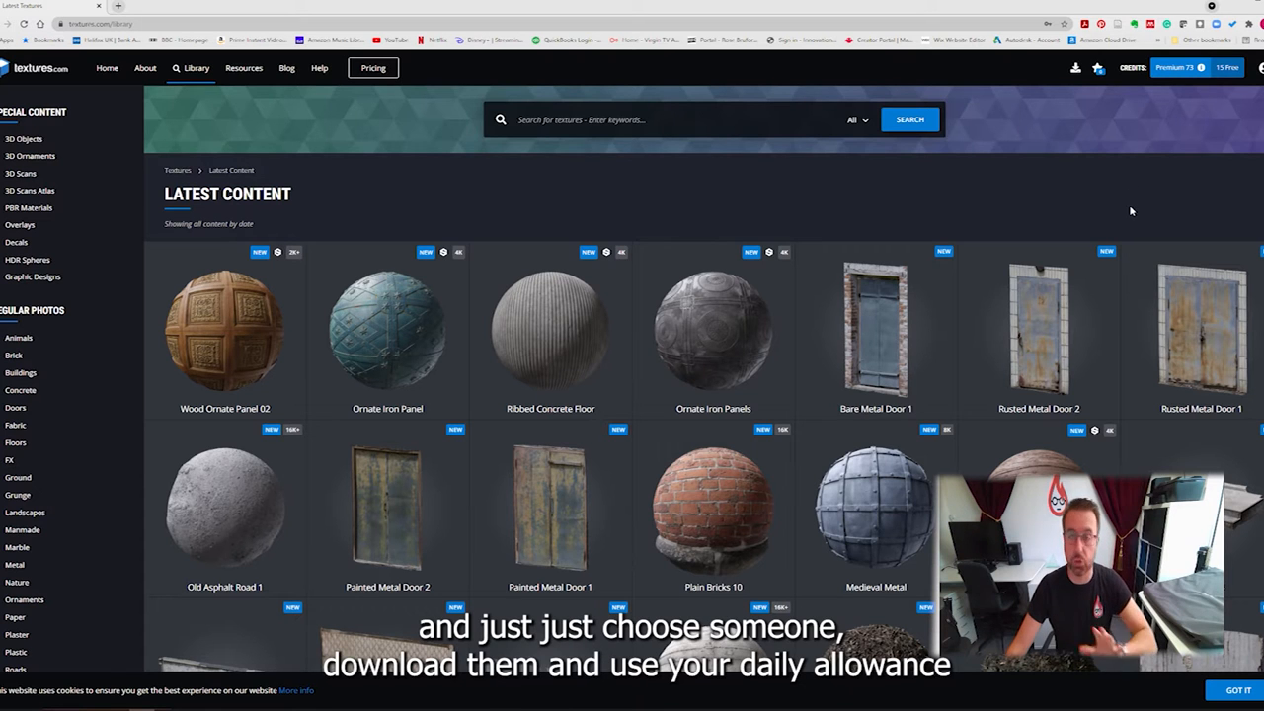
Scroll the Textures.com results, open the Ornate Iron Wall Panel material, and browse its previews
{"action": "scroll", "scroll_direction": "down", "scroll_amount": 3}
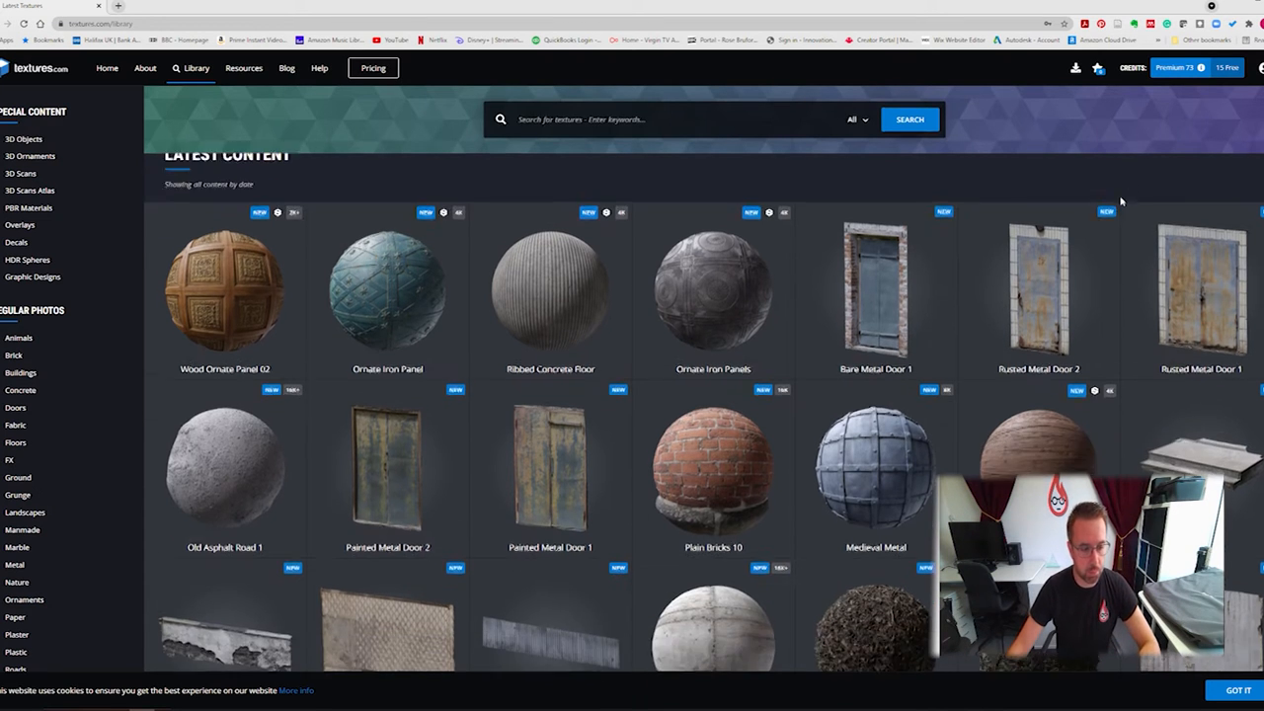
{"action": "scroll", "scroll_direction": "down", "scroll_amount": 3}
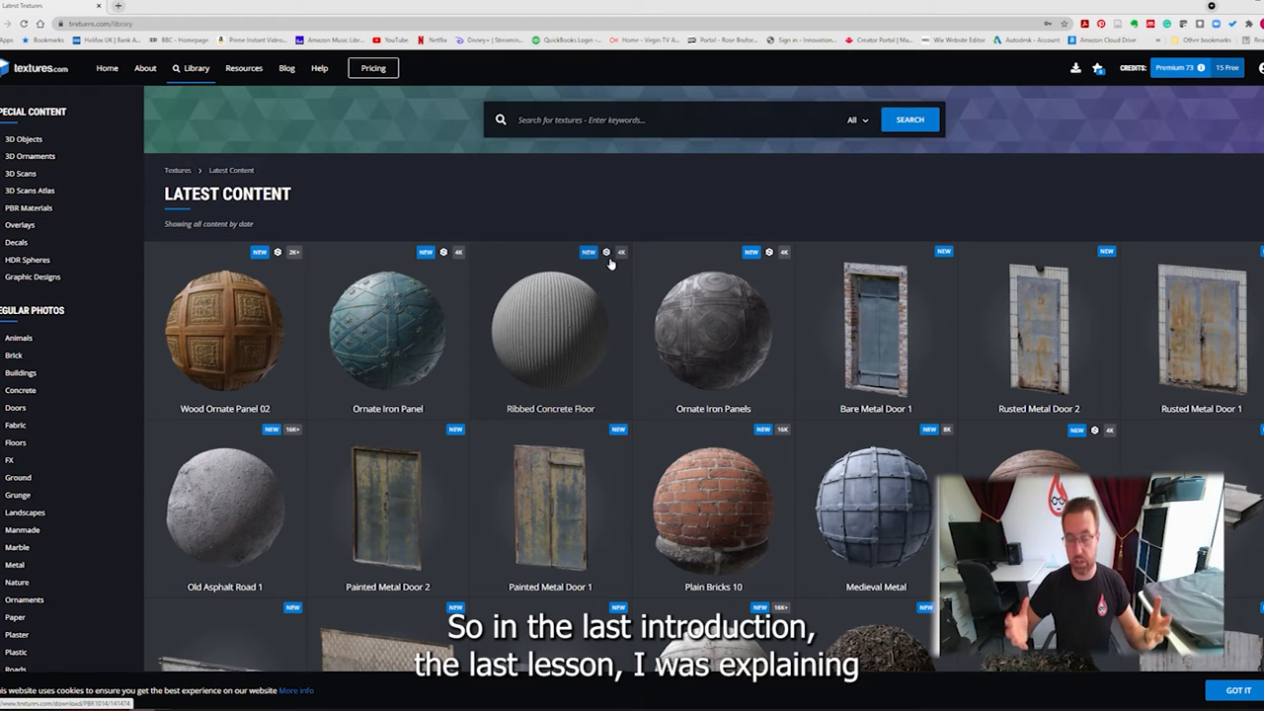
{"action": "mouse_move", "coordinate": [620, 261]}
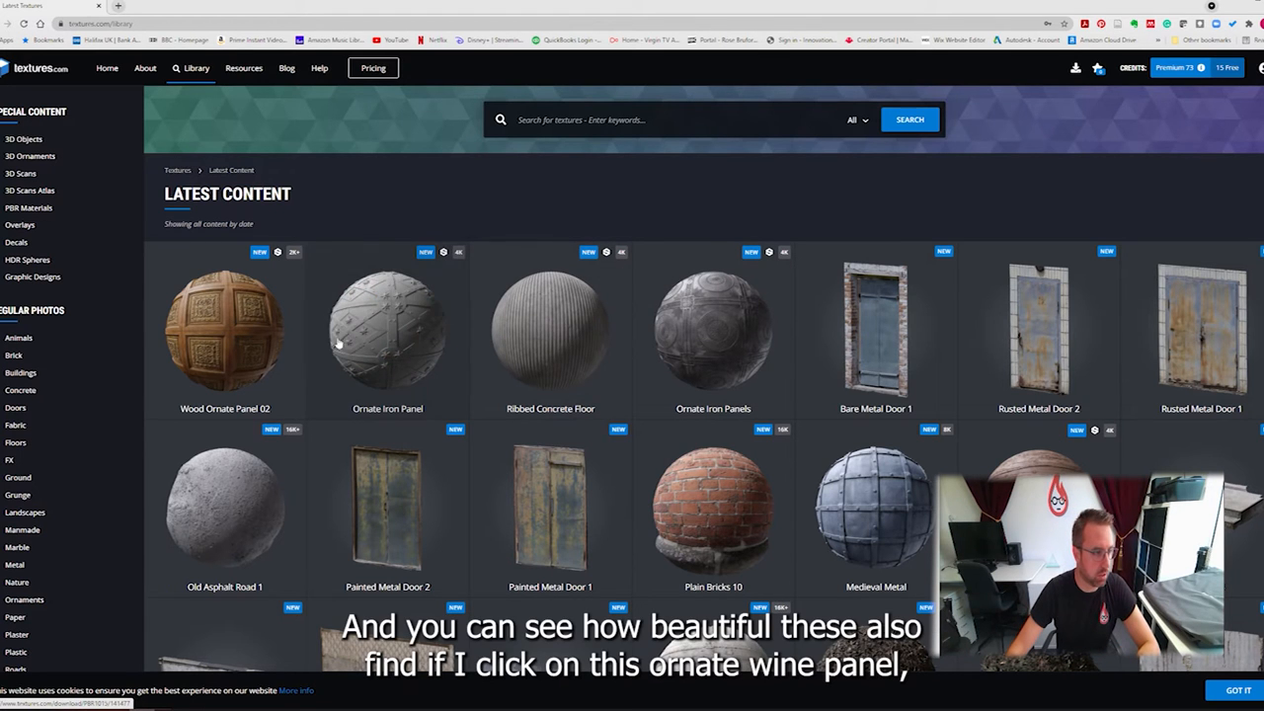
{"action": "left_click", "coordinate": [387, 331]}
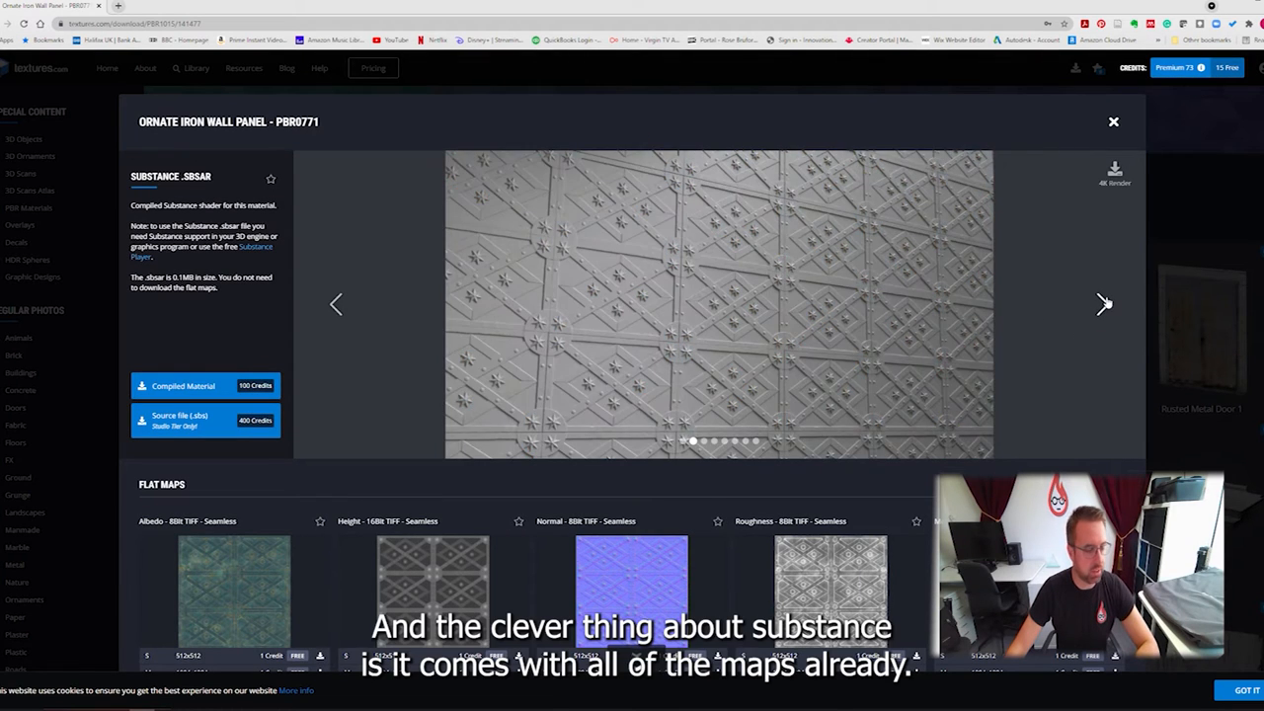
{"action": "scroll", "scroll_direction": "down", "scroll_amount": 3}
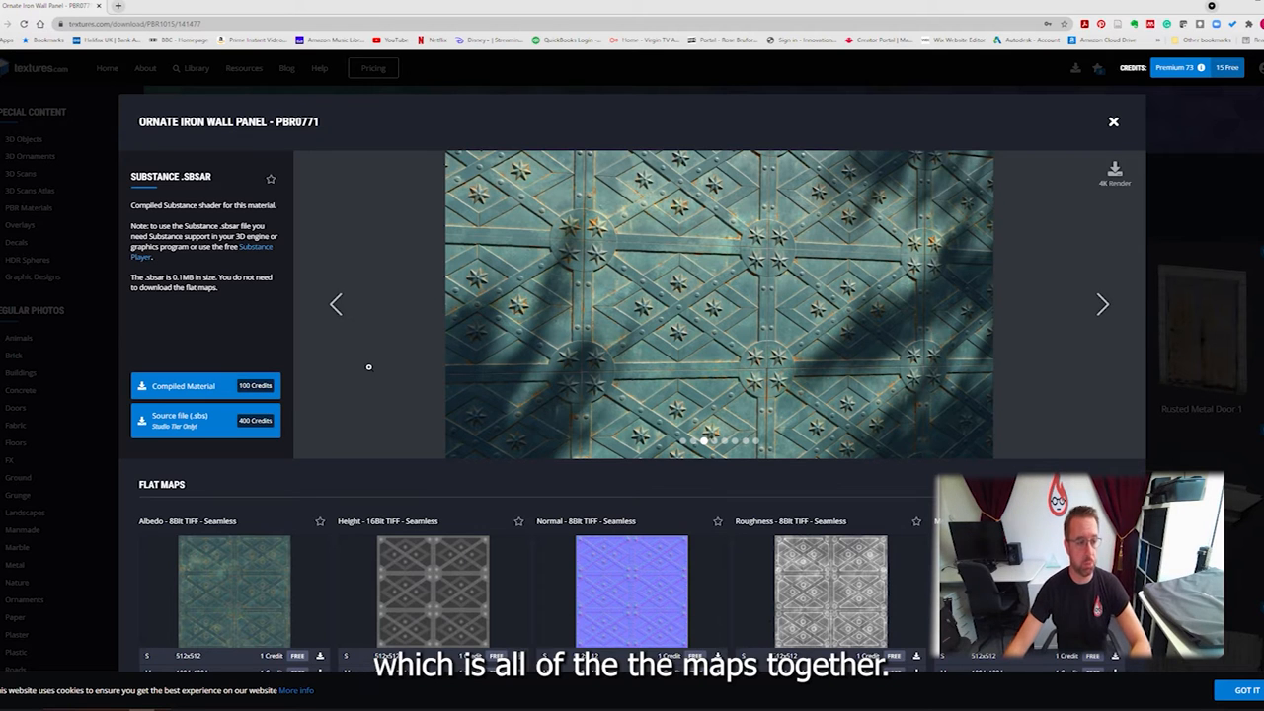
{"action": "mouse_move", "coordinate": [374, 368]}
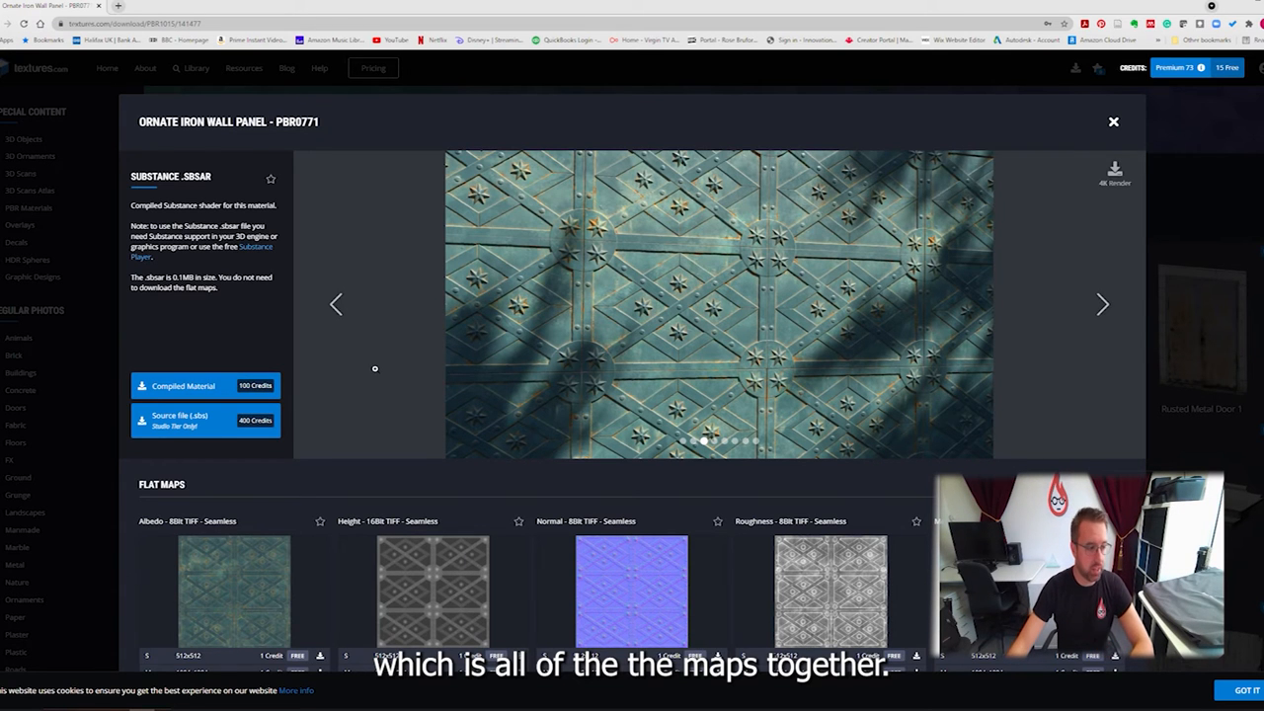
{"action": "scroll", "scroll_direction": "down", "scroll_amount": 3}
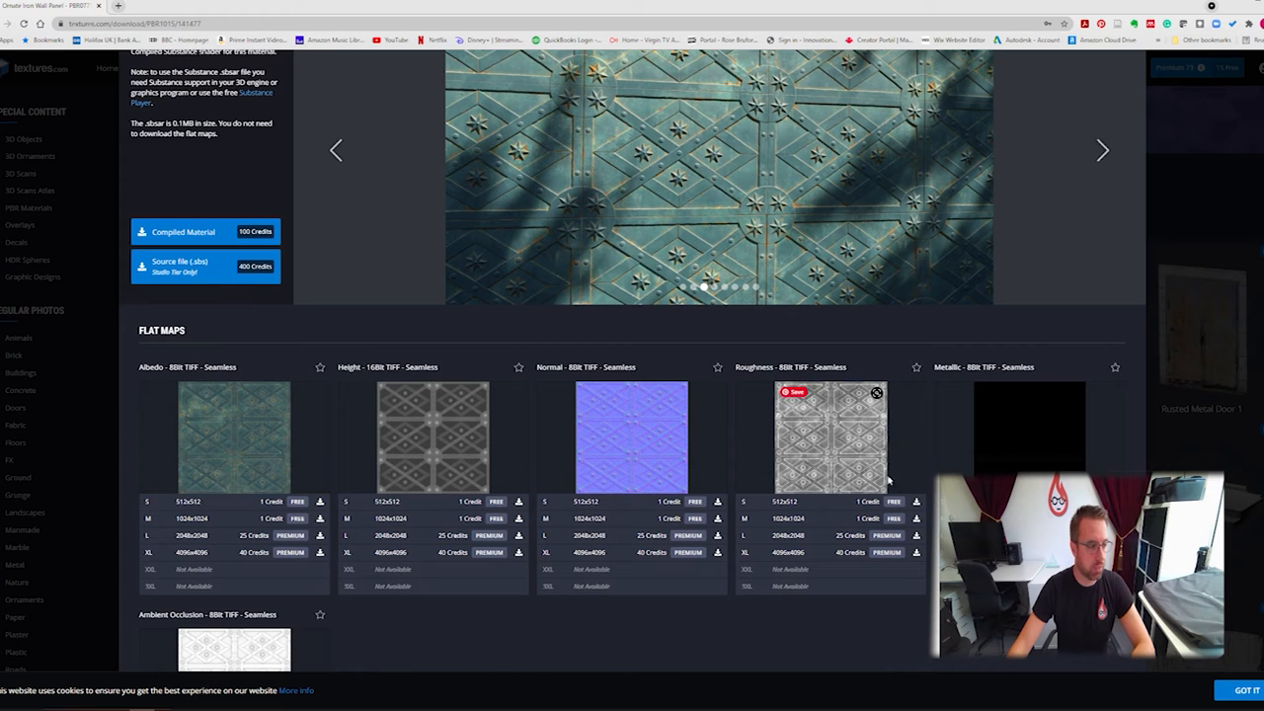
{"action": "scroll", "scroll_direction": "down", "scroll_amount": 3}
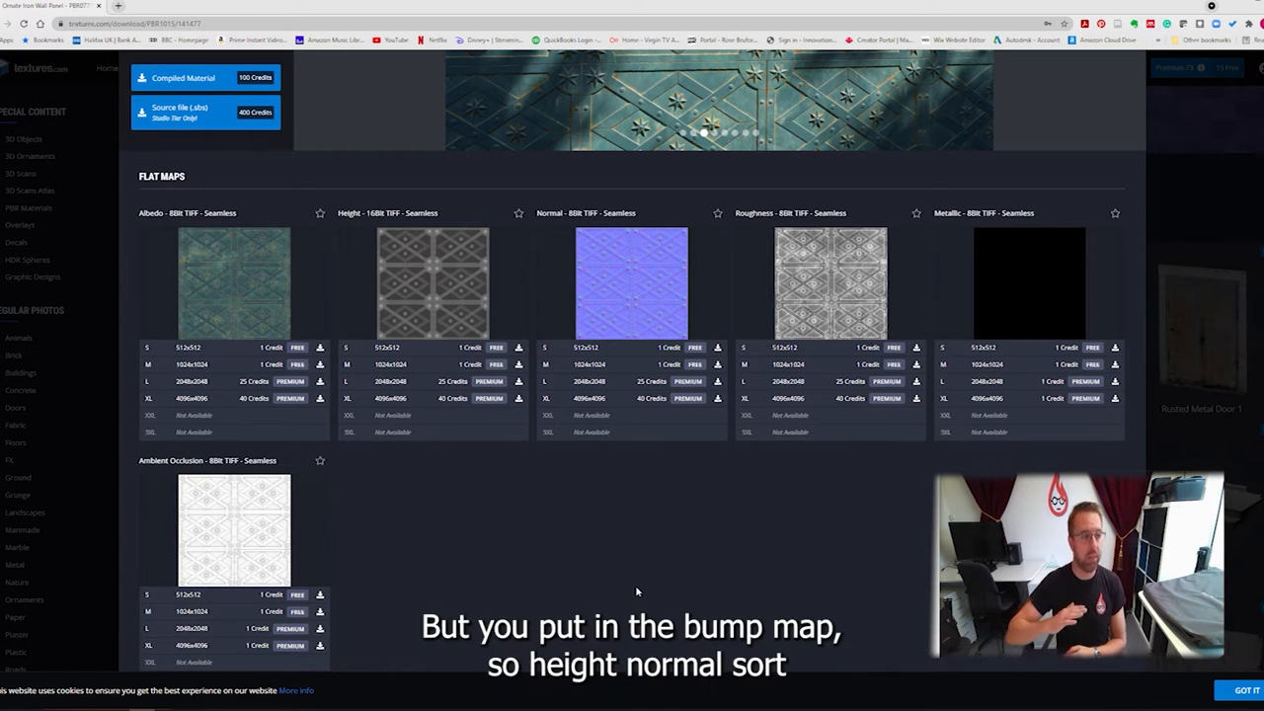
{"action": "mouse_move", "coordinate": [758, 366]}
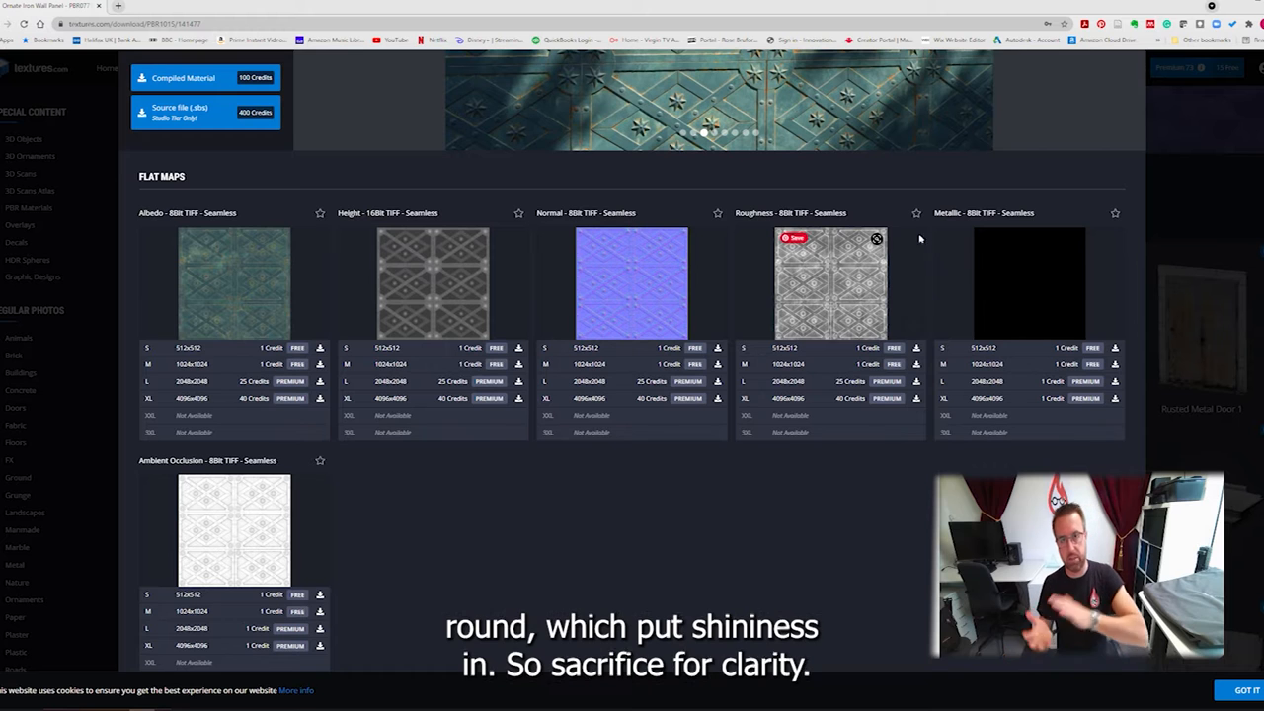
{"action": "mouse_move", "coordinate": [959, 273]}
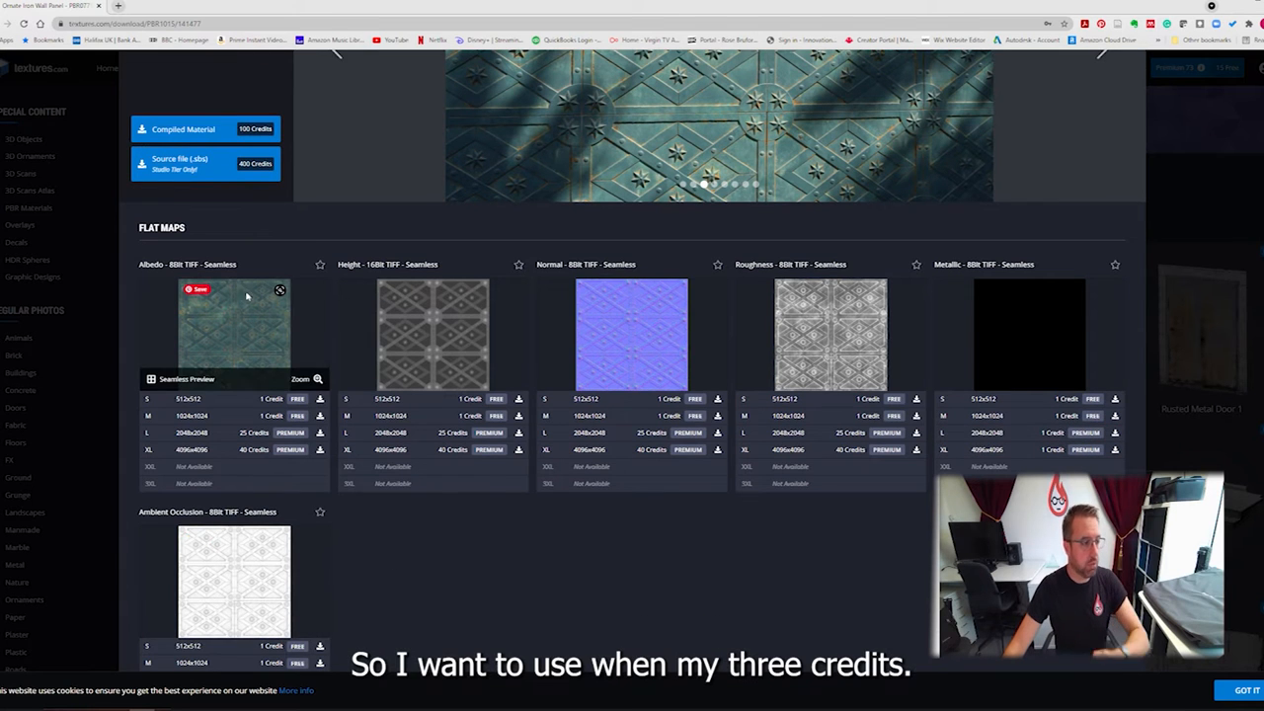
{"action": "mouse_move", "coordinate": [346, 504]}
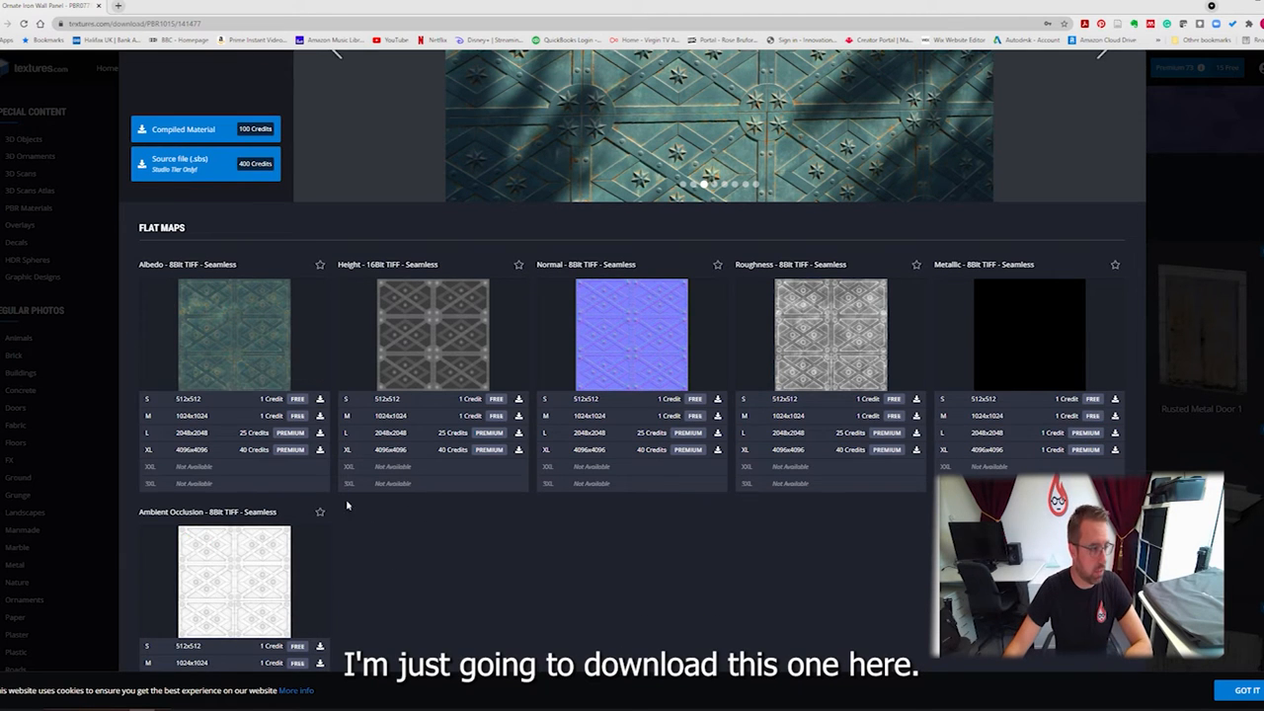
{"action": "mouse_move", "coordinate": [359, 537]}
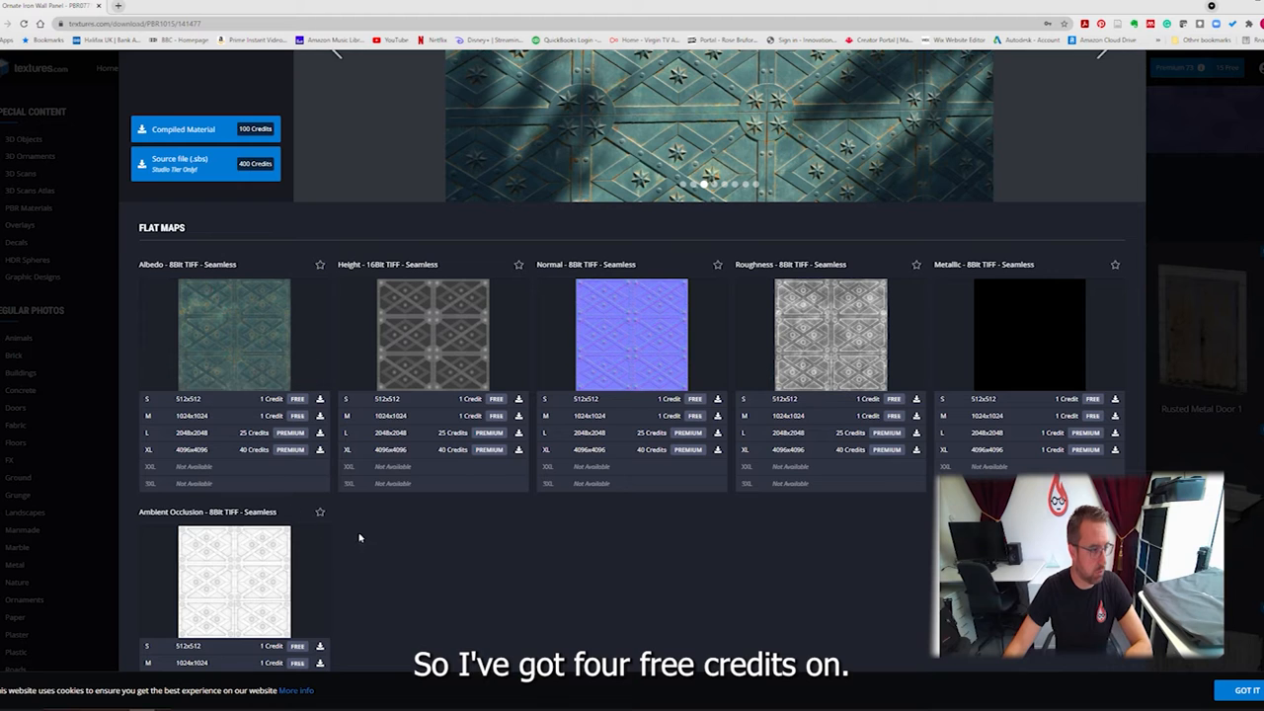
{"action": "mouse_move", "coordinate": [222, 406]}
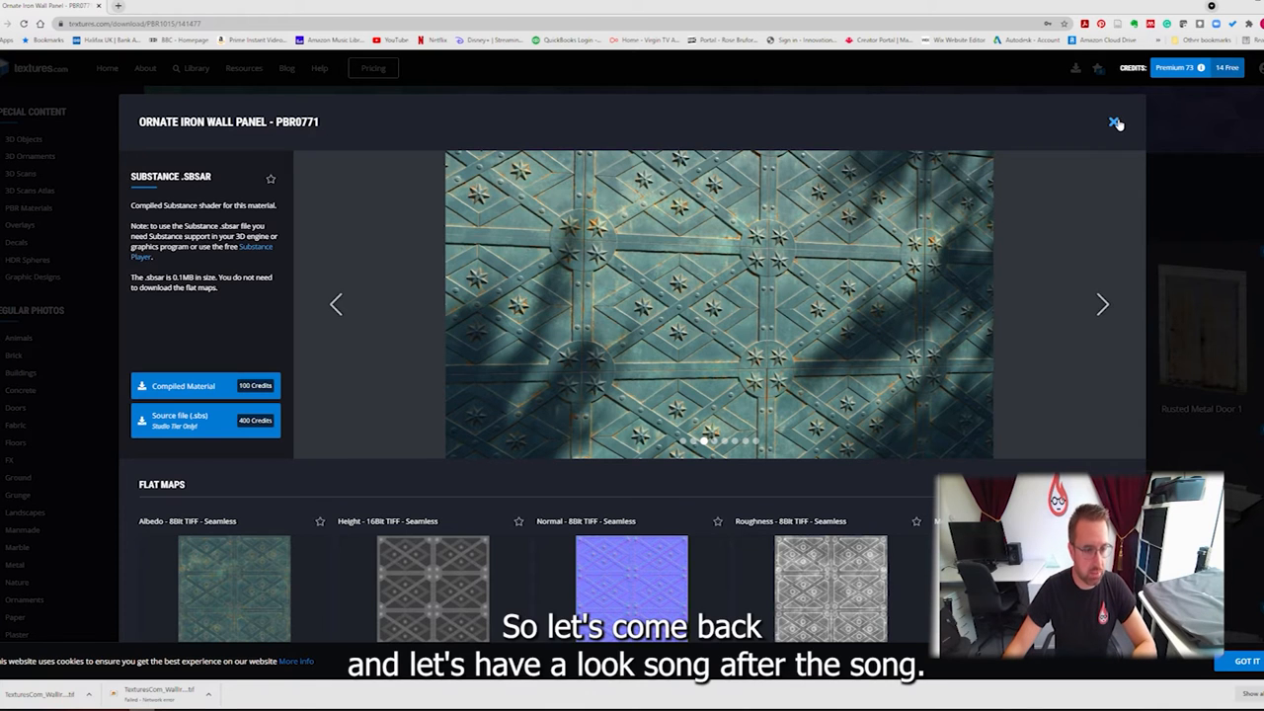
Close the iron panel popup and switch to the Floors > Medieval category (49 sets)
{"action": "left_click", "coordinate": [1116, 122]}
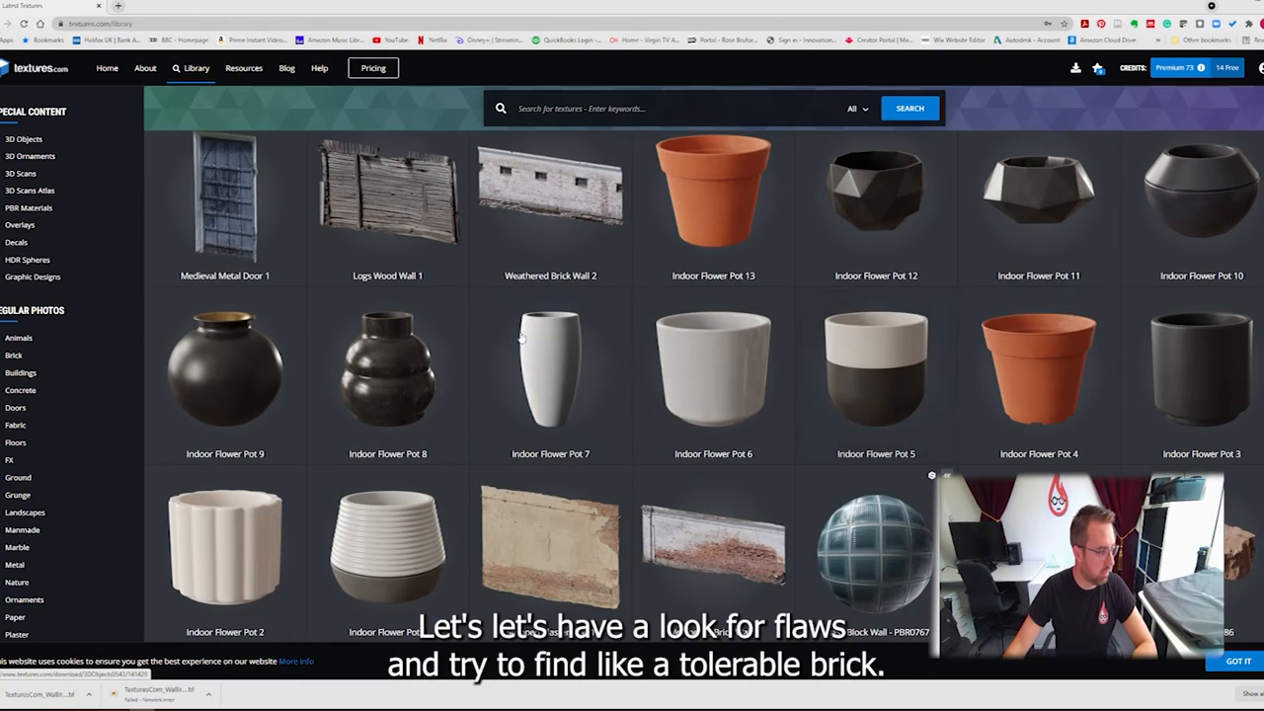
{"action": "mouse_move", "coordinate": [17, 477]}
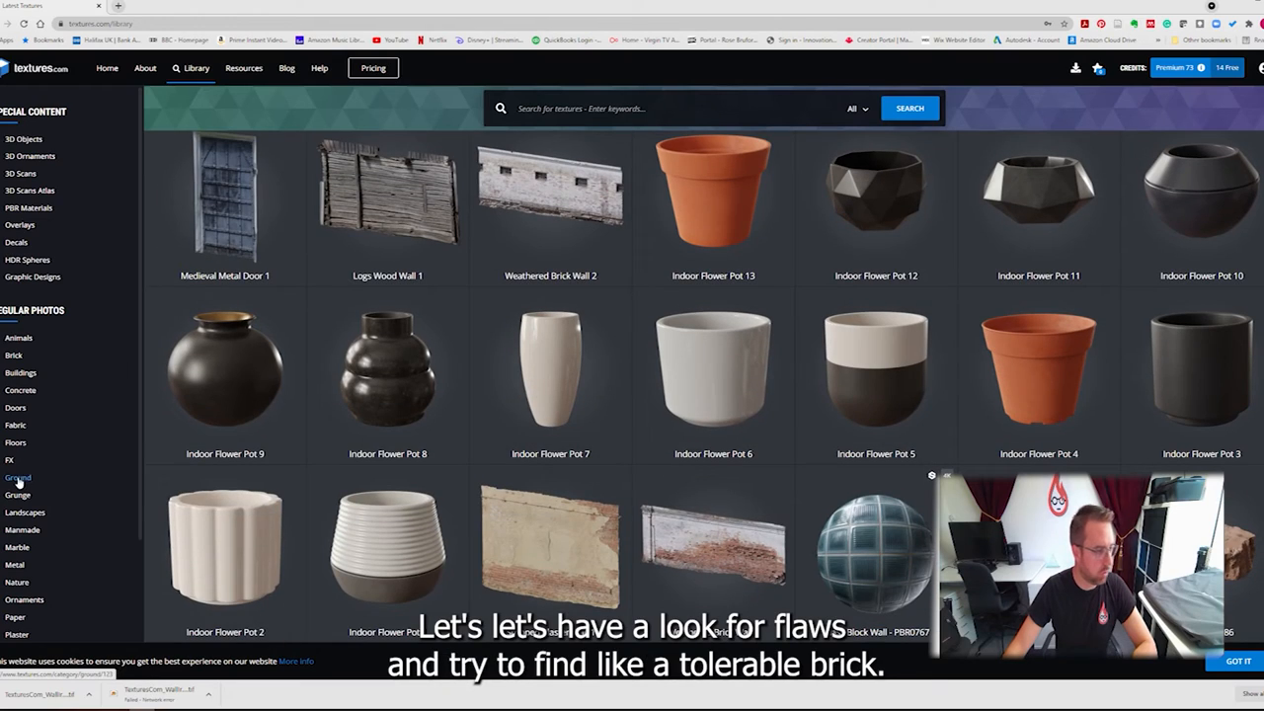
{"action": "left_click", "coordinate": [15, 442]}
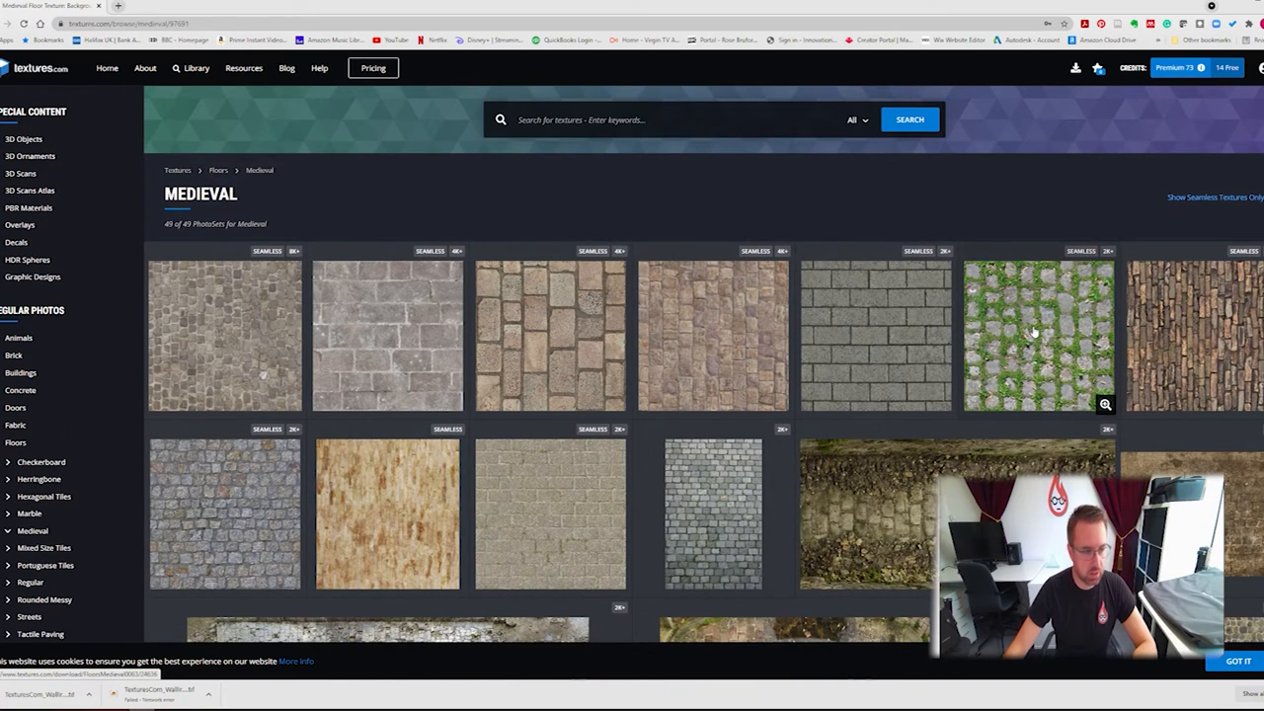
Open FloorsMedieval0063, compare S/M/L sizes and credits, and download Image 1 small
{"action": "left_click", "coordinate": [1038, 335]}
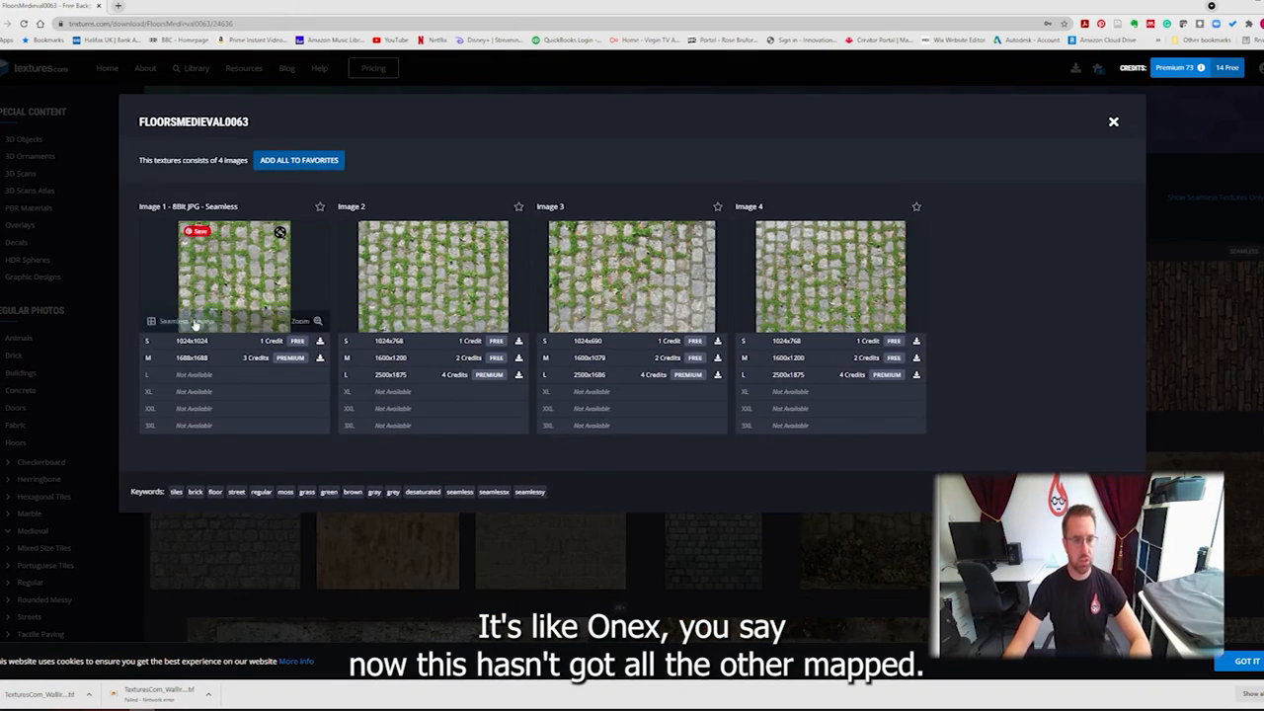
{"action": "mouse_move", "coordinate": [1009, 267]}
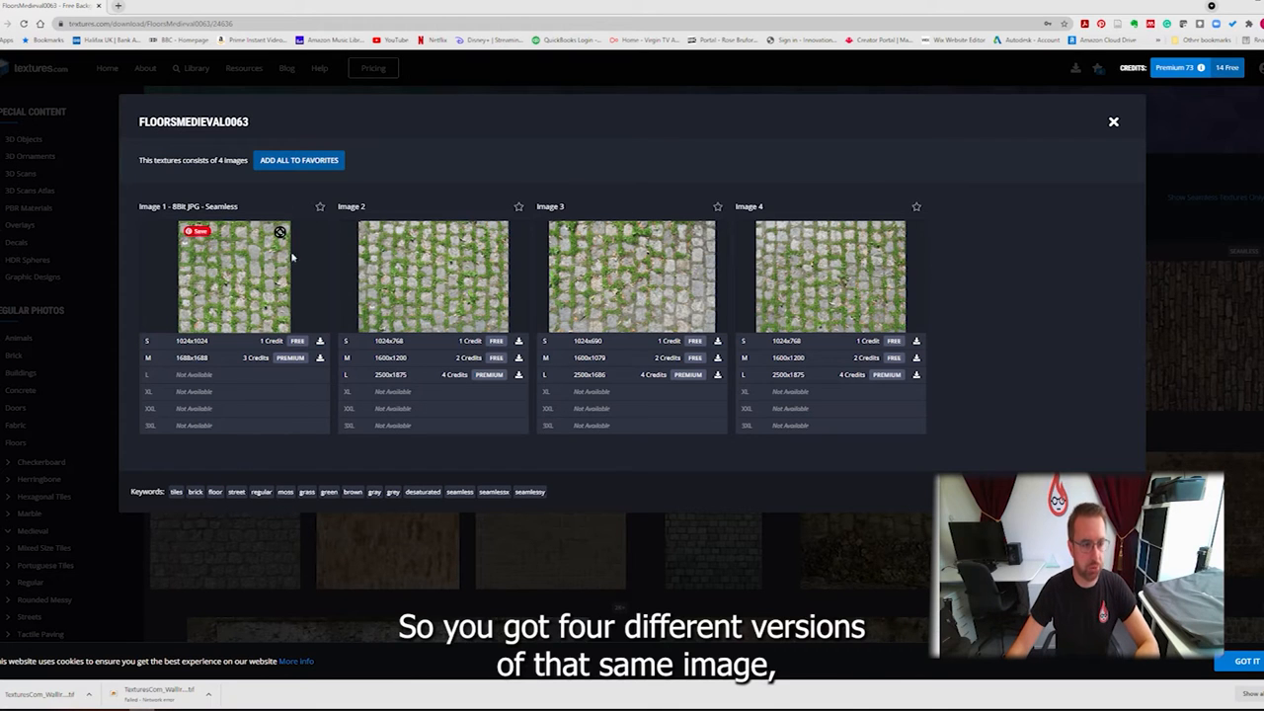
{"action": "mouse_move", "coordinate": [934, 321]}
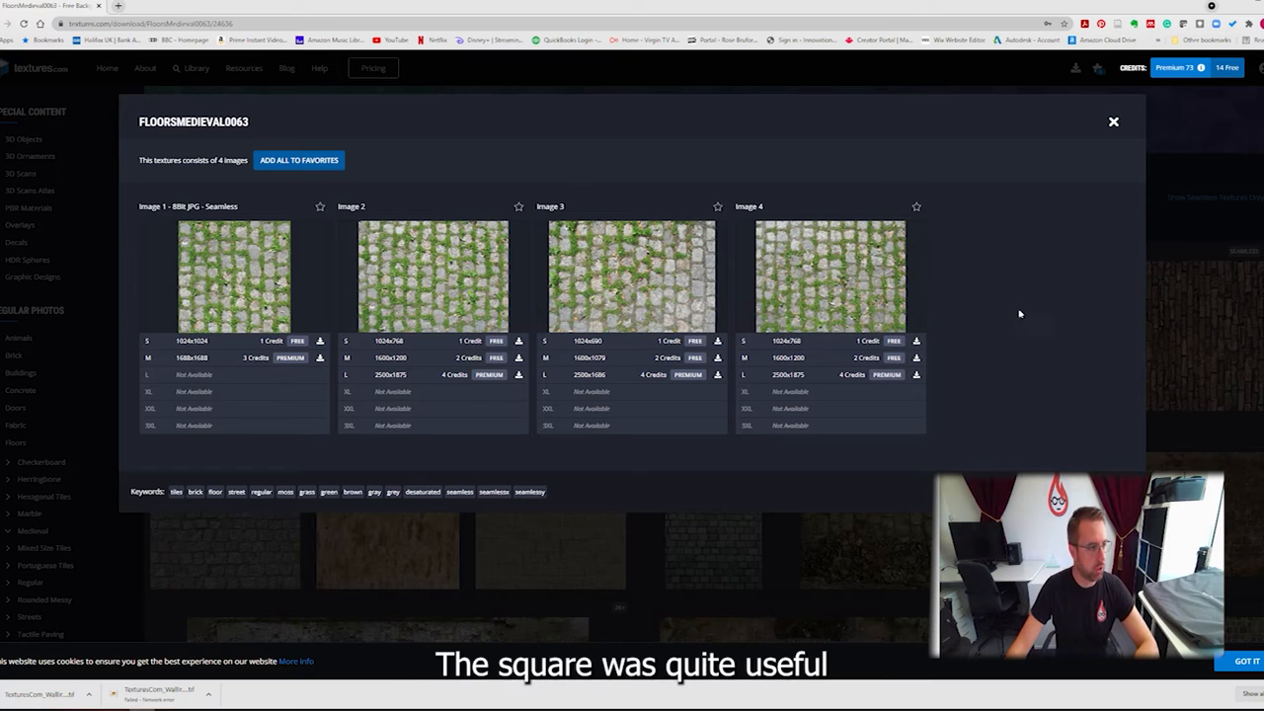
{"action": "mouse_move", "coordinate": [233, 276]}
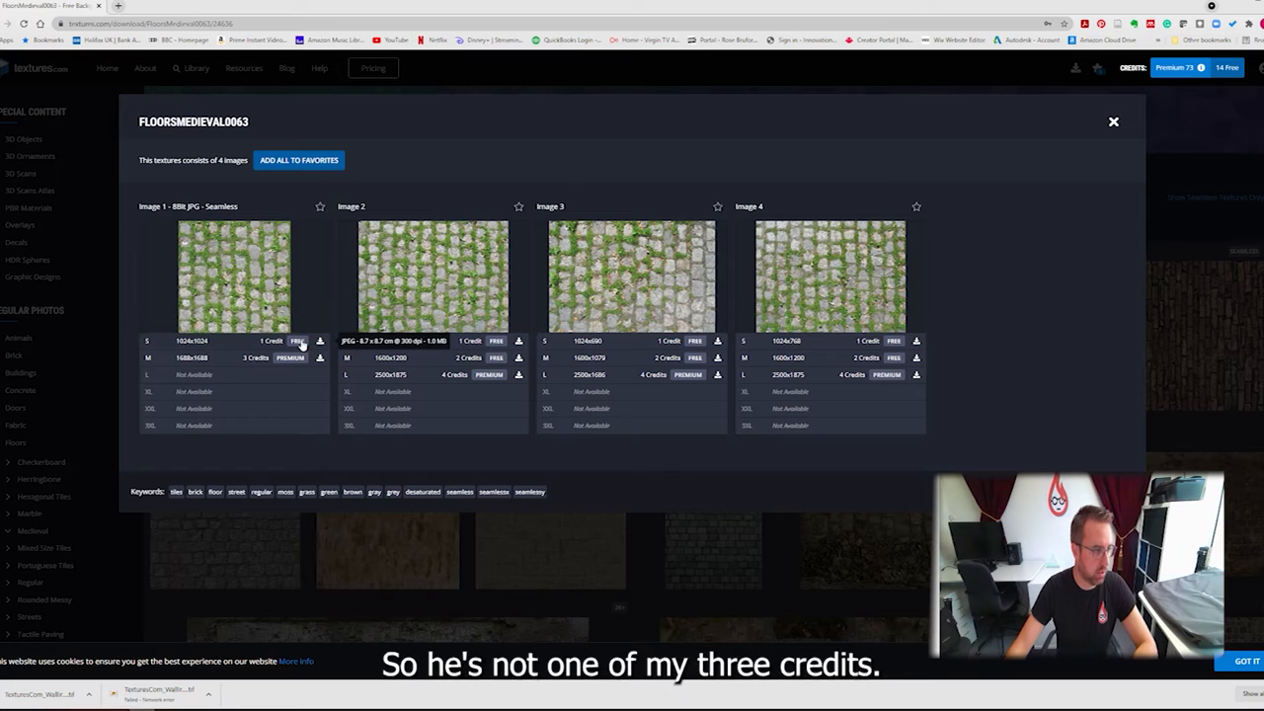
{"action": "left_click", "coordinate": [320, 340]}
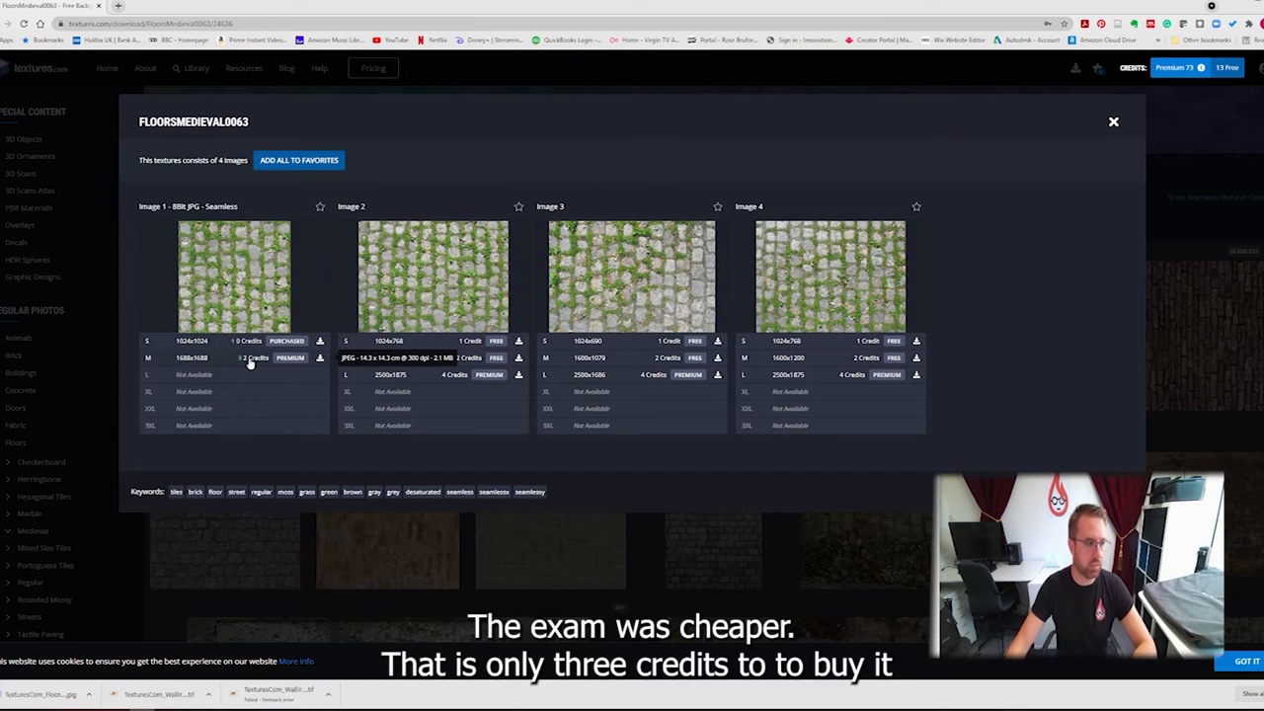
{"action": "mouse_move", "coordinate": [234, 277]}
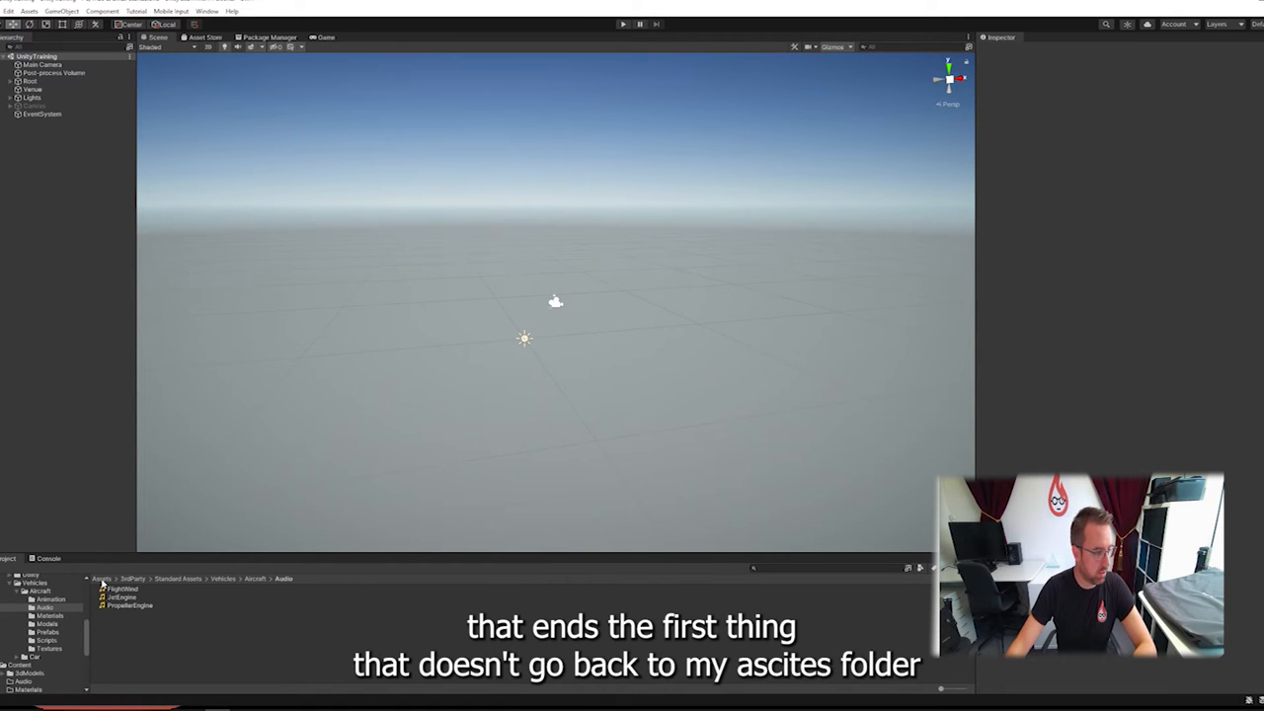
Navigate the Project window from Assets into Content, then into the Textures folder
{"action": "left_click", "coordinate": [183, 642]}
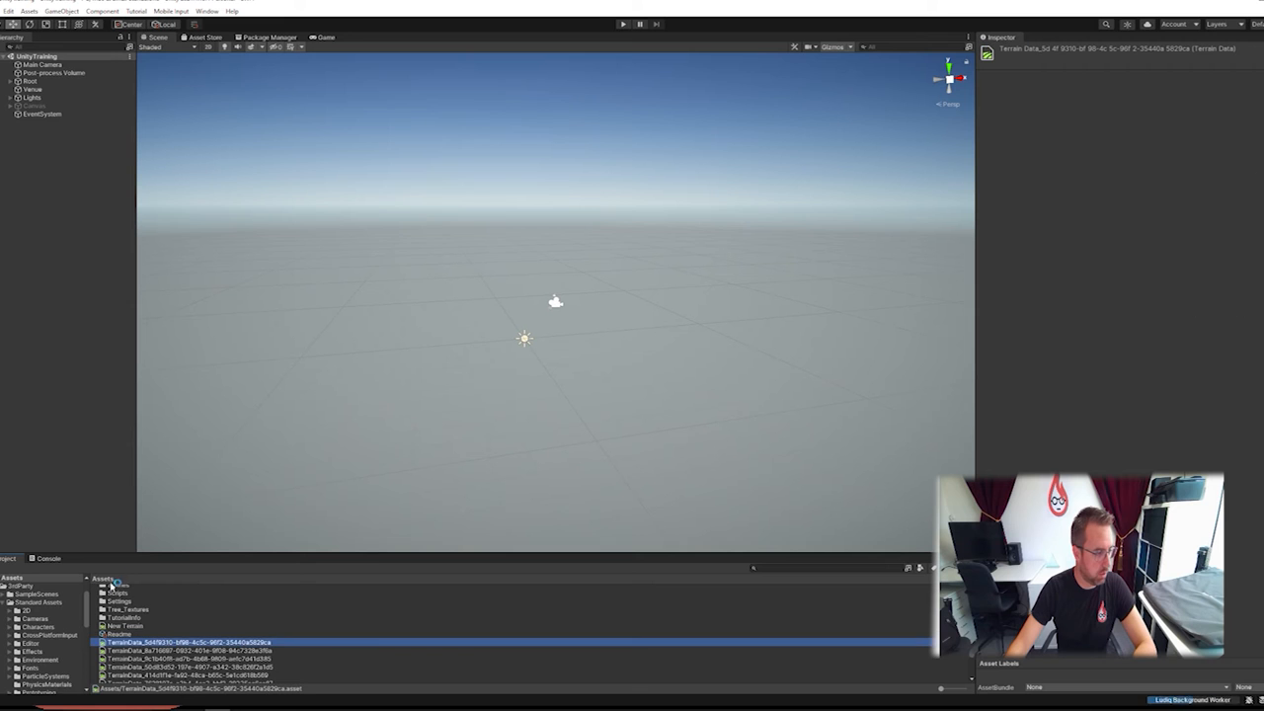
{"action": "left_click", "coordinate": [118, 596]}
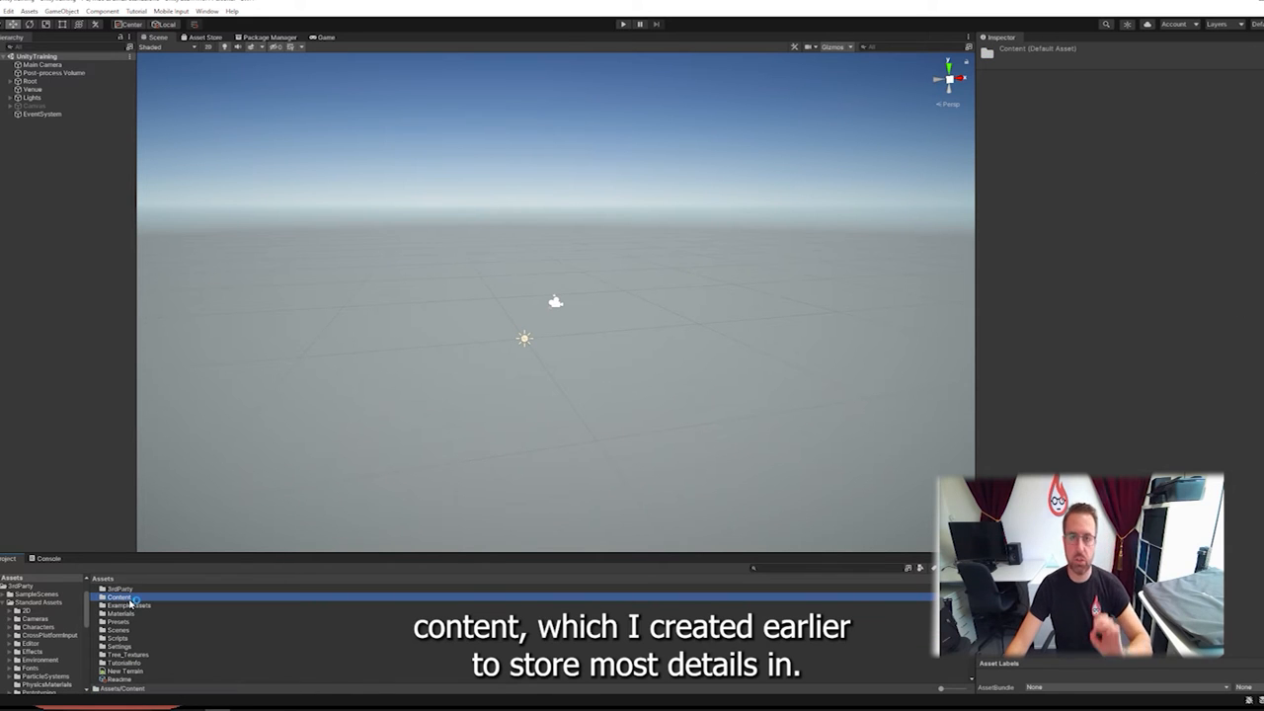
{"action": "double_click", "coordinate": [119, 596]}
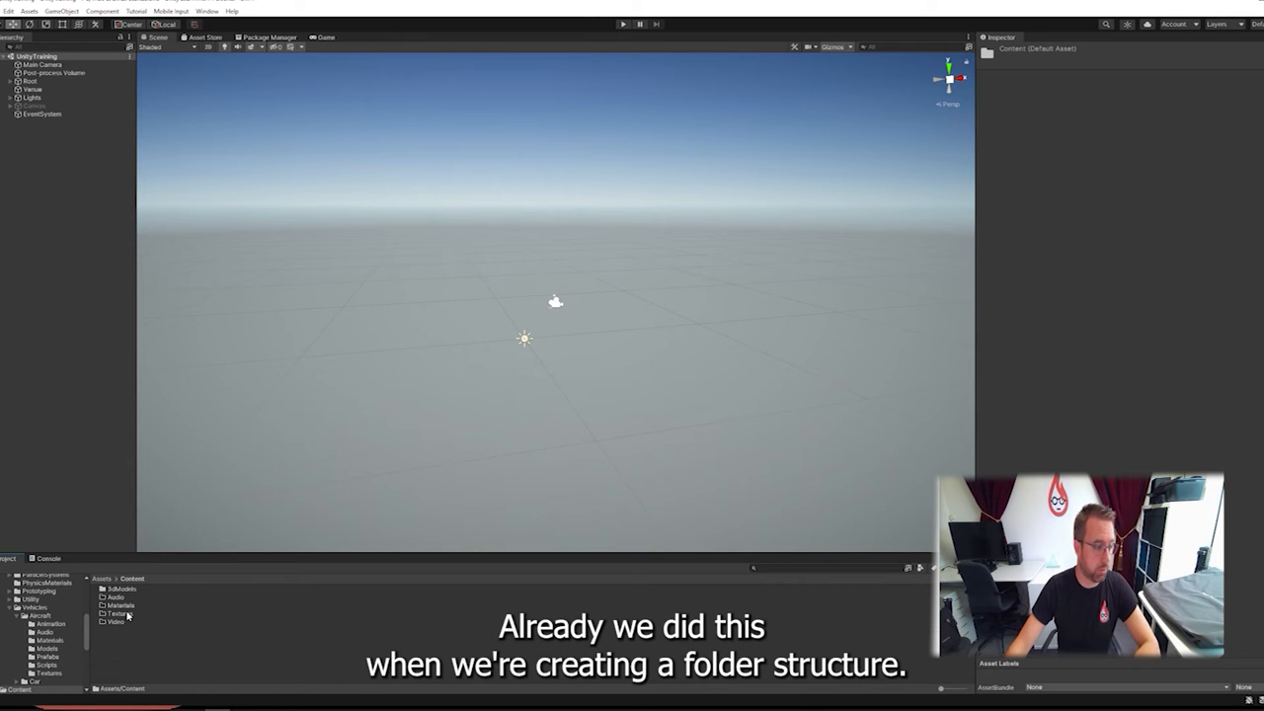
{"action": "double_click", "coordinate": [119, 613]}
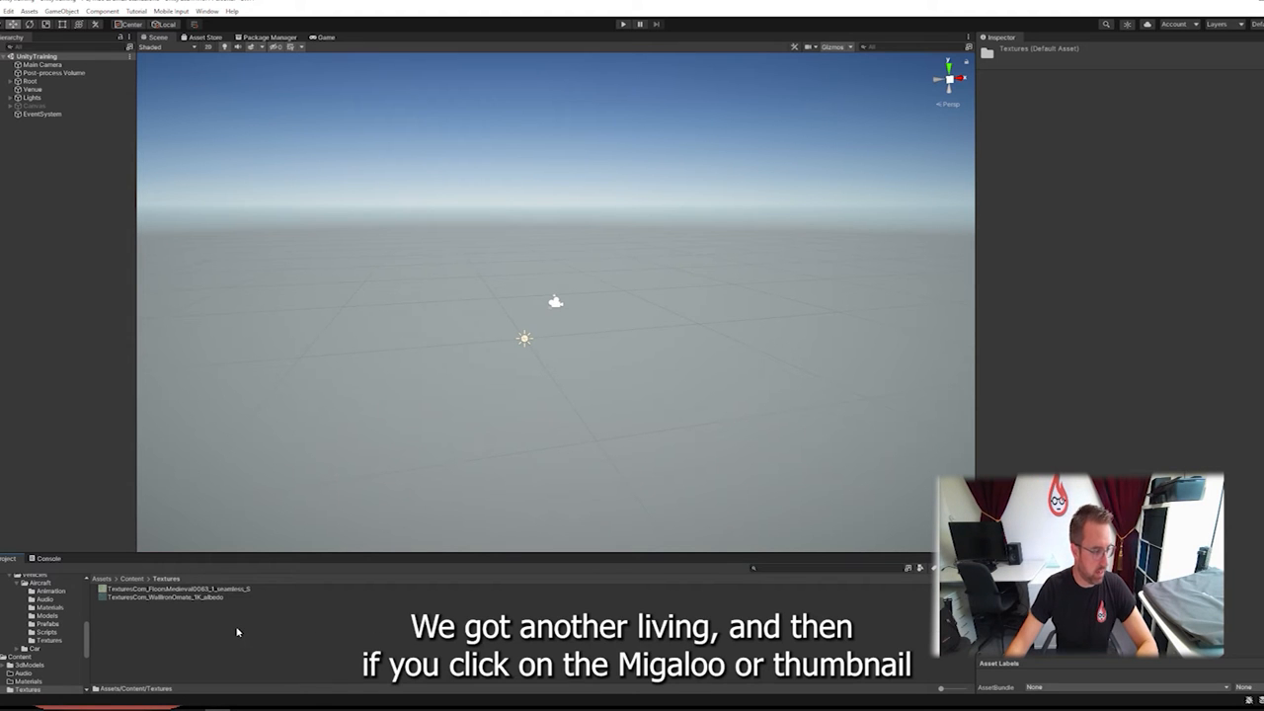
Switch between the WallIronOrnate and Floors Medieval textures to compare their Texture 2D Import Settings
{"action": "left_click", "coordinate": [163, 597]}
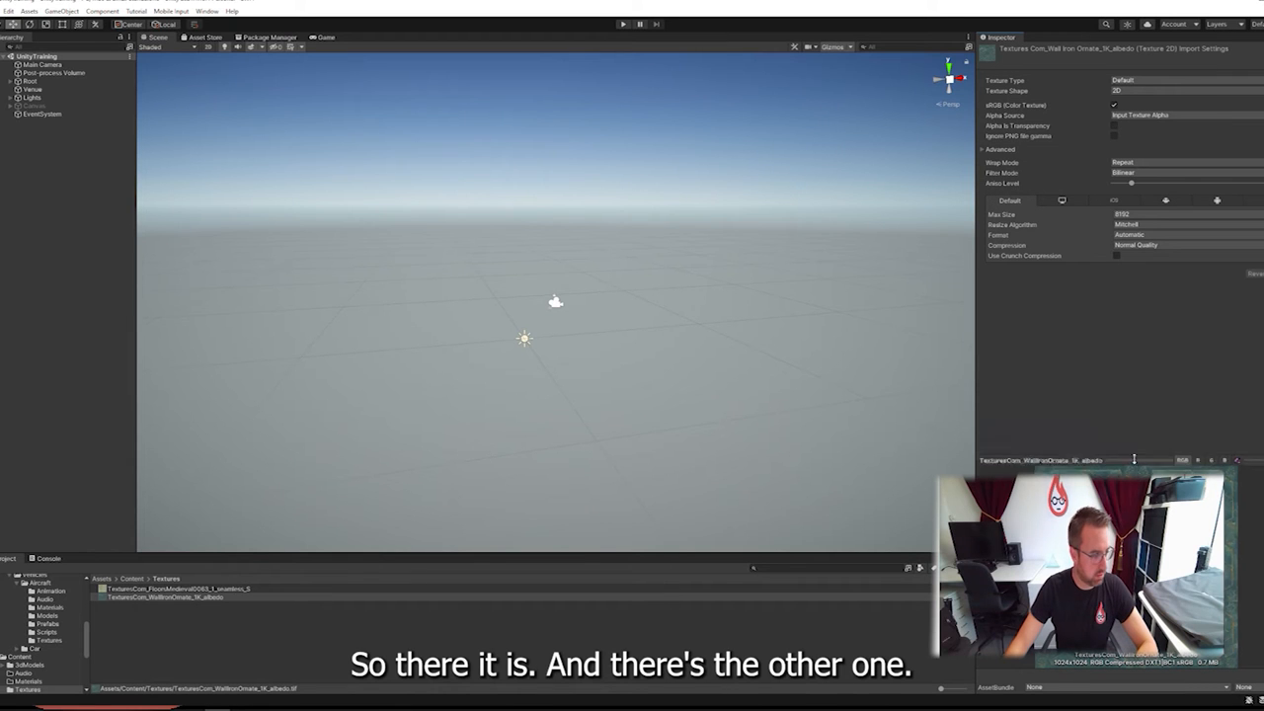
{"action": "left_click", "coordinate": [177, 589]}
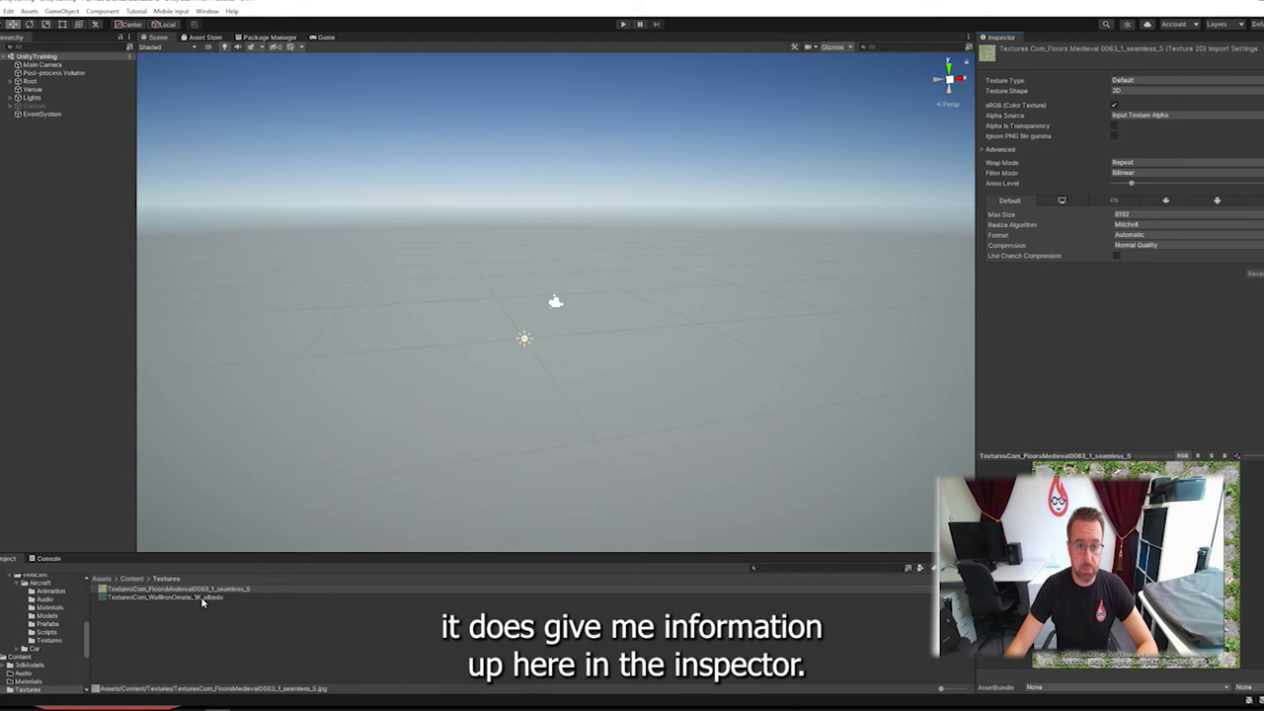
{"action": "left_click", "coordinate": [163, 596]}
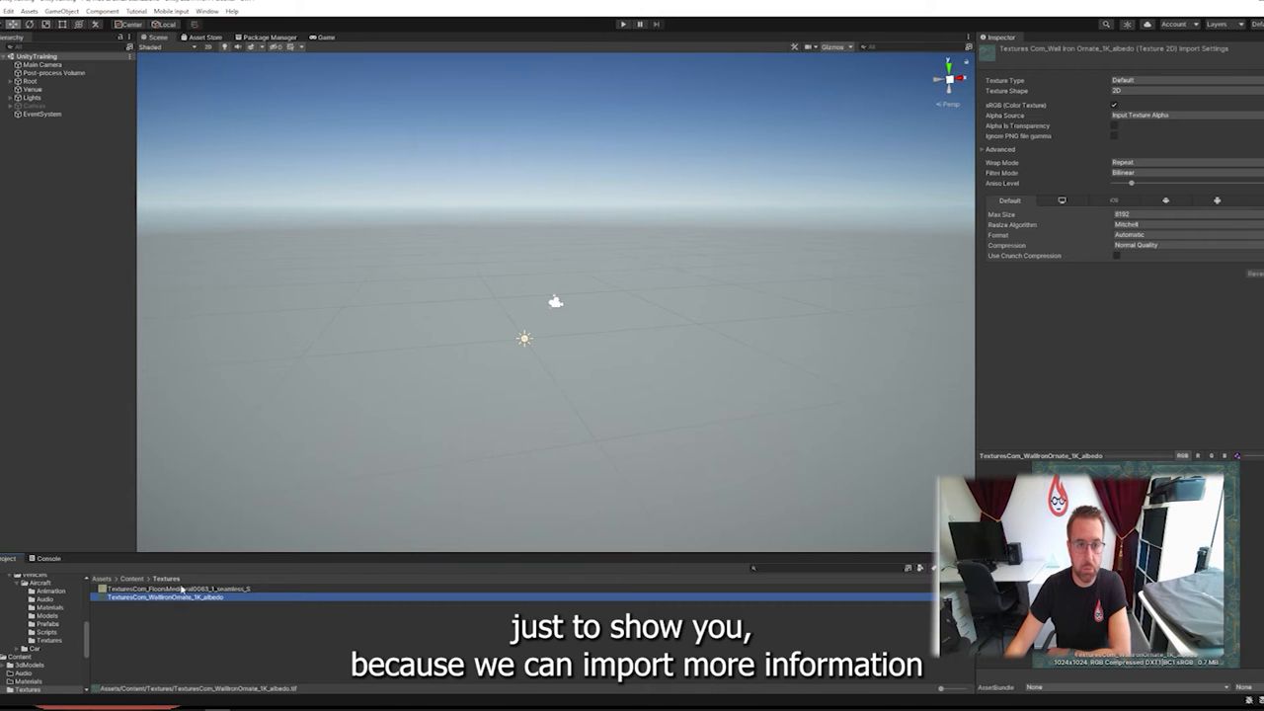
{"action": "left_click", "coordinate": [177, 588]}
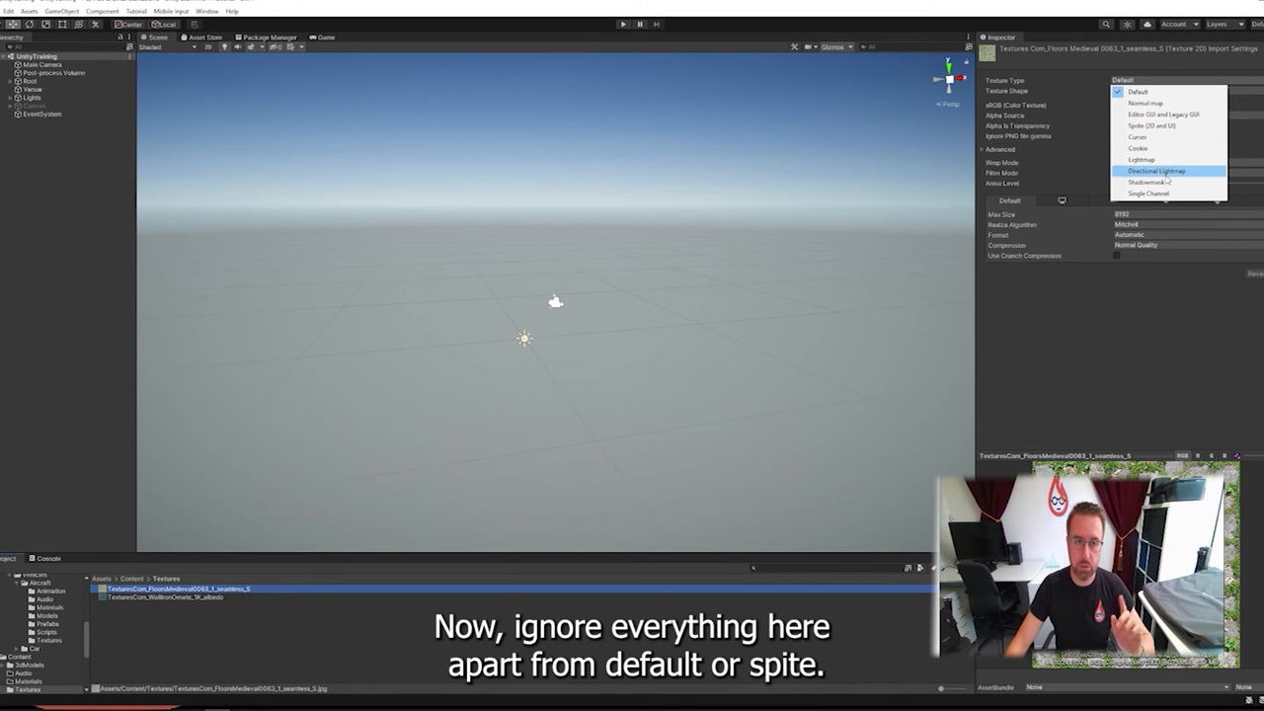
{"action": "mouse_move", "coordinate": [1164, 125]}
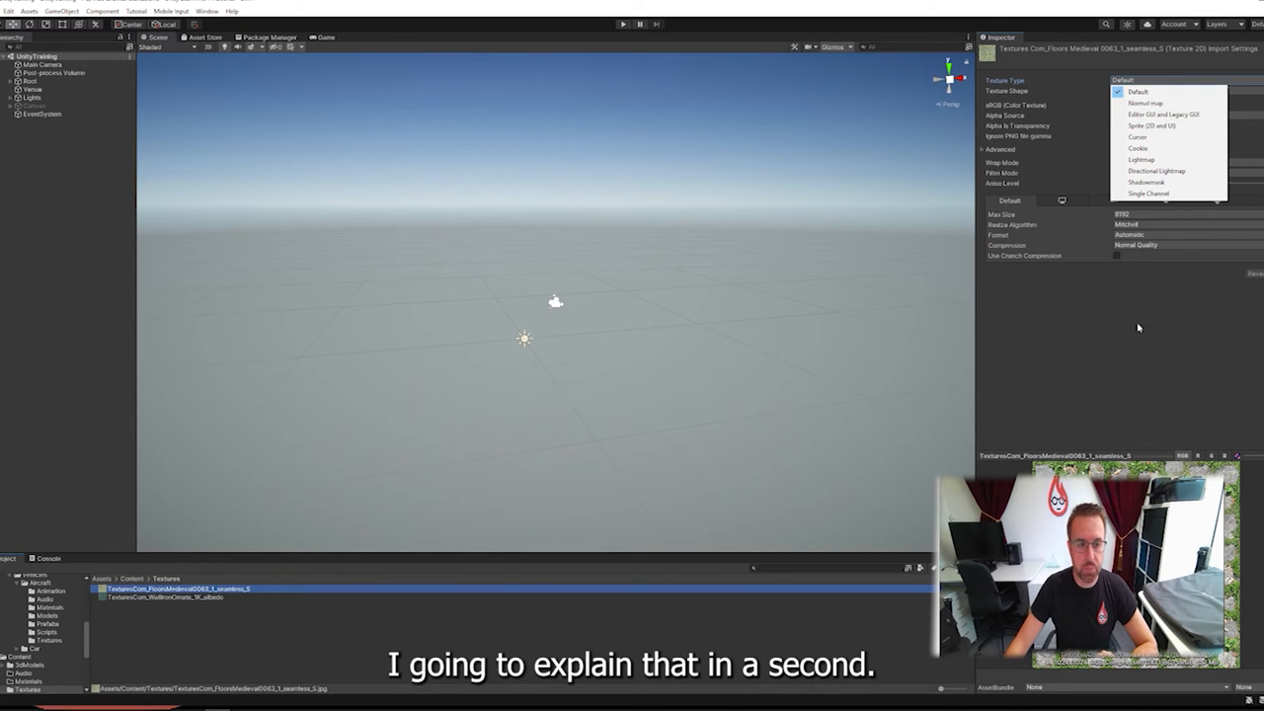
Give the cobblestone floor texture an Android override with Max Size 256
{"action": "left_click", "coordinate": [1136, 91]}
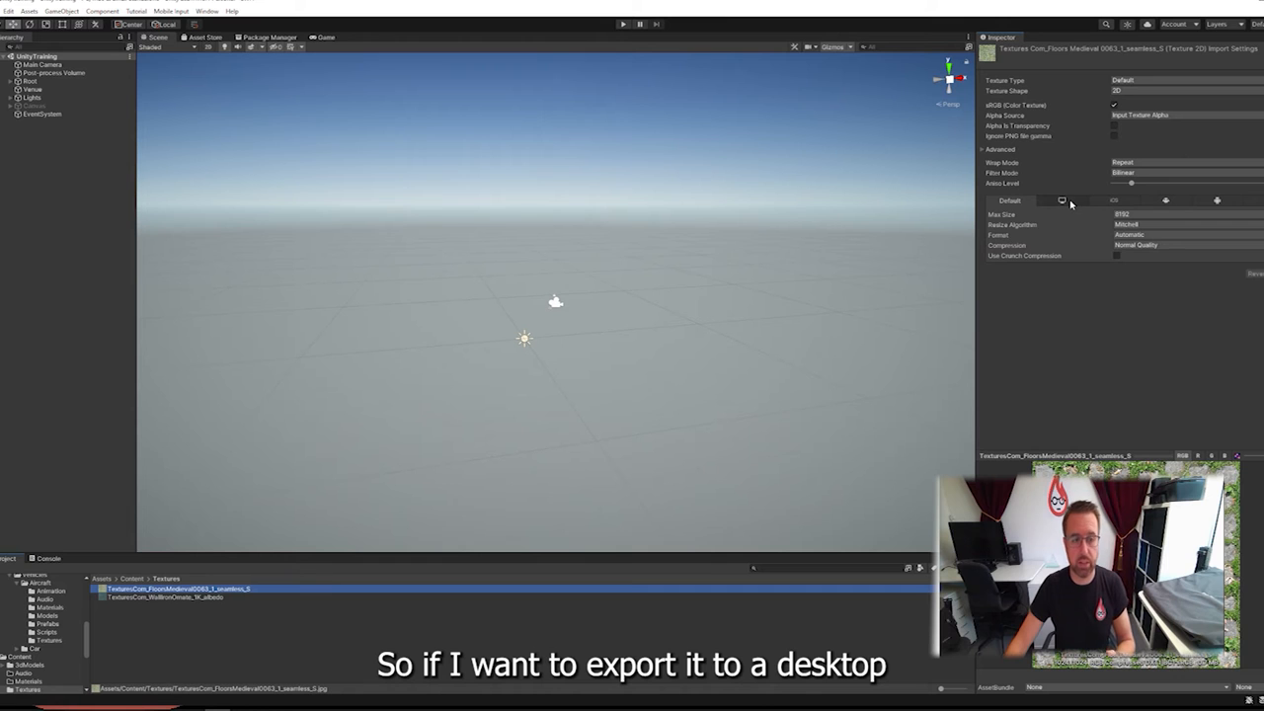
{"action": "left_click", "coordinate": [1062, 201]}
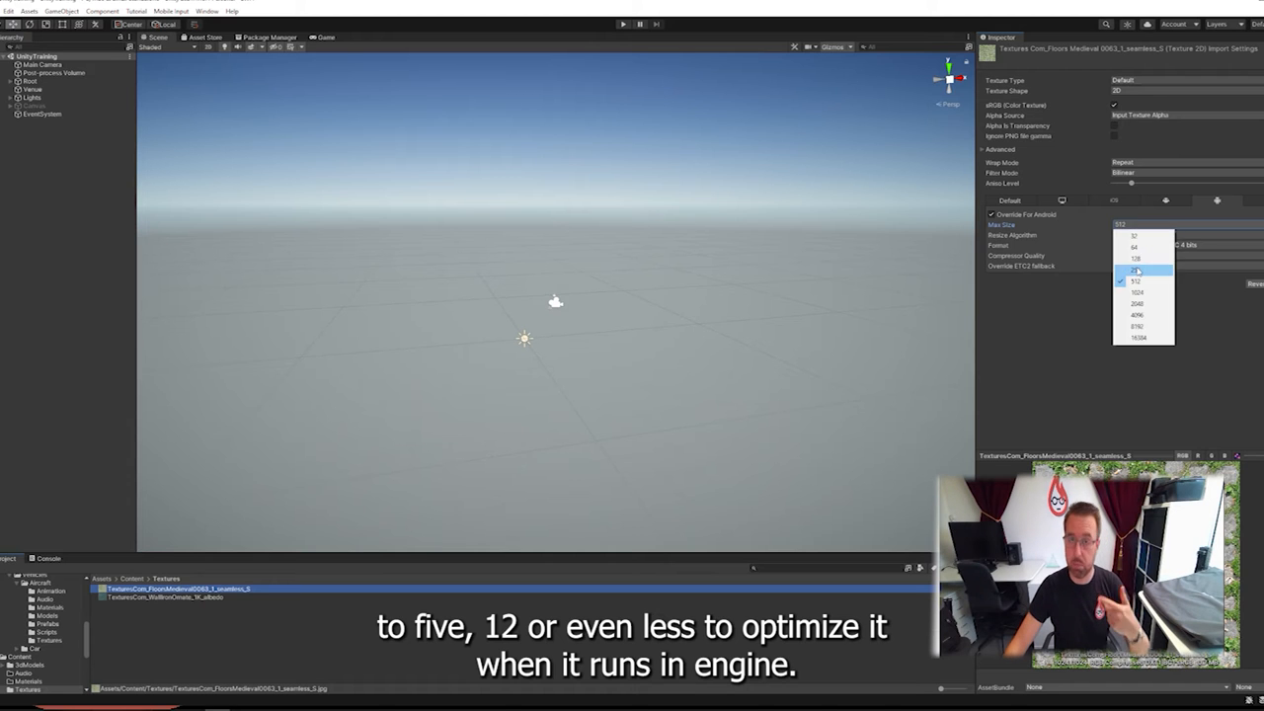
{"action": "left_click", "coordinate": [1136, 268]}
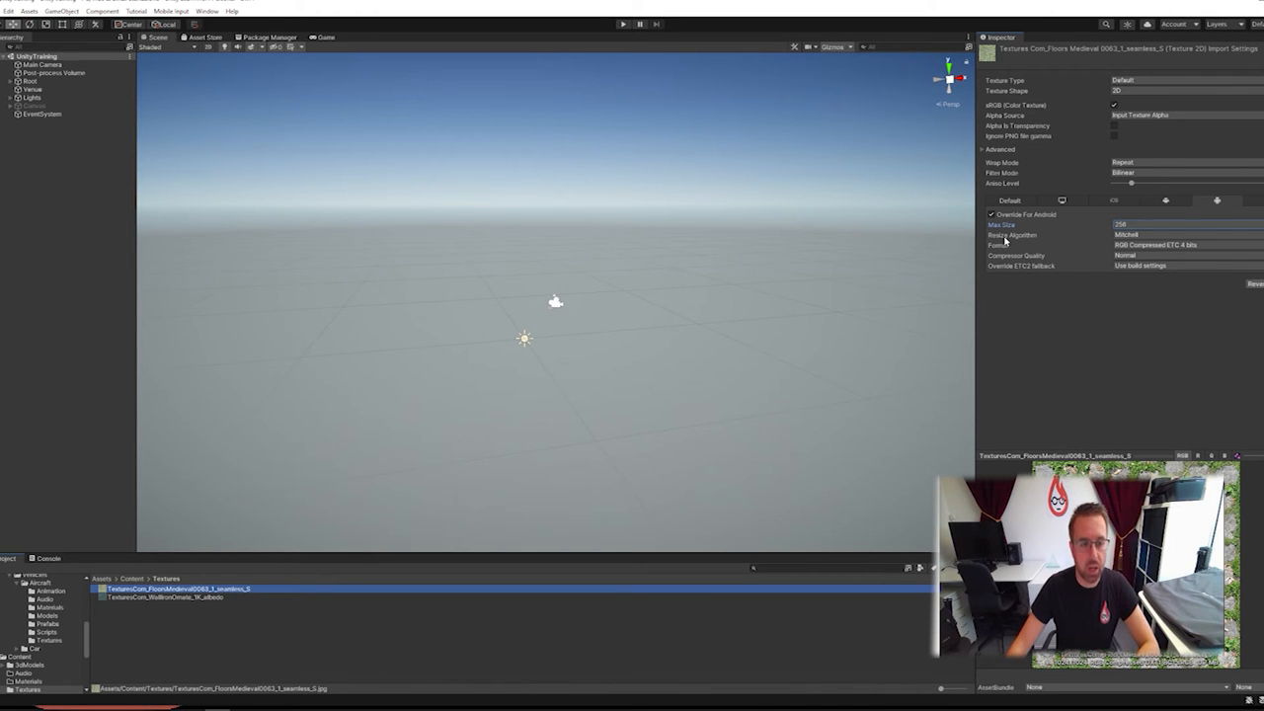
{"action": "left_click", "coordinate": [992, 214]}
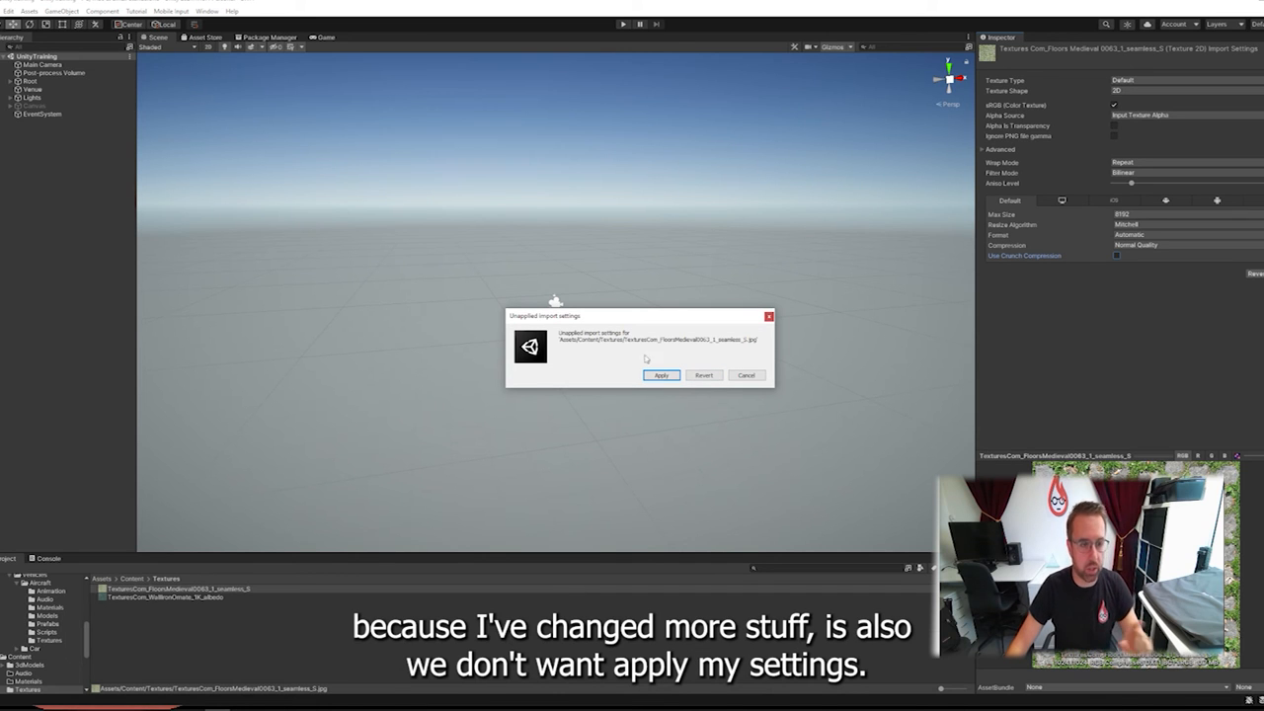
{"action": "mouse_move", "coordinate": [701, 362]}
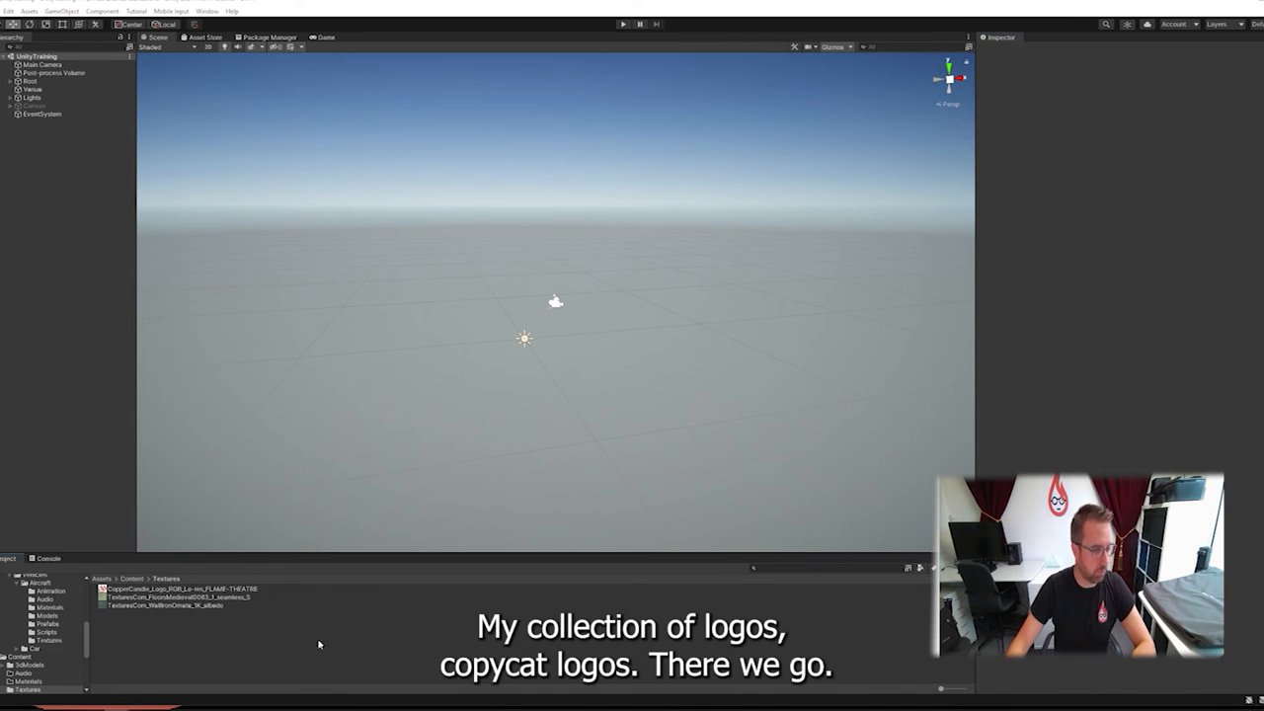
Select the FLAME-THEATRE logo in the Textures folder to show its import settings
{"action": "left_click", "coordinate": [181, 588]}
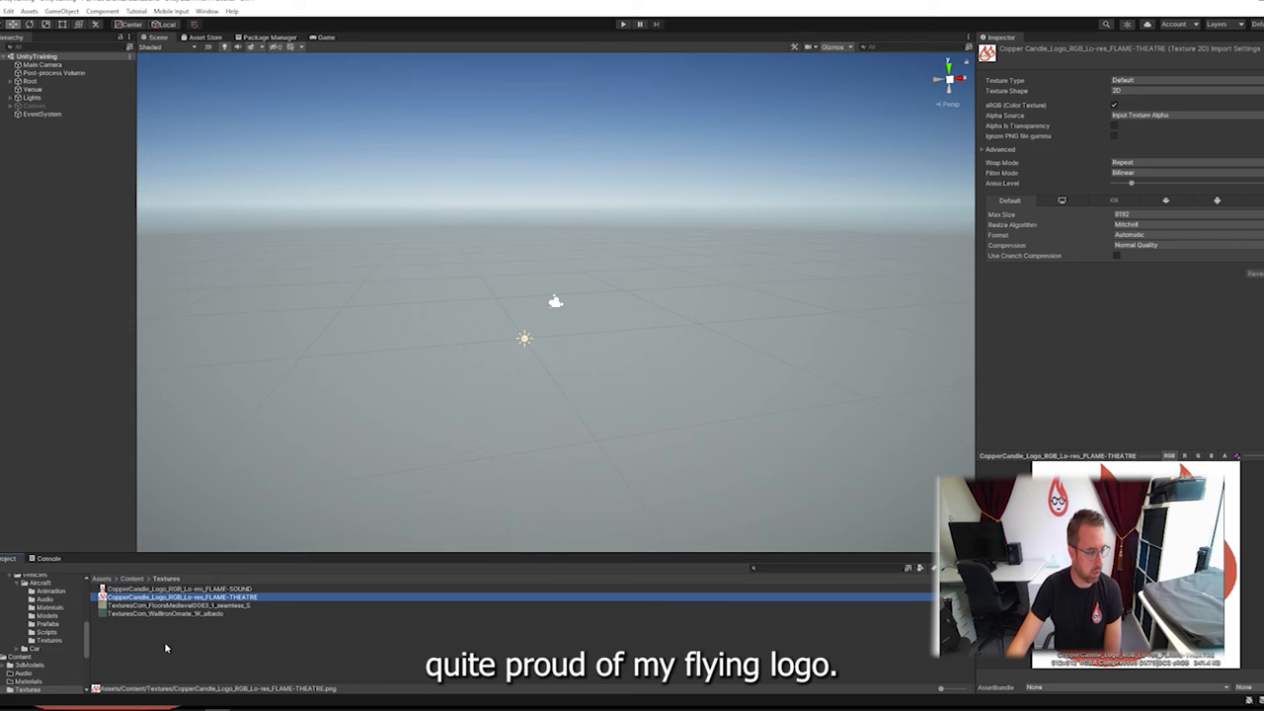
{"action": "left_click", "coordinate": [178, 588]}
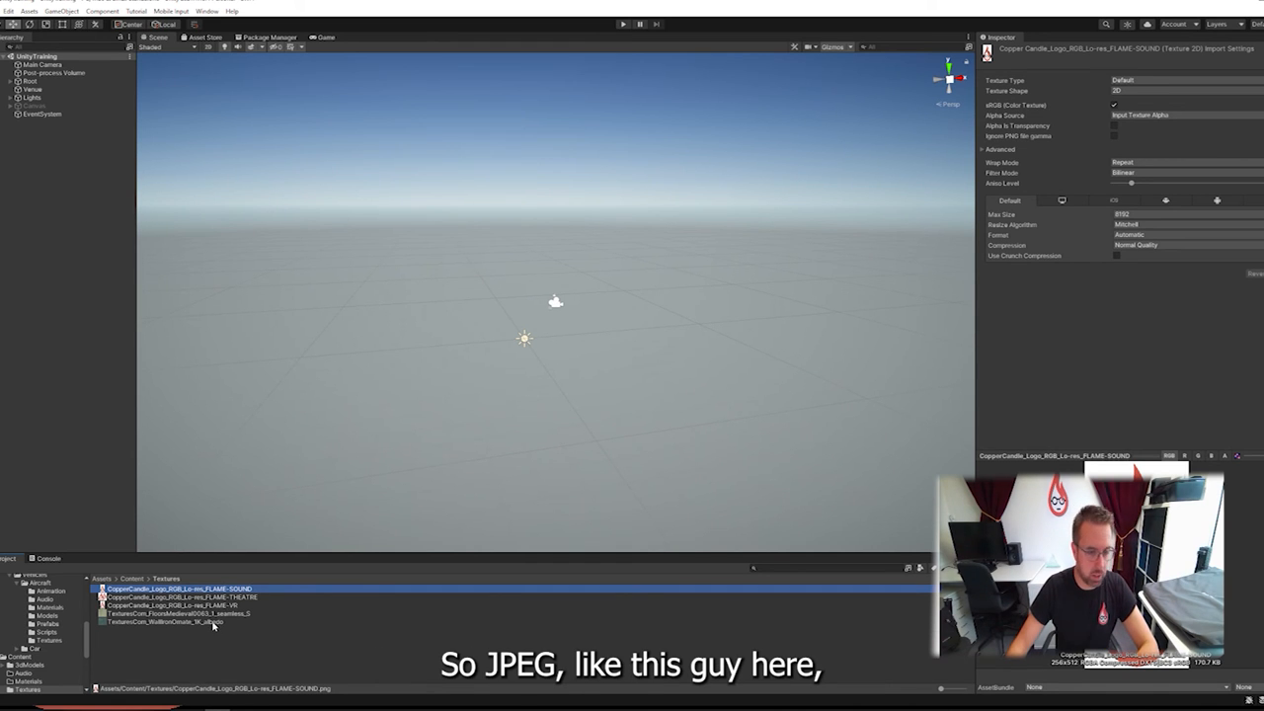
Inspect the medieval floor texture, then the WallIronOrnate 1K albedo texture
{"action": "left_click", "coordinate": [175, 613]}
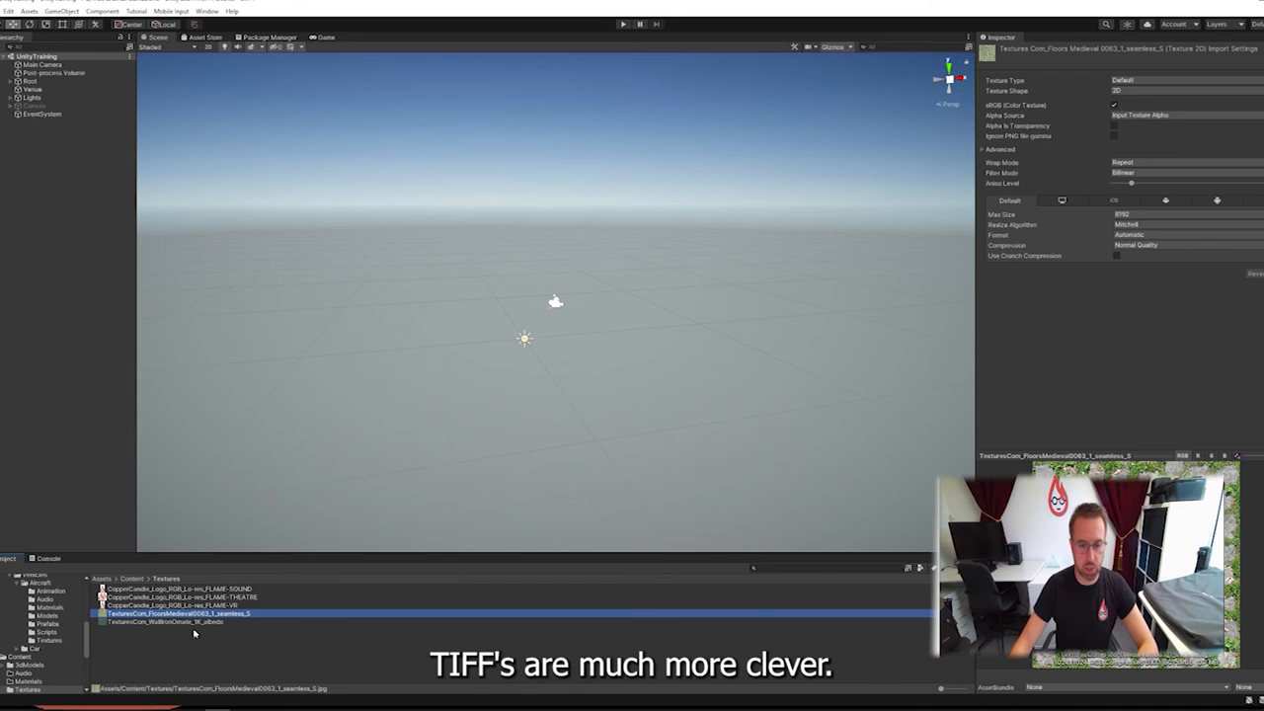
{"action": "left_click", "coordinate": [166, 622]}
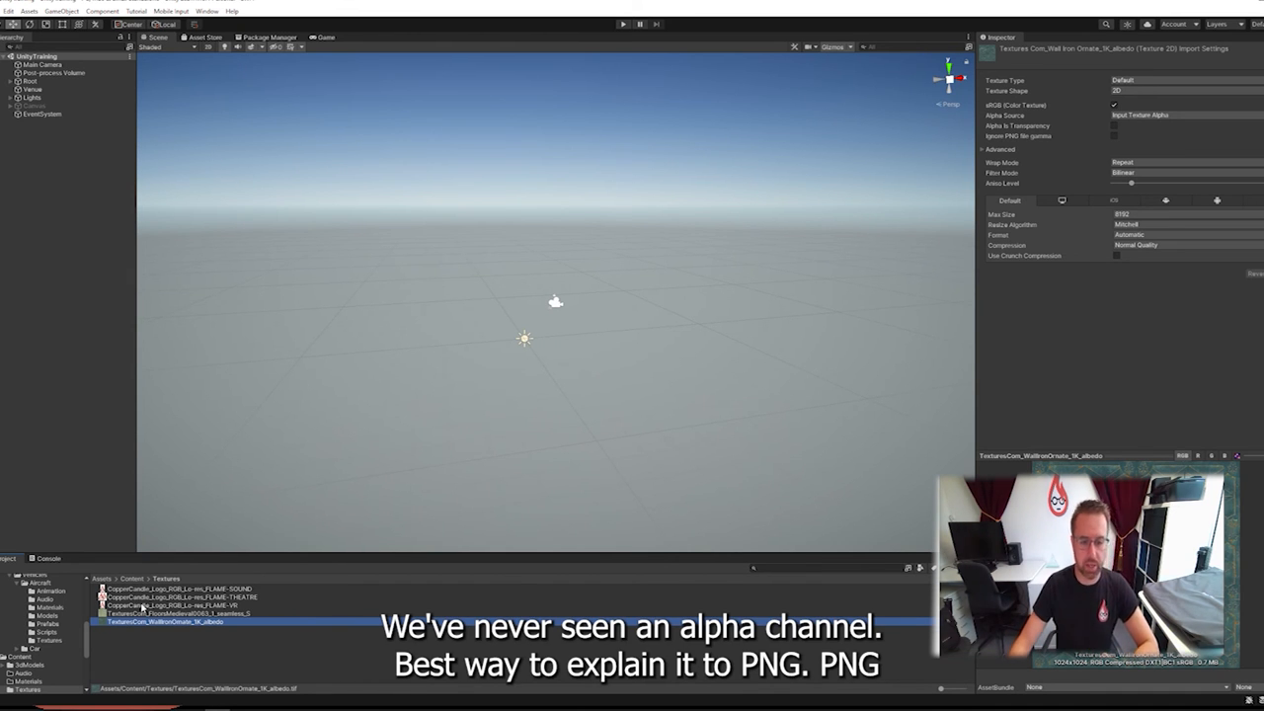
Select CopperCandle_Logo_RGB_Lo-res_FLAME-VR to show its Texture 2D import settings
{"action": "left_click", "coordinate": [173, 605]}
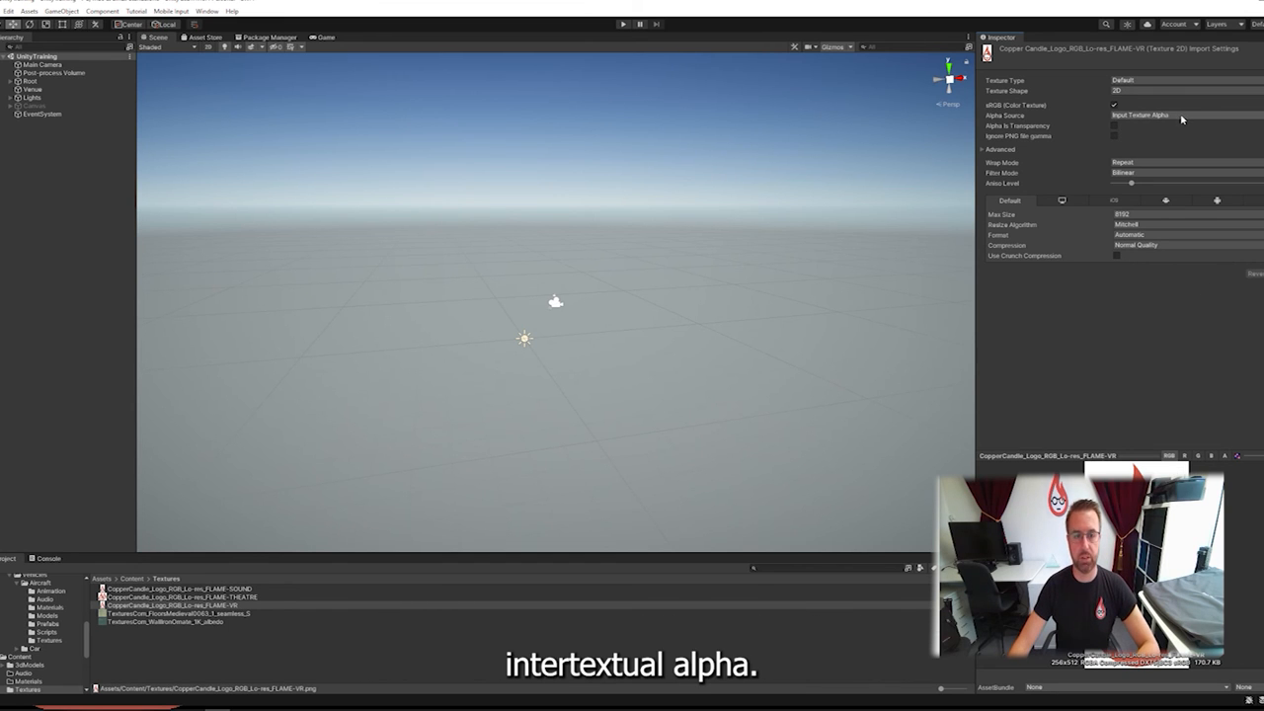
Keep Alpha Source as Input Texture Alpha and enable Alpha Is Transparency
{"action": "left_click", "coordinate": [1160, 115]}
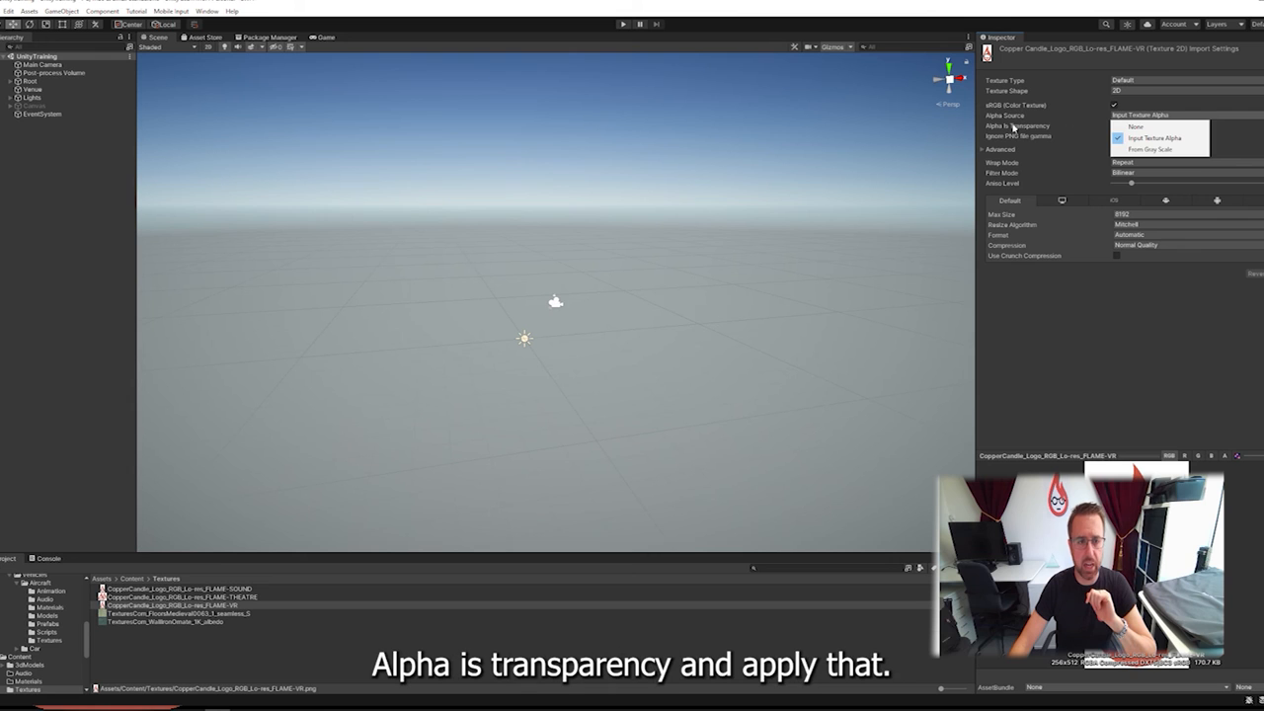
{"action": "left_click", "coordinate": [1154, 137]}
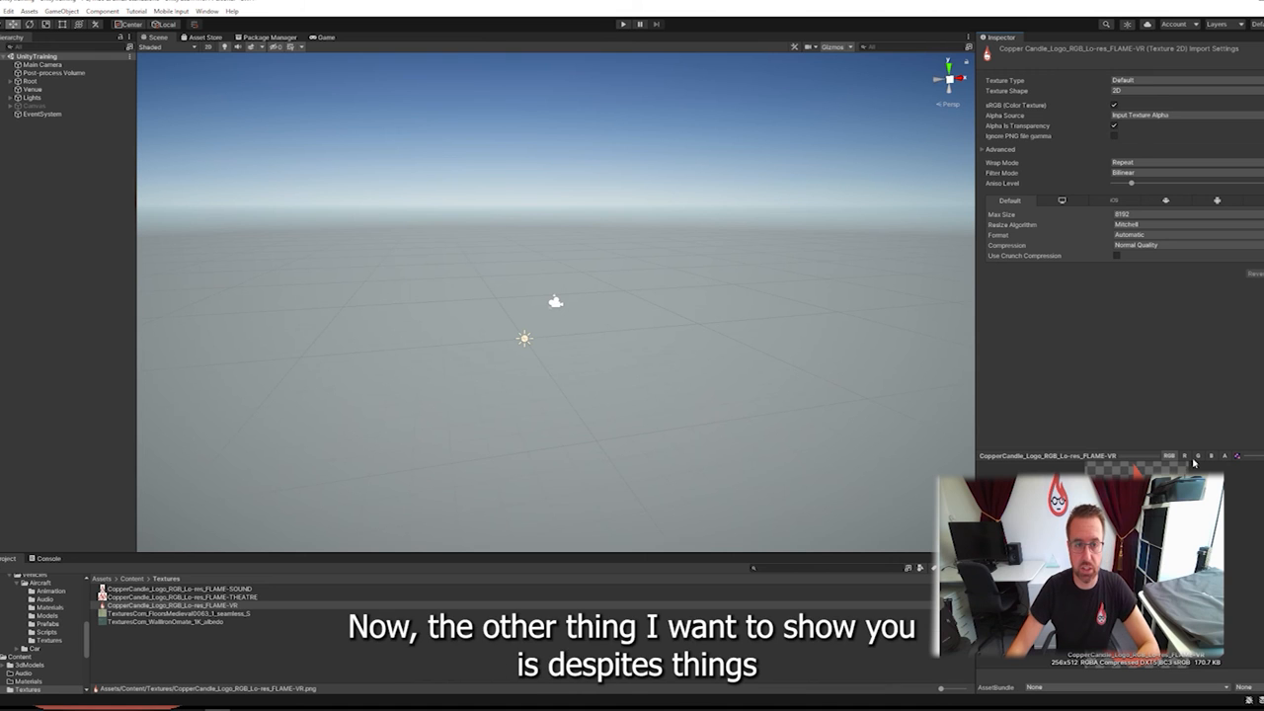
Change the FLAME-VR logo's Texture Type to Sprite (2D and UI), then reselect the logo asset
{"action": "left_click", "coordinate": [1170, 80]}
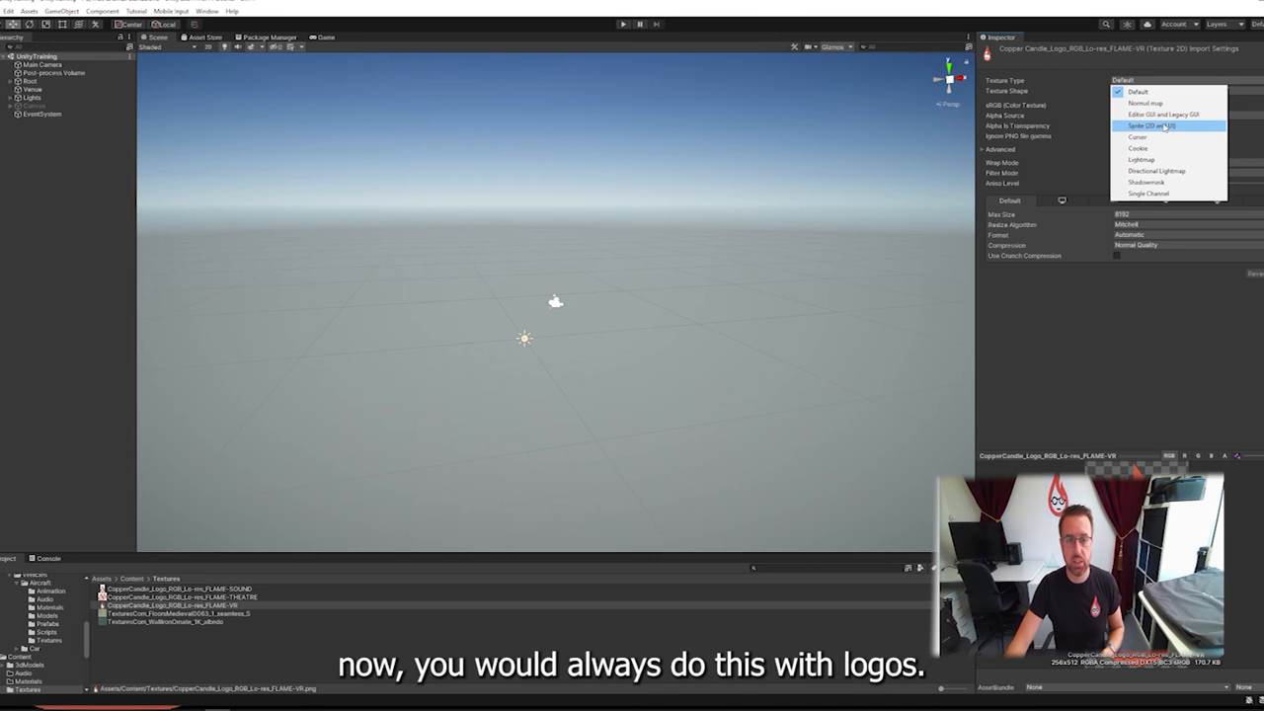
{"action": "left_click", "coordinate": [1152, 125]}
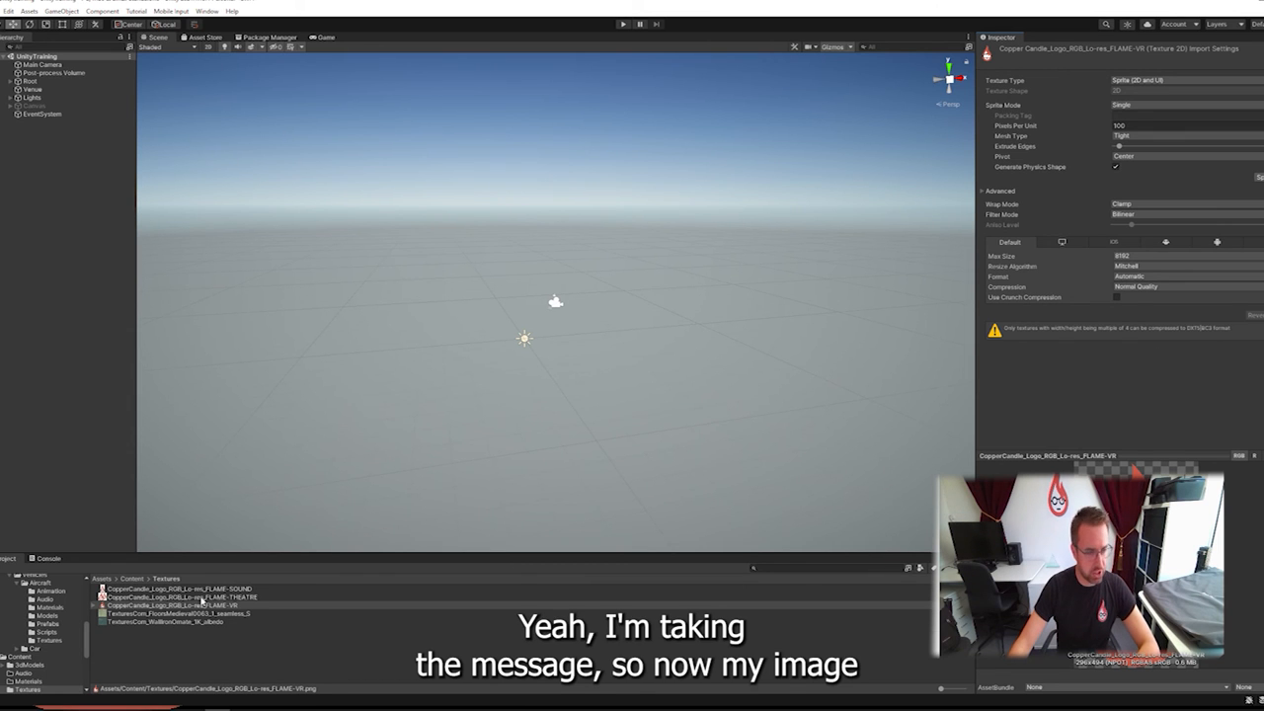
{"action": "left_click", "coordinate": [178, 605]}
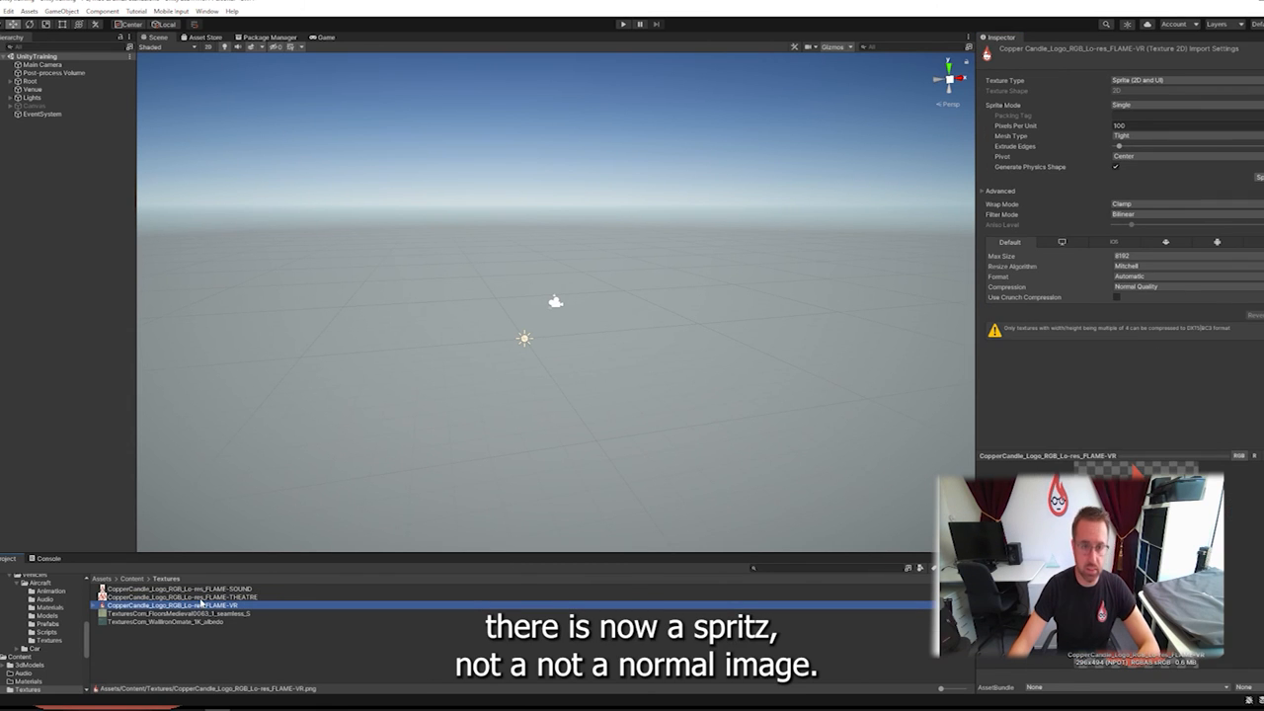
{"action": "left_click", "coordinate": [180, 596]}
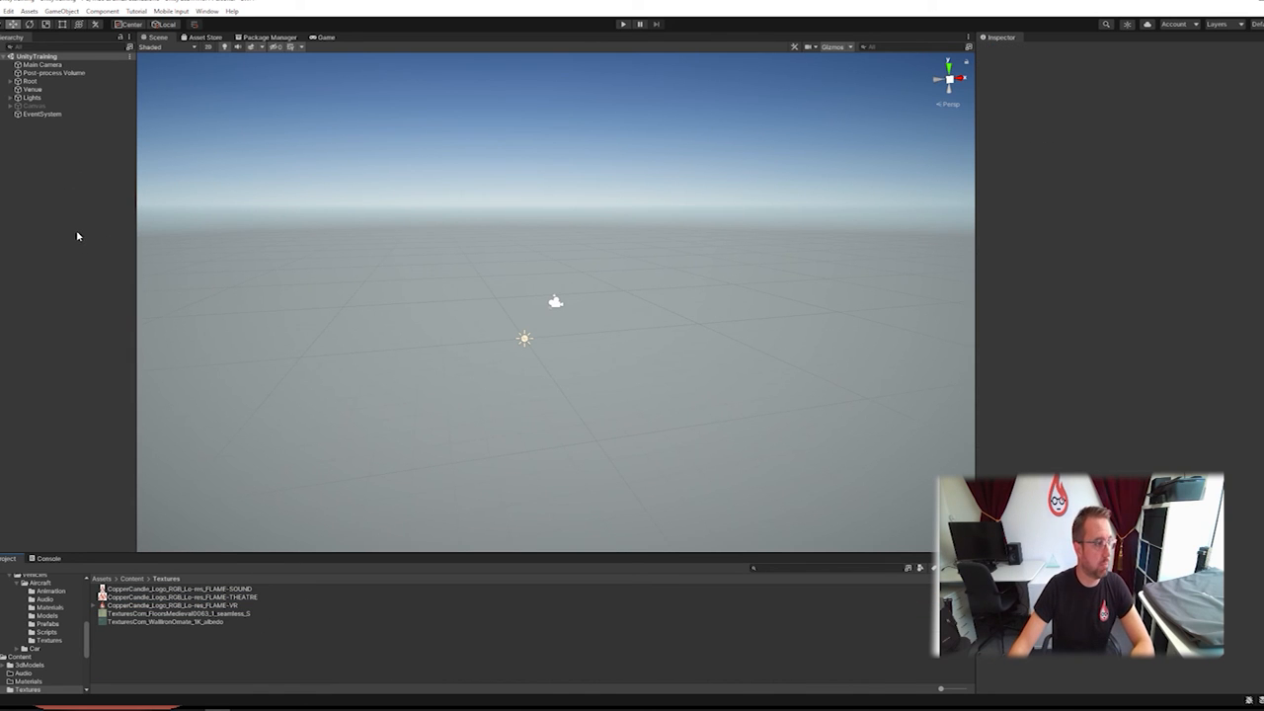
{"action": "right_click", "coordinate": [78, 236]}
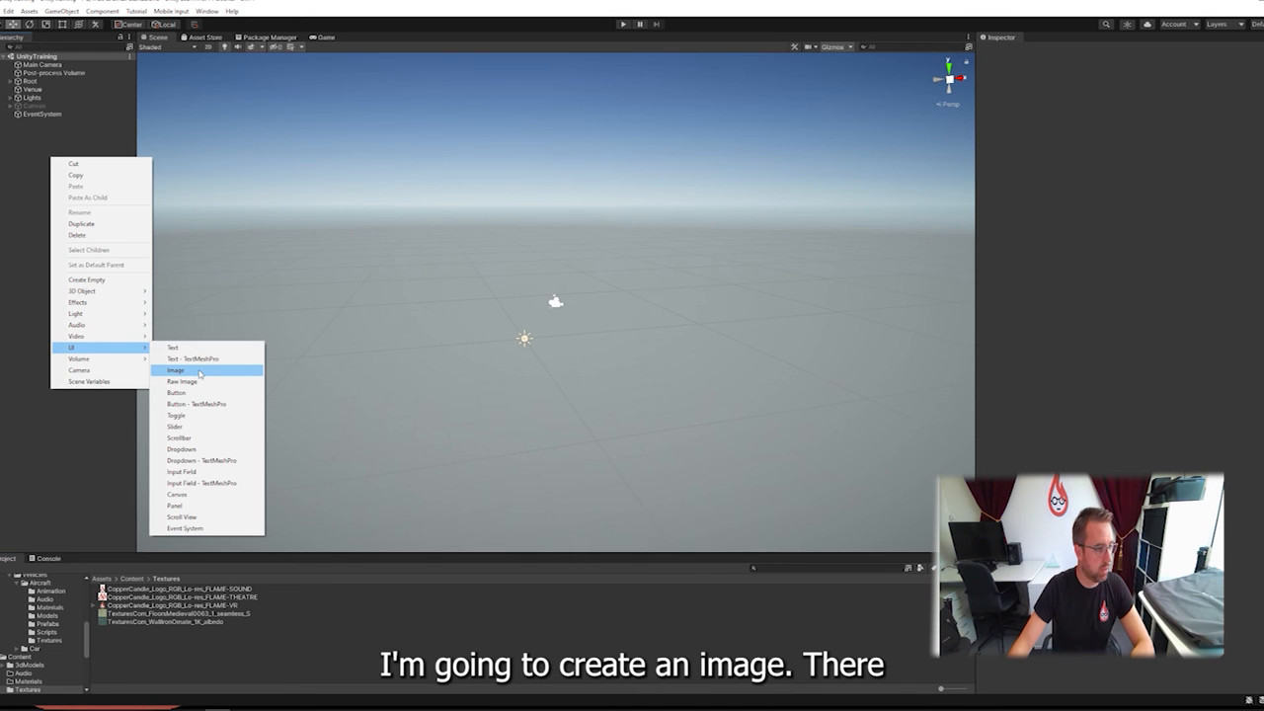
{"action": "left_click", "coordinate": [176, 371]}
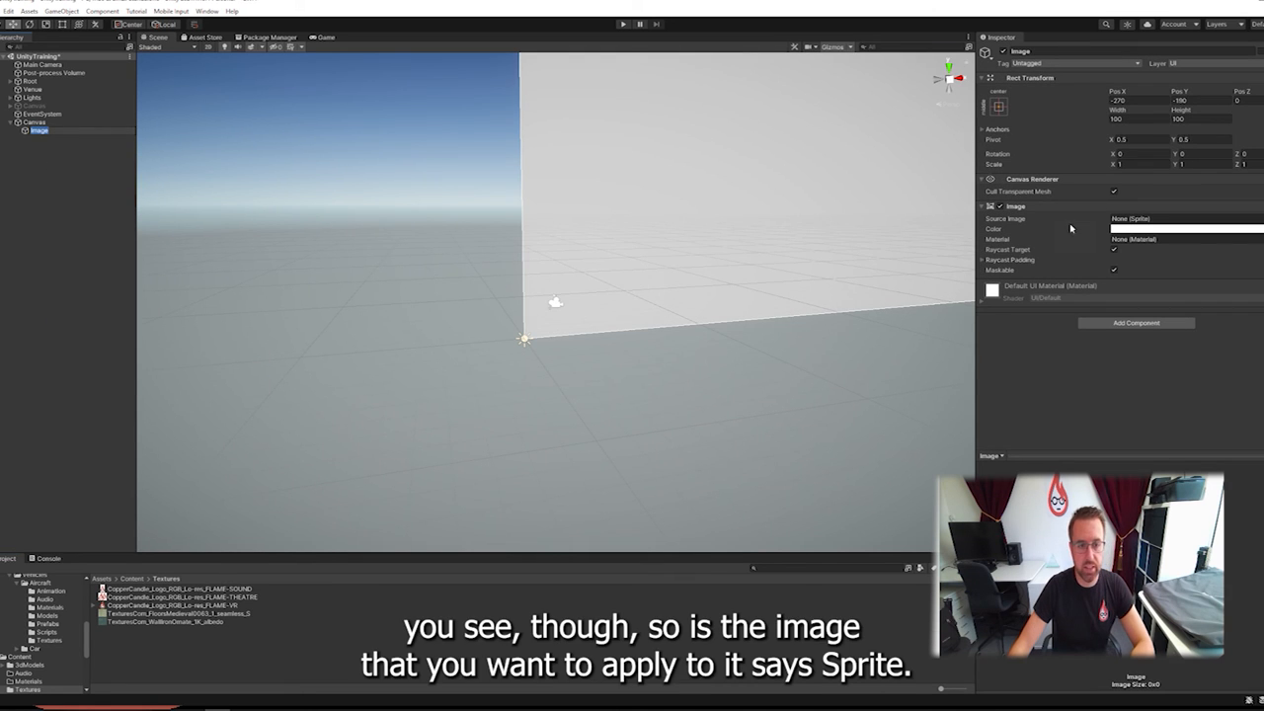
{"action": "mouse_move", "coordinate": [1086, 226]}
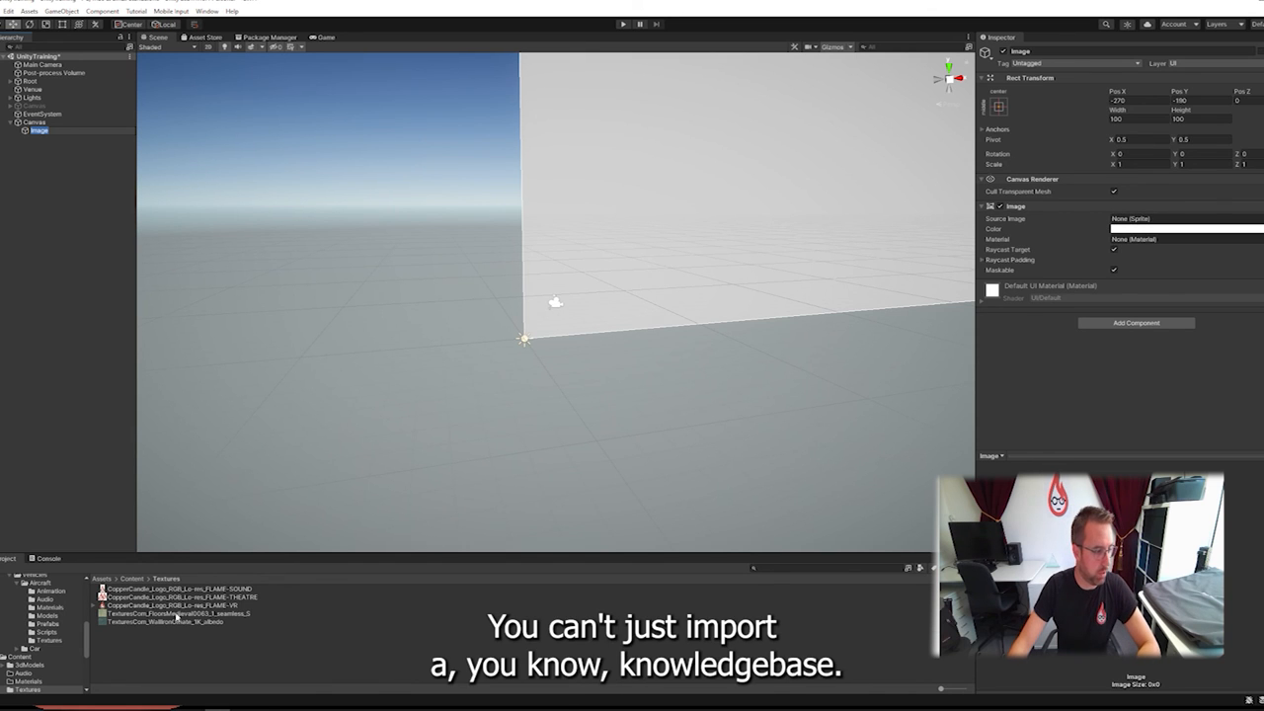
{"action": "left_click", "coordinate": [173, 613]}
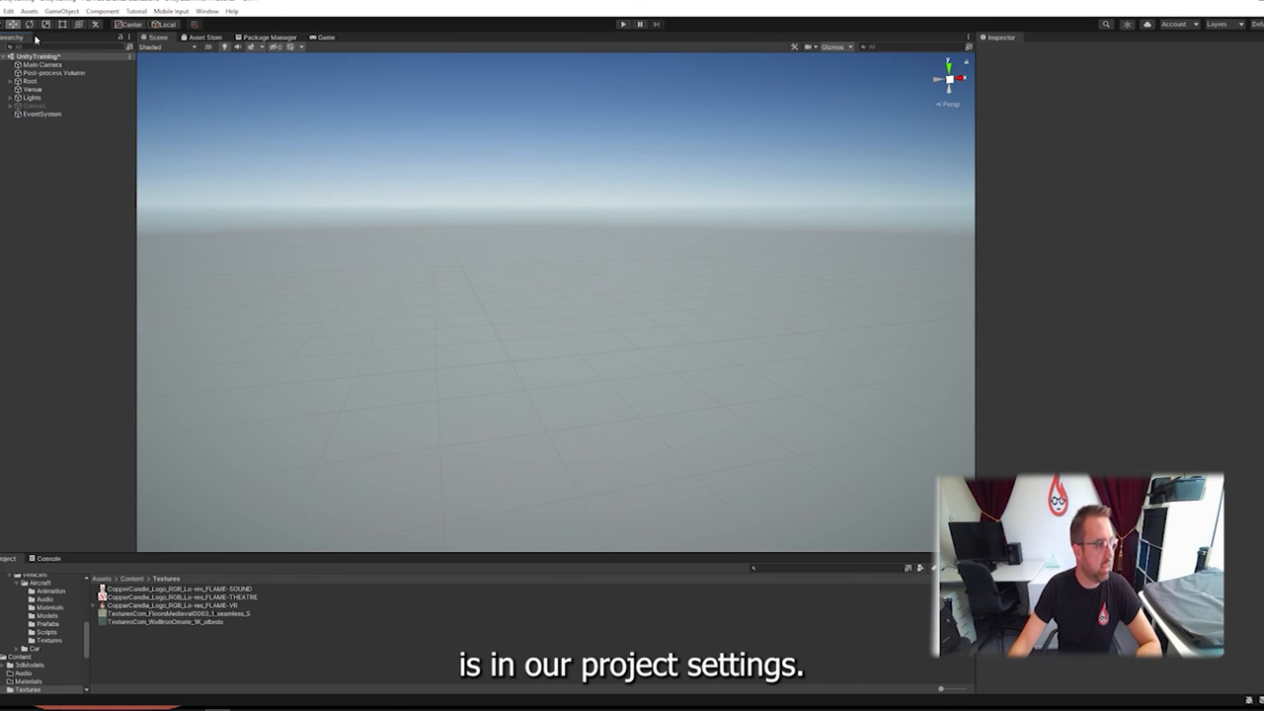
Open the Player section of Project Settings from the Edit menu
{"action": "left_click", "coordinate": [9, 11]}
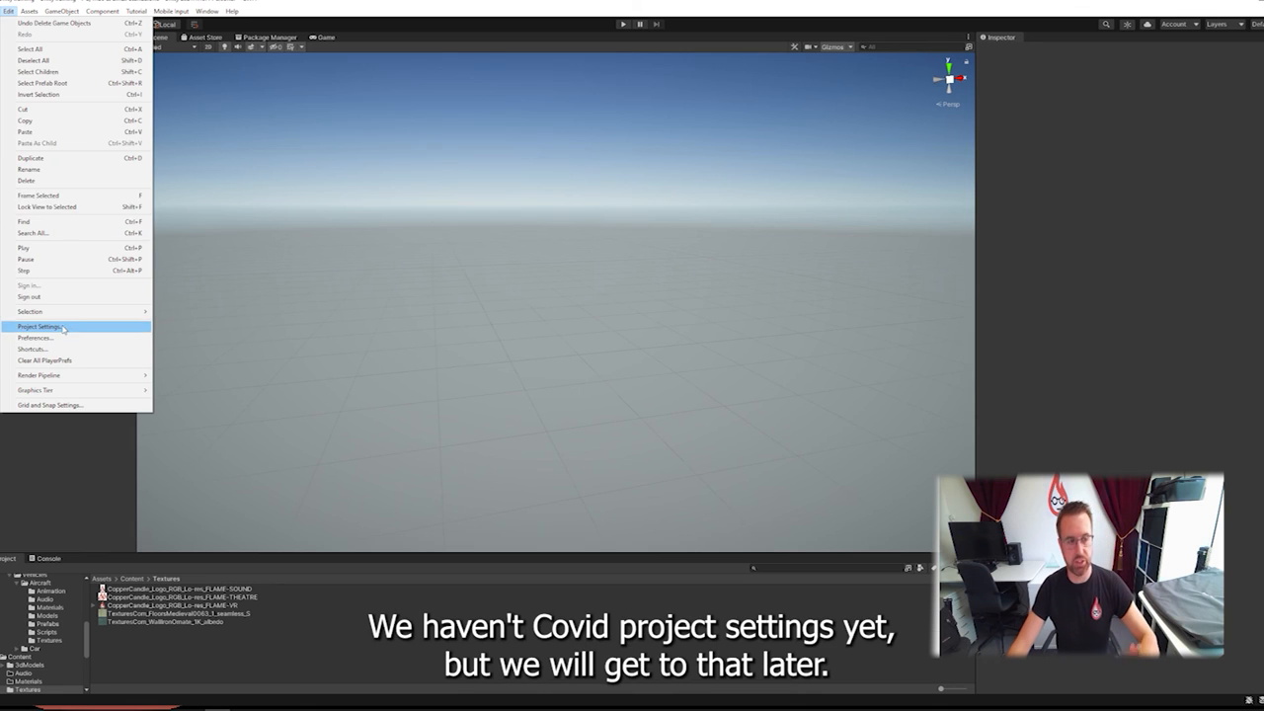
{"action": "left_click", "coordinate": [39, 326]}
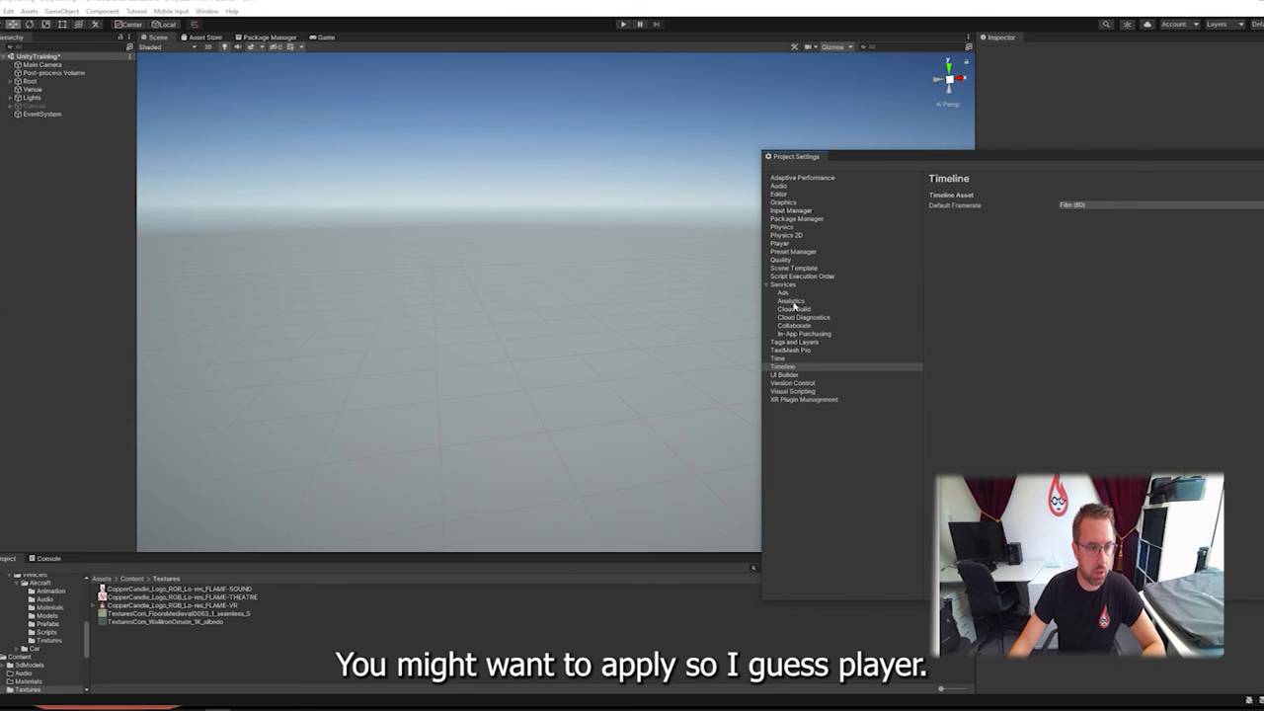
{"action": "left_click", "coordinate": [780, 243]}
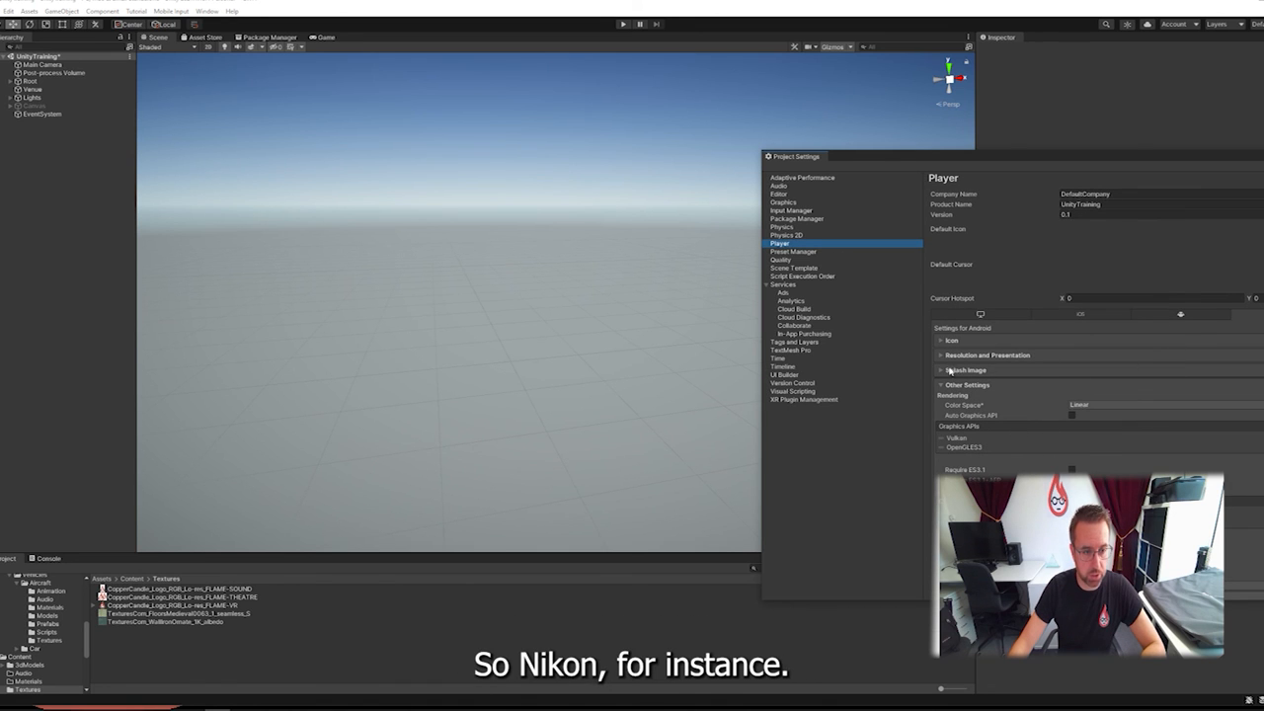
Look over the Android Icon and adaptive icon slots, then collapse them and expand Splash Image
{"action": "left_click", "coordinate": [938, 341]}
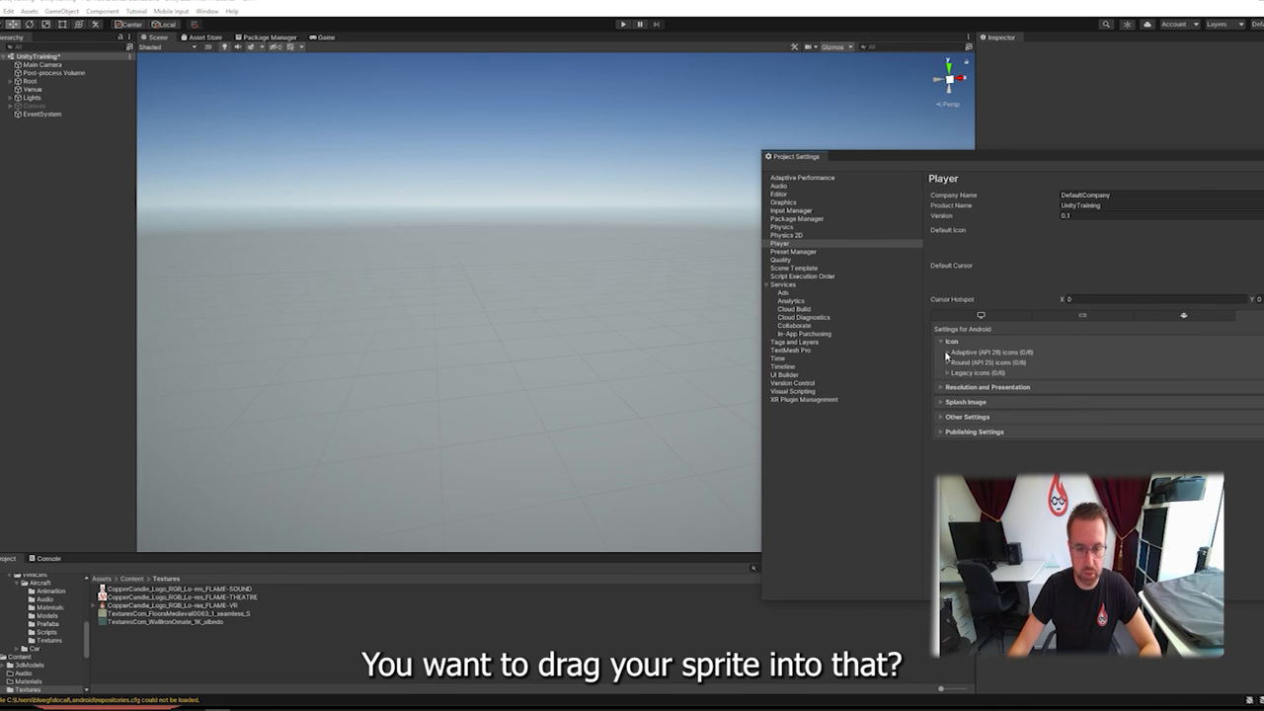
{"action": "left_click", "coordinate": [972, 351]}
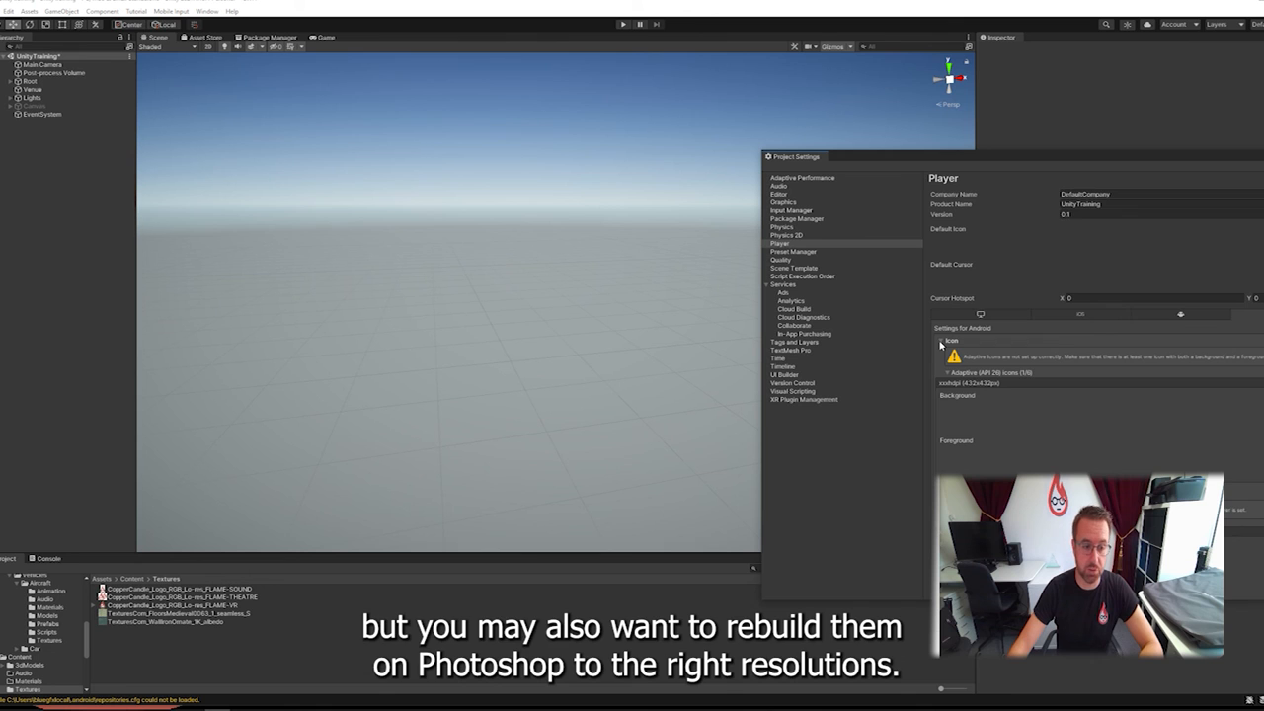
{"action": "left_click", "coordinate": [939, 357]}
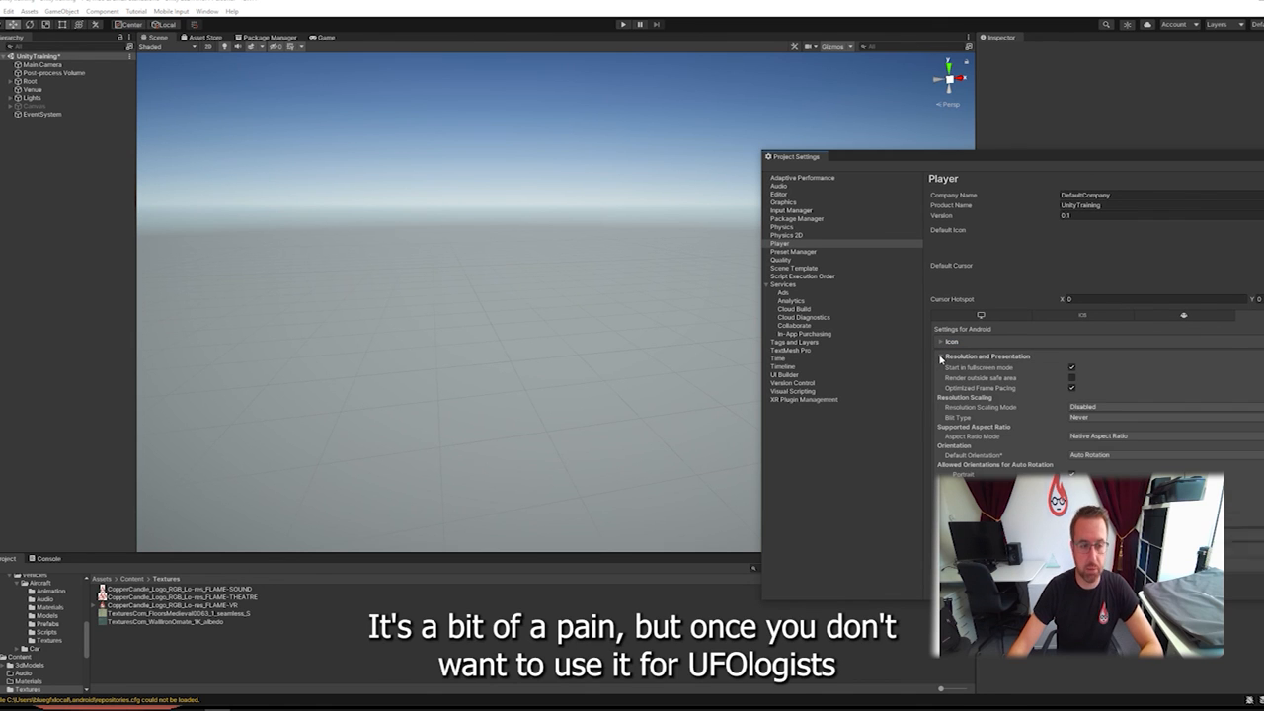
{"action": "left_click", "coordinate": [939, 357]}
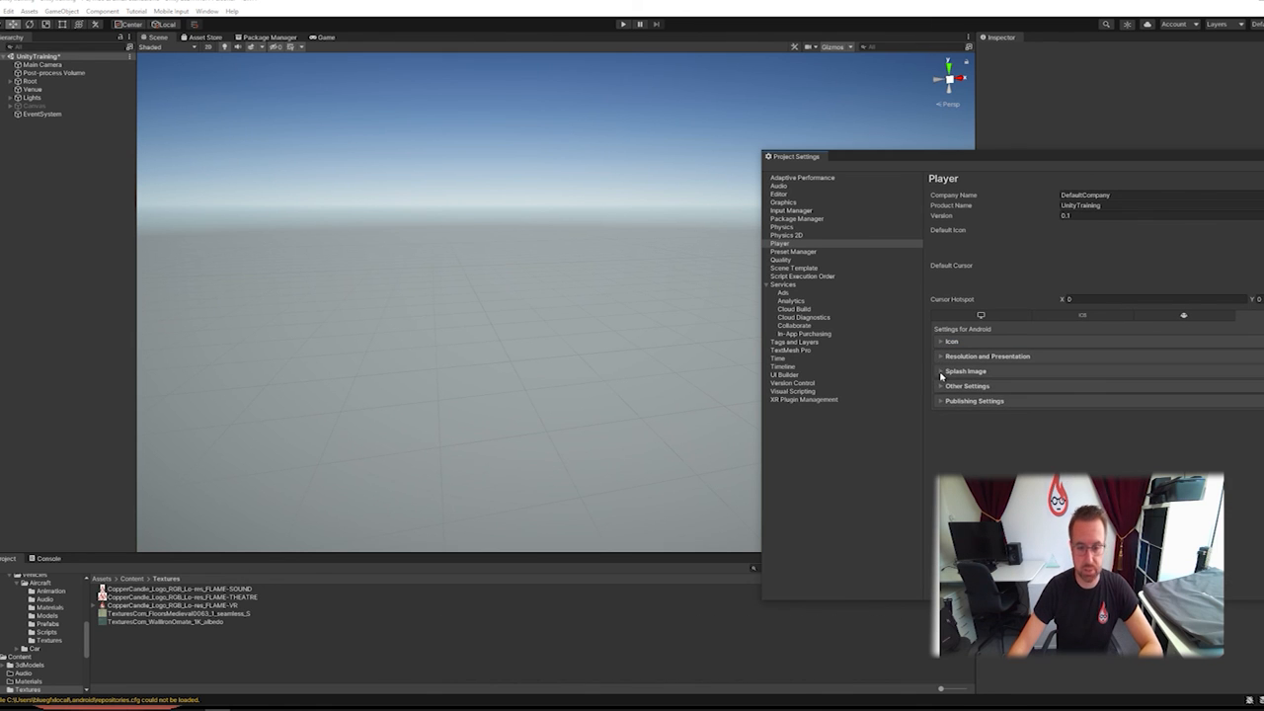
{"action": "left_click", "coordinate": [938, 370]}
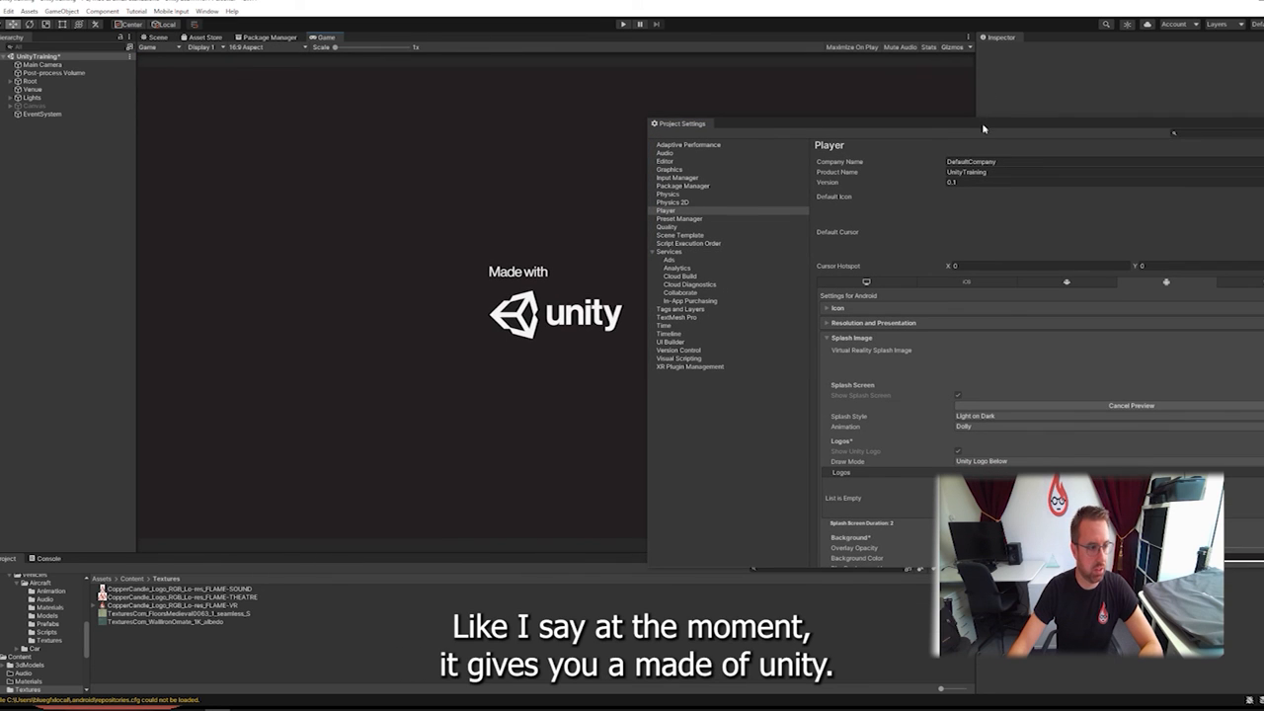
Move Project Settings aside and preview the Made with Unity splash screen twice
{"action": "left_click_drag", "start_coordinate": [681, 123], "coordinate": [795, 132]}
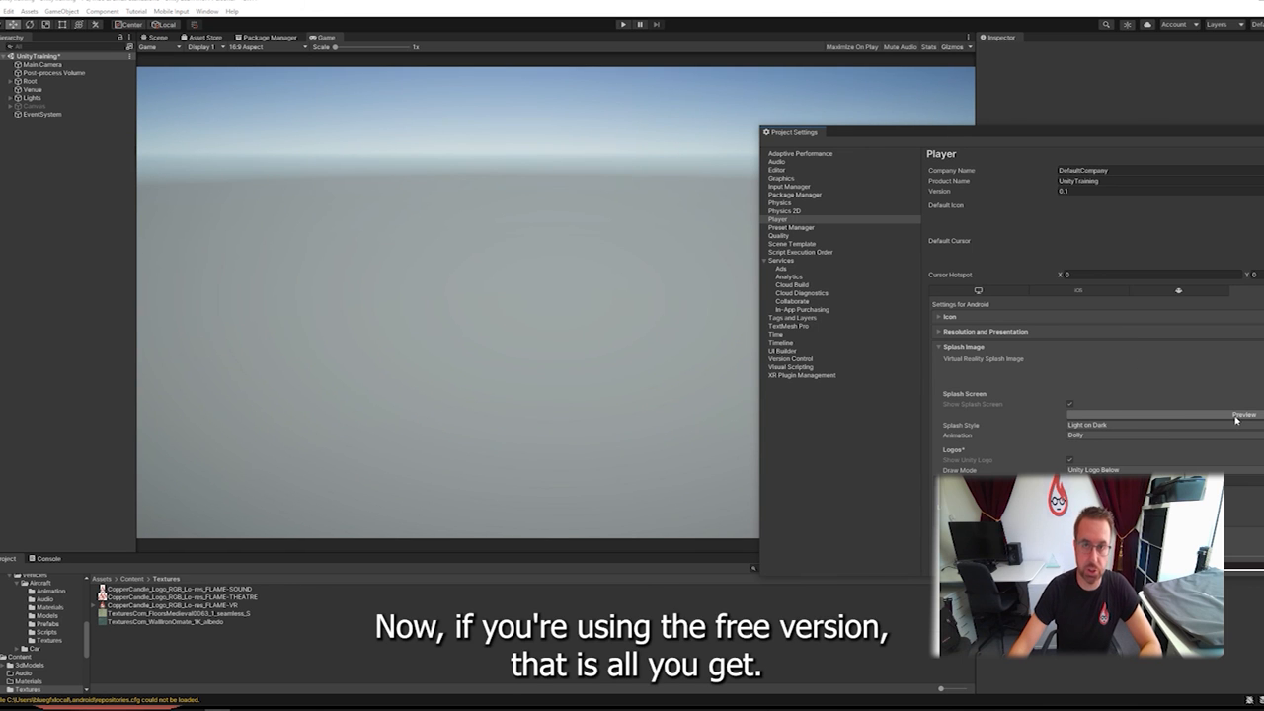
{"action": "left_click", "coordinate": [1243, 414]}
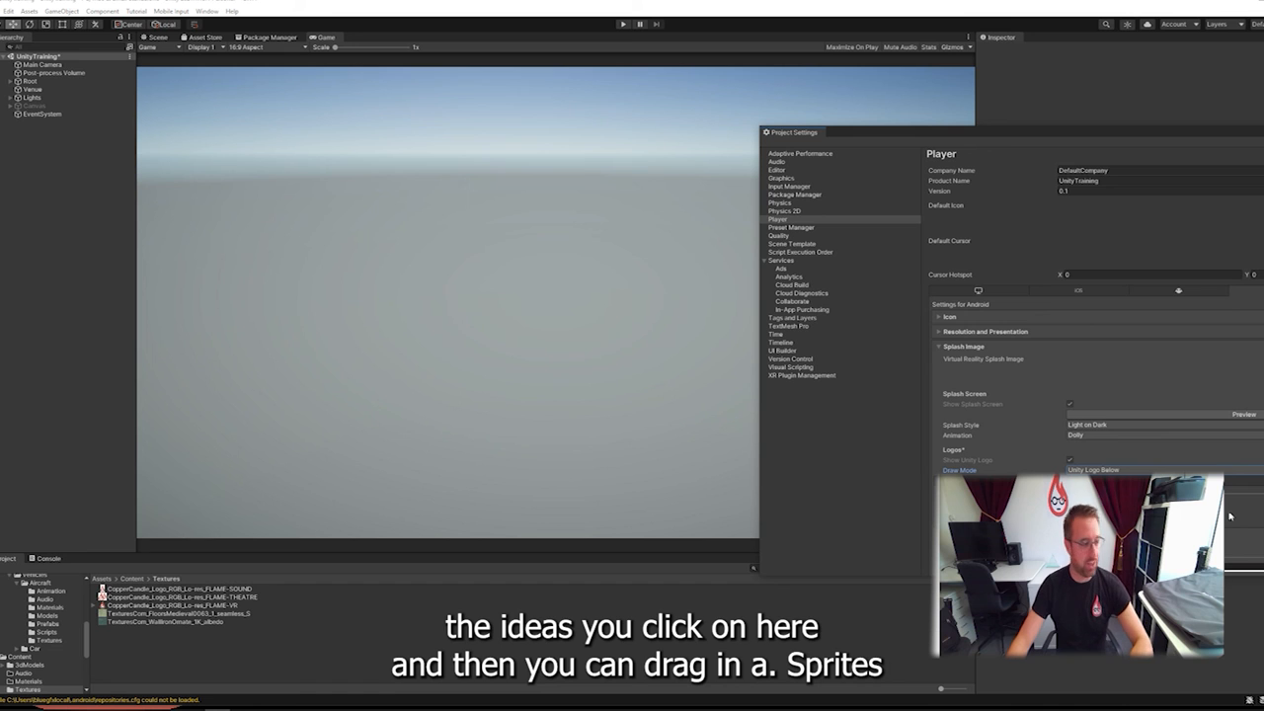
{"action": "left_click", "coordinate": [178, 605]}
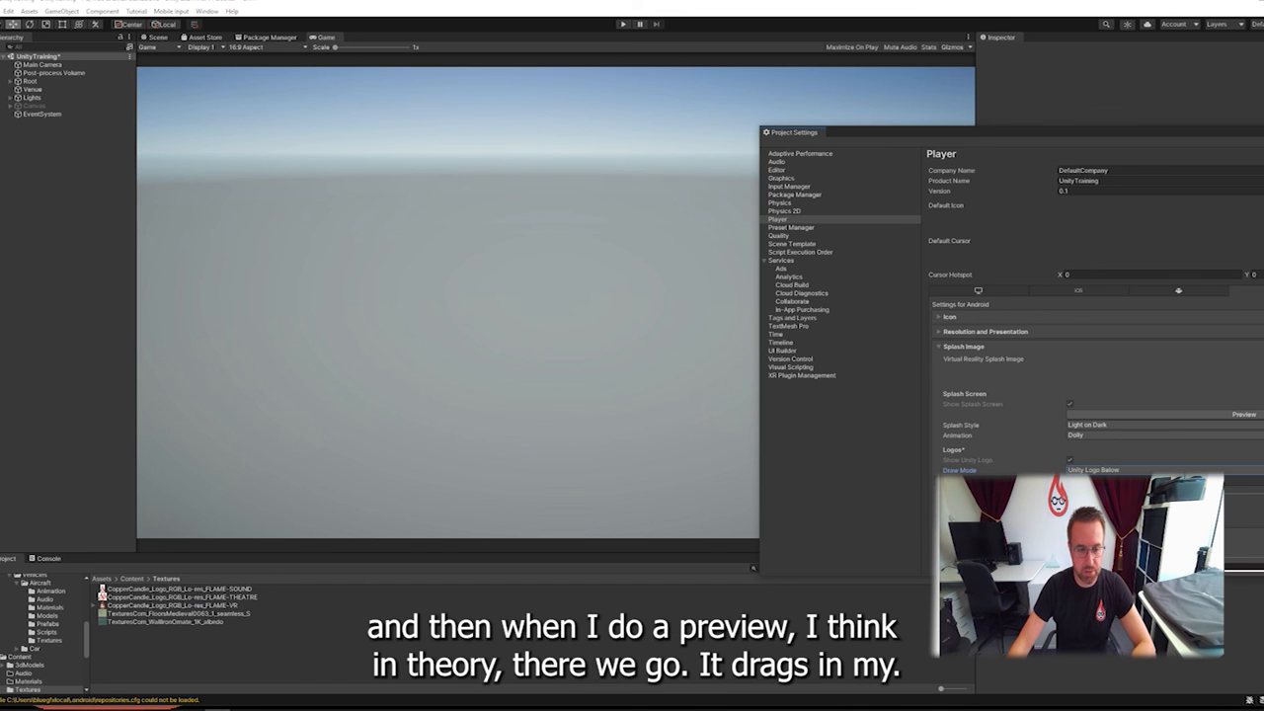
{"action": "left_click", "coordinate": [1242, 414]}
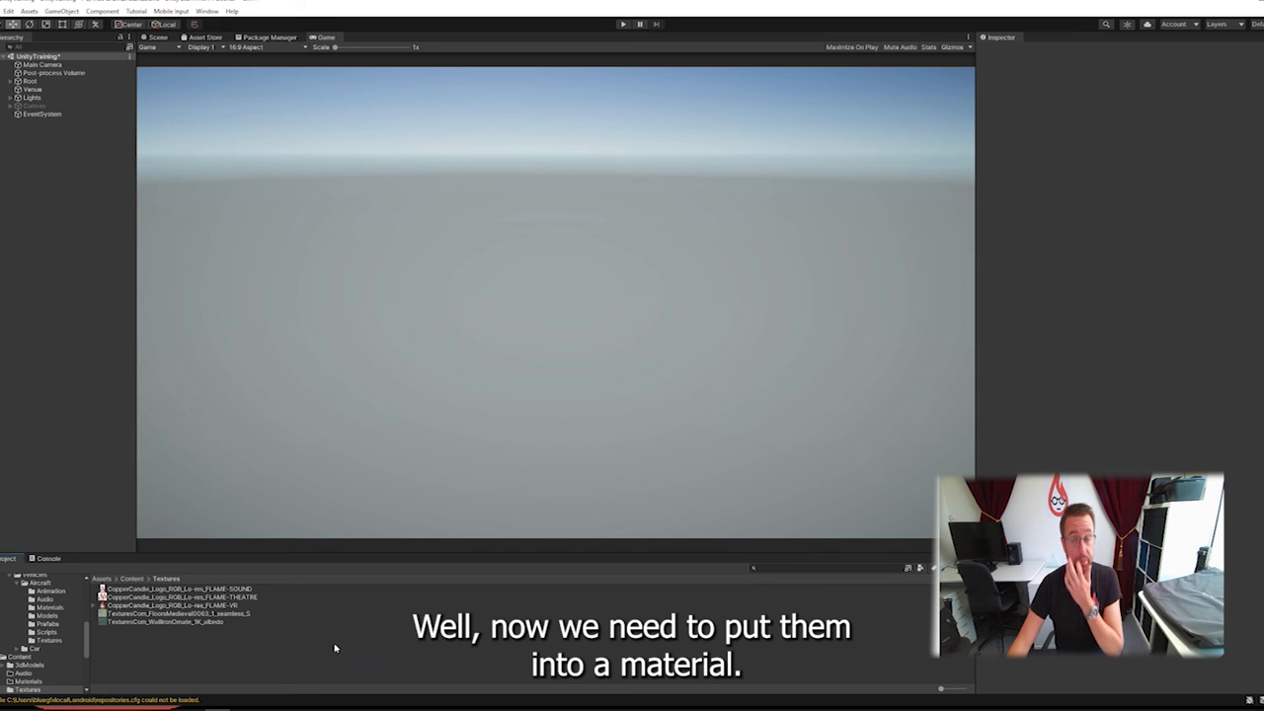
{"action": "mouse_move", "coordinate": [91, 244]}
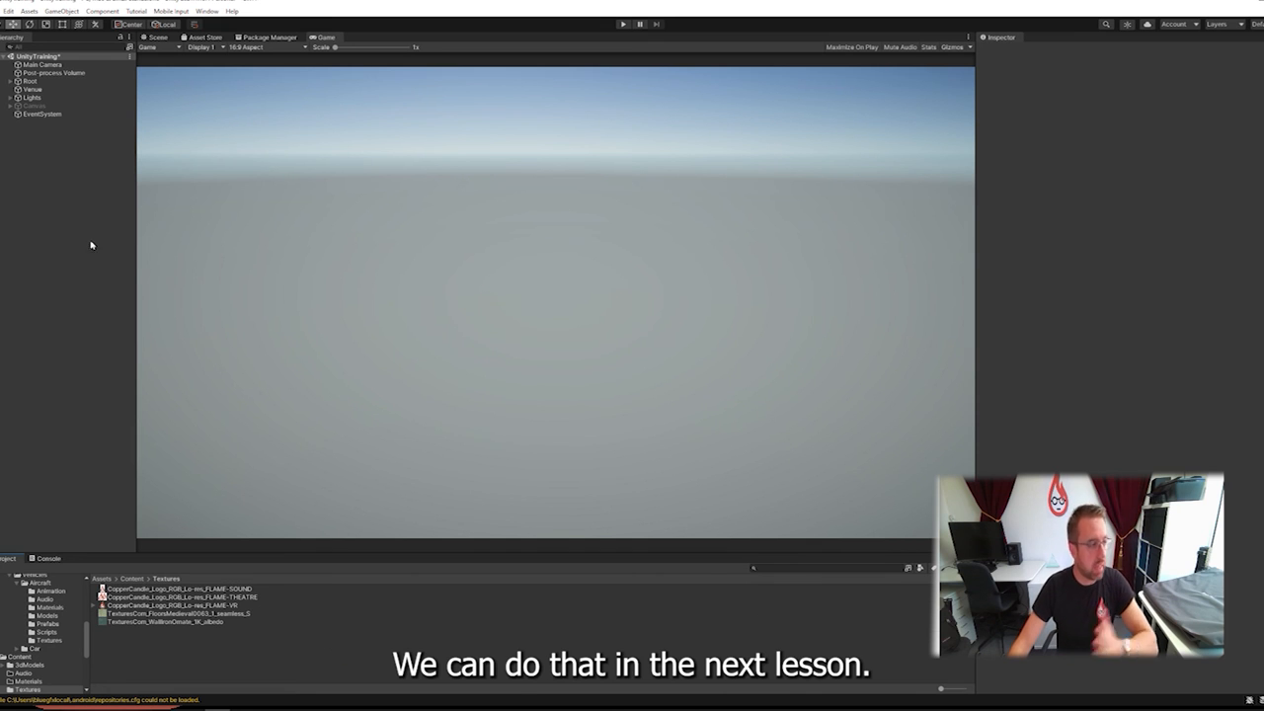
{"action": "mouse_move", "coordinate": [513, 405]}
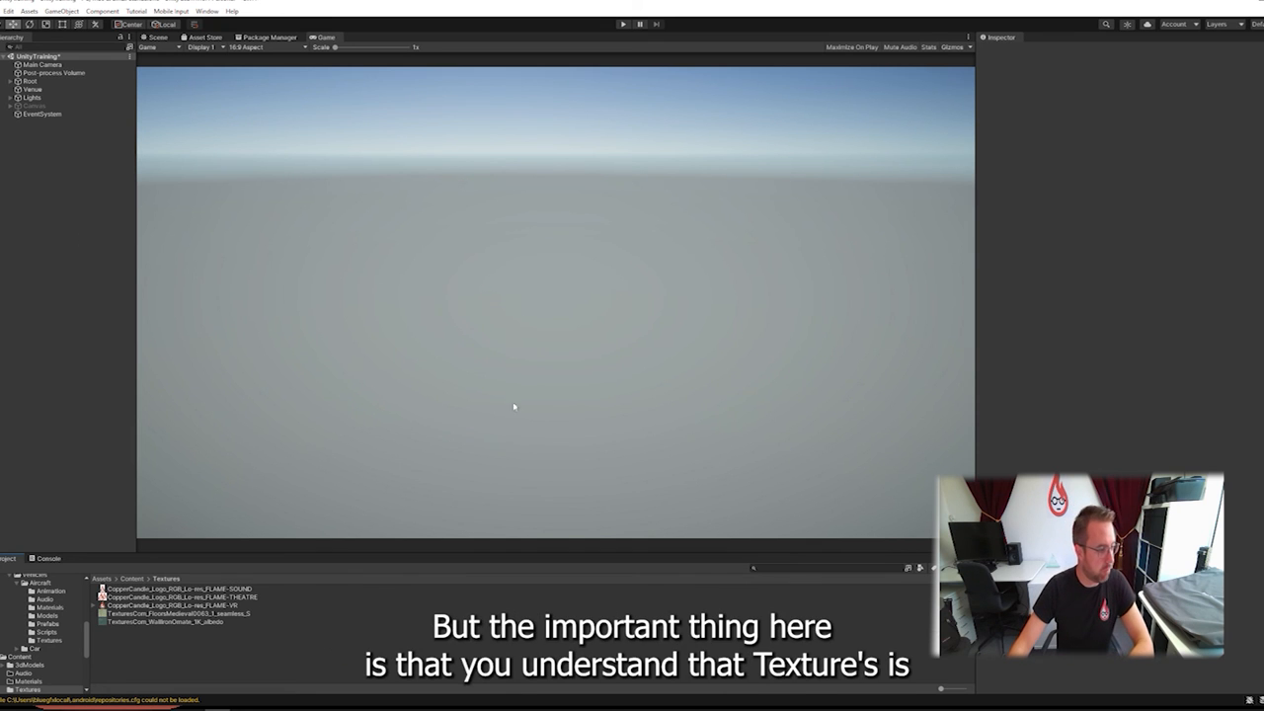
Inspect import settings for WallIronOrnate, the medieval floor, FLAME-VR, FLAME-THEATRE and FLAME-SOUND
{"action": "left_click", "coordinate": [165, 620]}
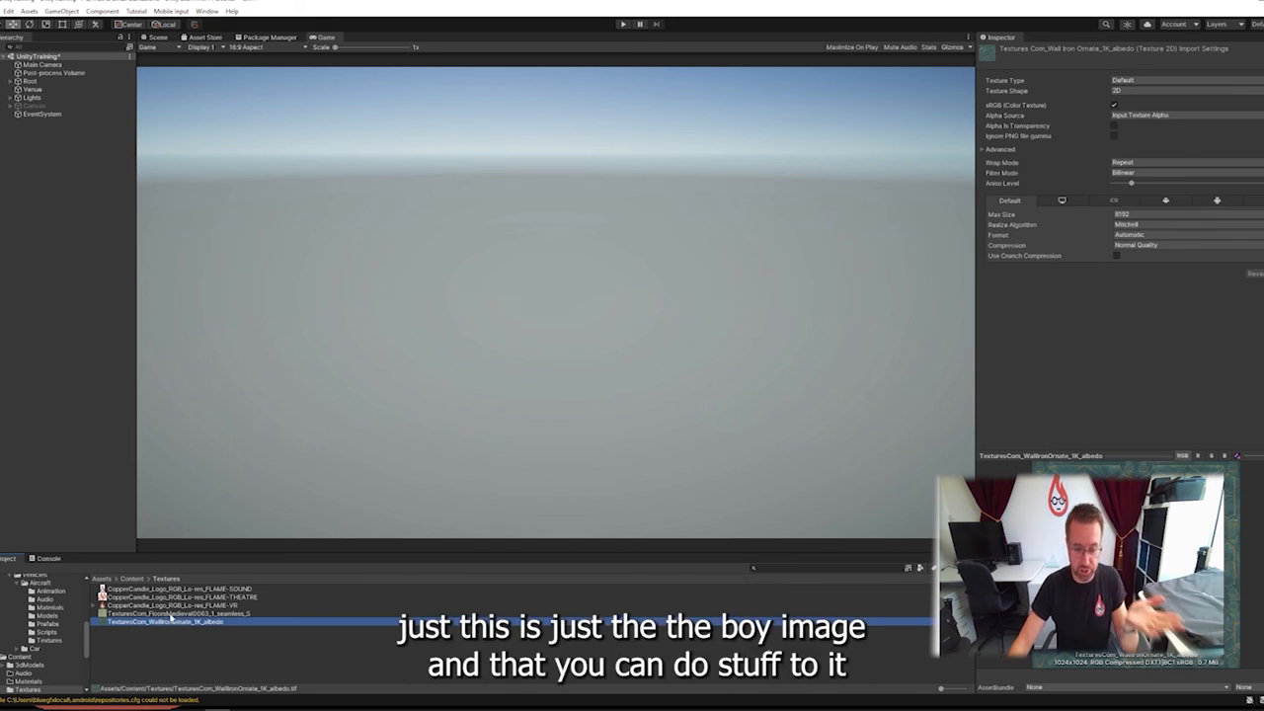
{"action": "left_click", "coordinate": [178, 613]}
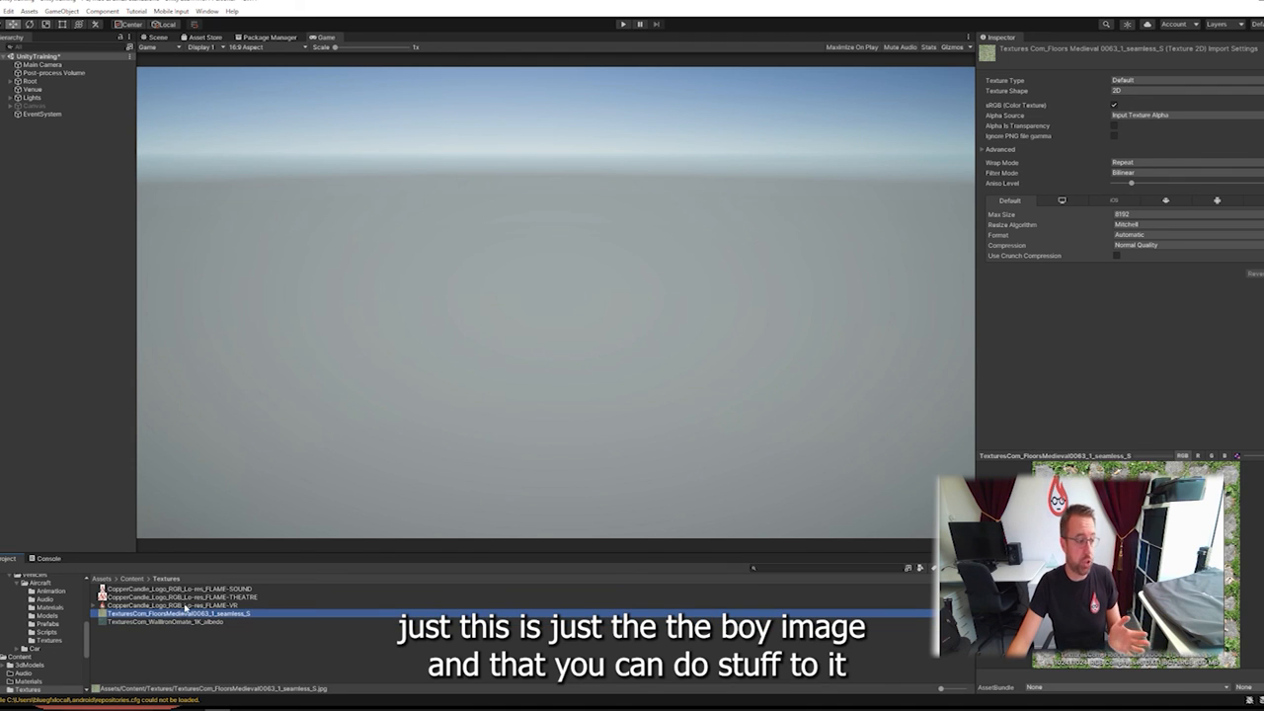
{"action": "left_click", "coordinate": [178, 605]}
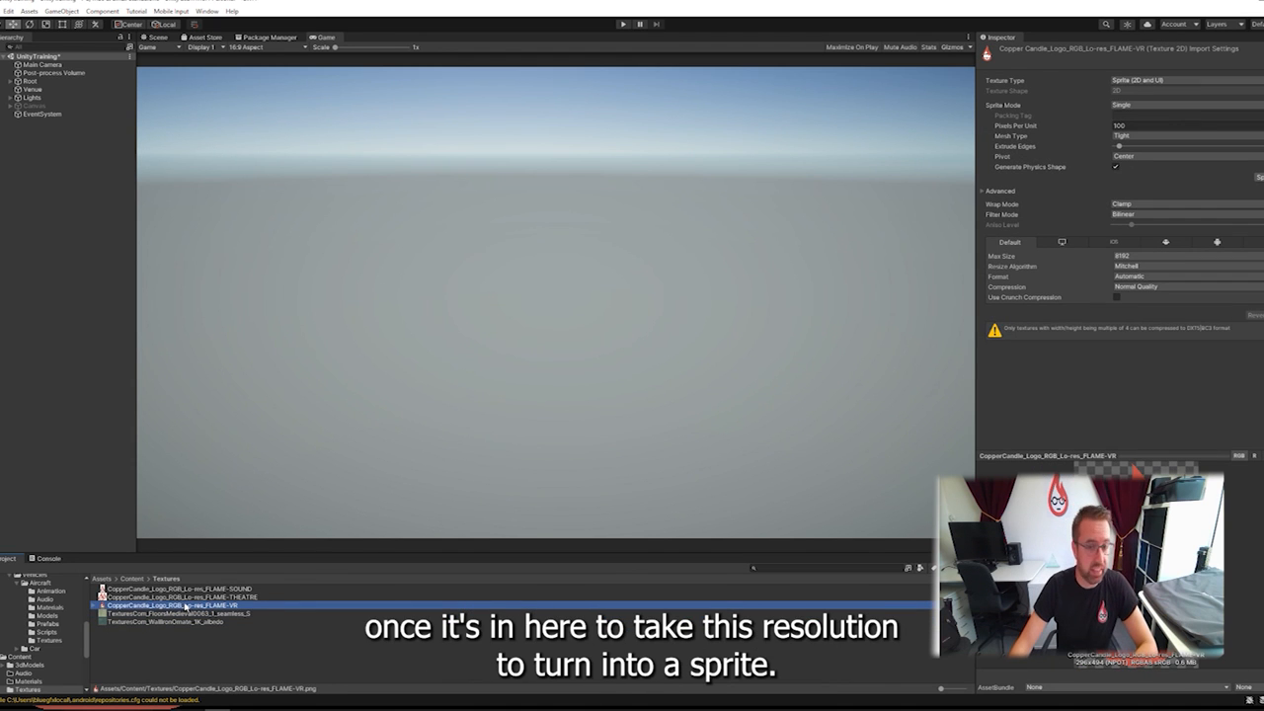
{"action": "left_click", "coordinate": [177, 596]}
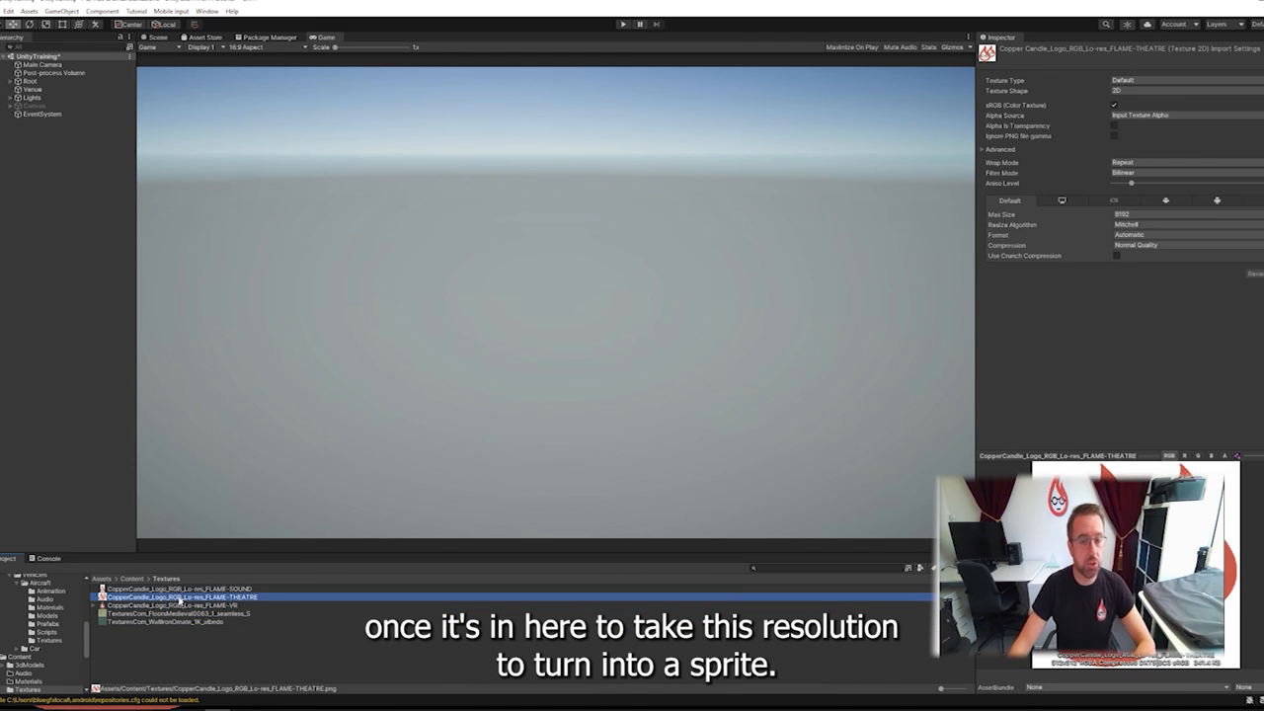
{"action": "left_click", "coordinate": [178, 588]}
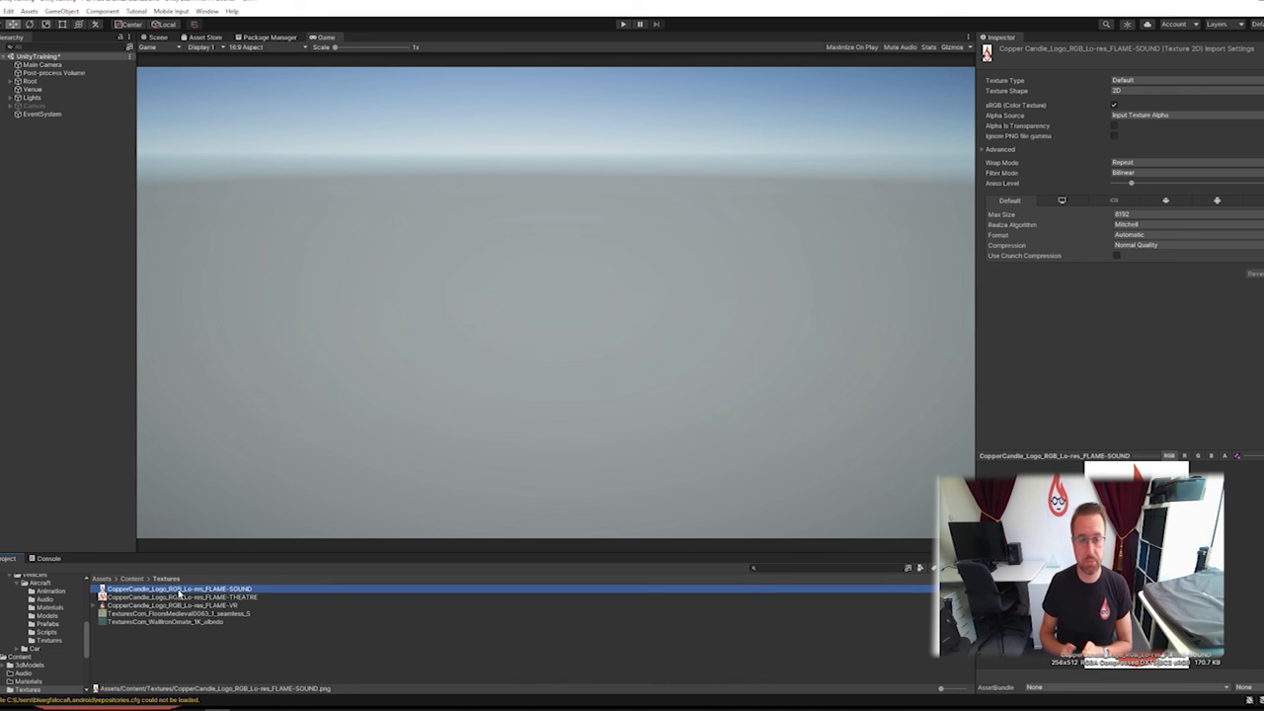